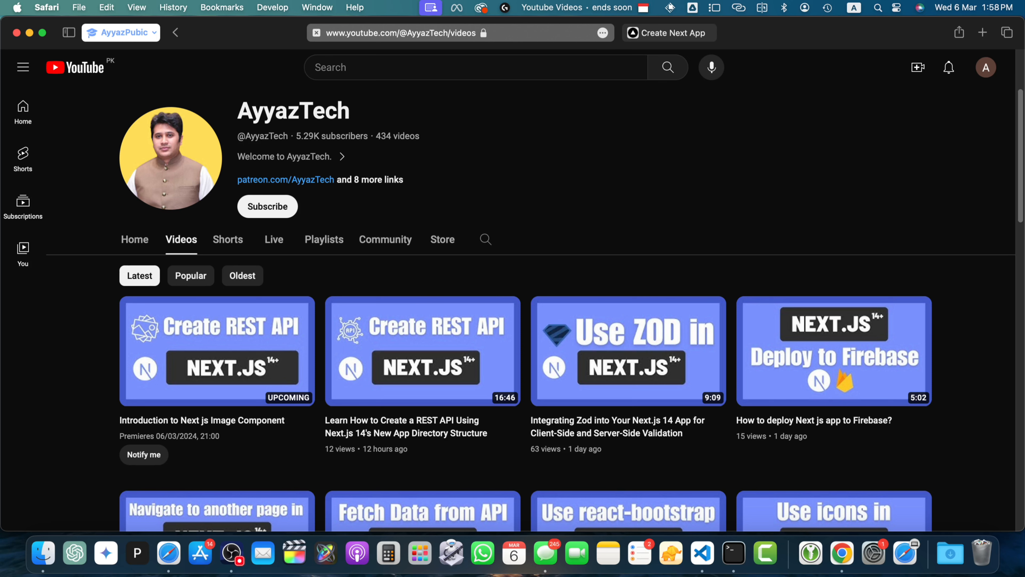
# Step: Switch from Safari's YouTube tab to the VS Code window with the Next.js tutorial project
pyautogui.click(731, 552)
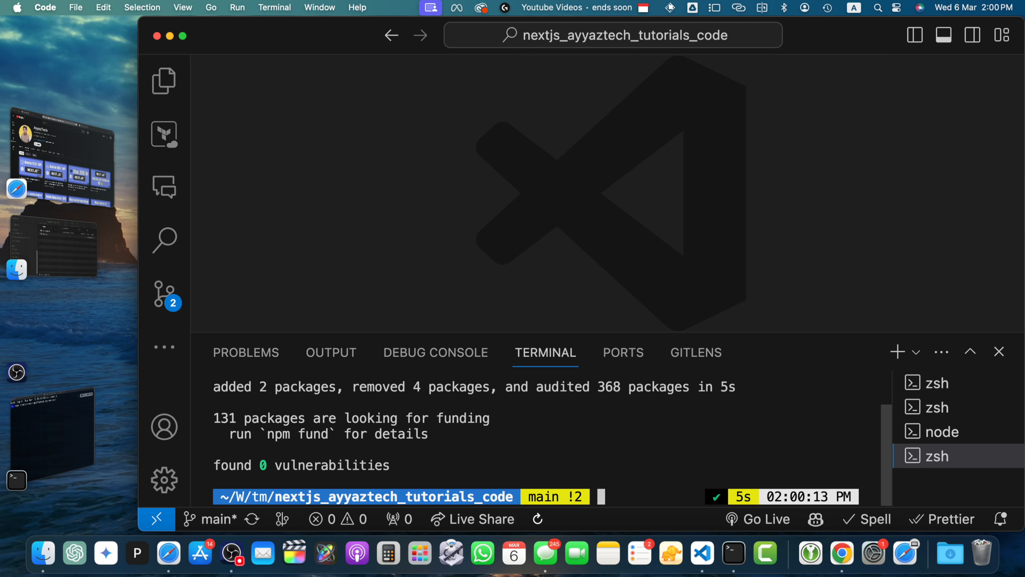
pyautogui.moveTo(539, 326)
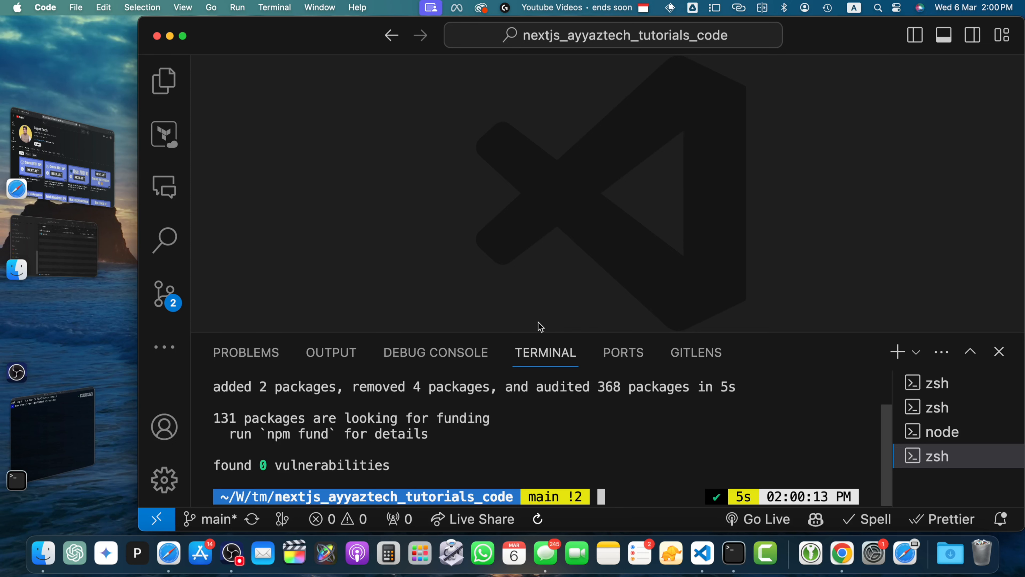
# Step: Show the project's file tree in the Explorer sidebar
pyautogui.click(164, 81)
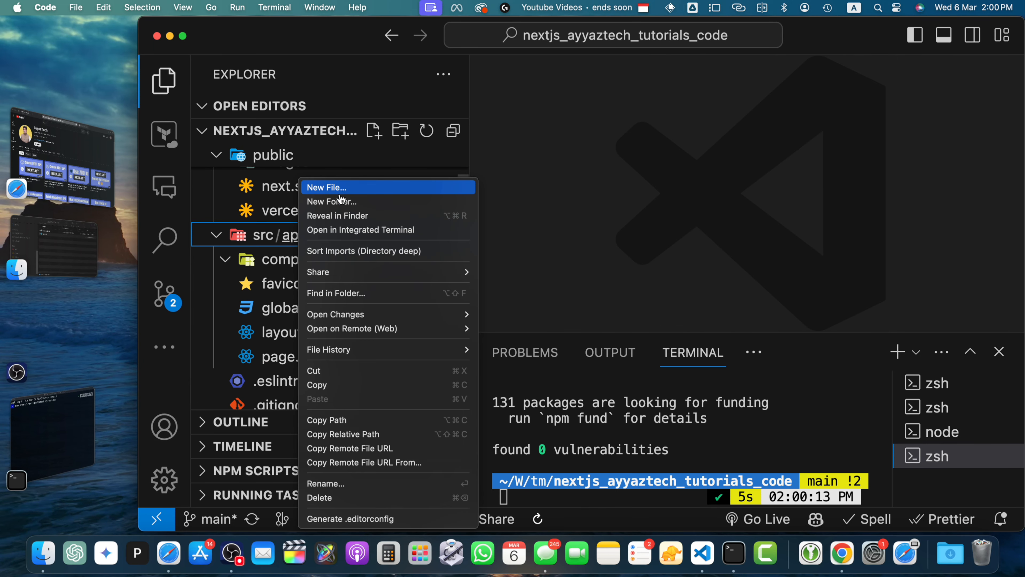
# Step: Create dashboard/page.tsx with a 'use client' React component named Page
pyautogui.click(326, 187)
pyautogui.write('app/dashboar')
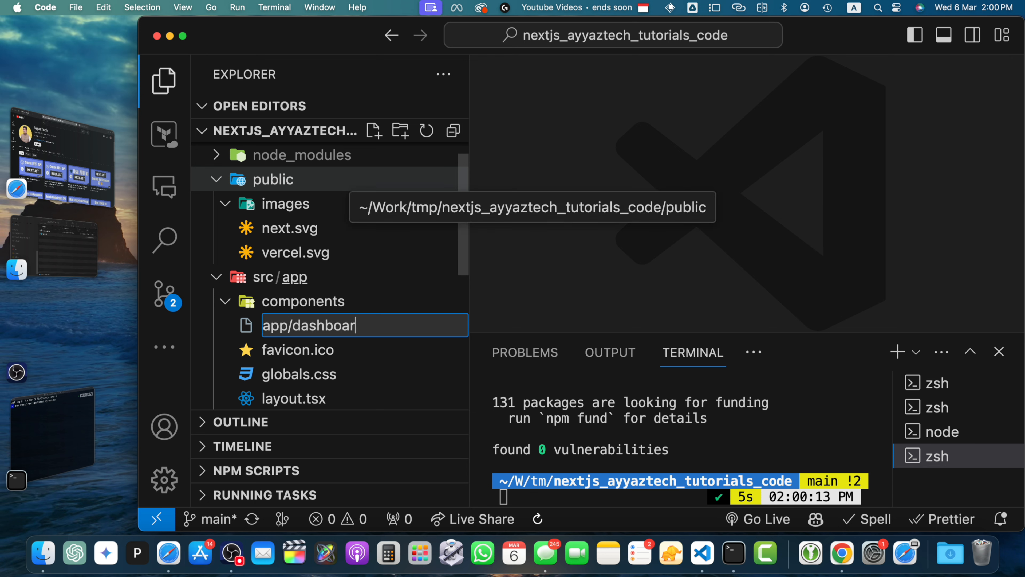
pyautogui.write('d/page.tsx')
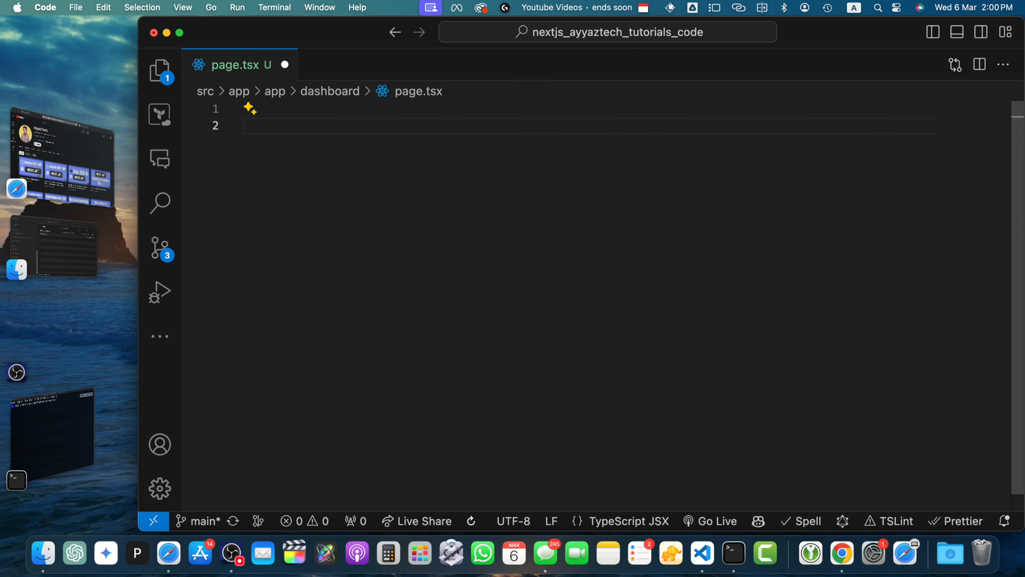
pyautogui.click(244, 125)
pyautogui.write("'use client';")
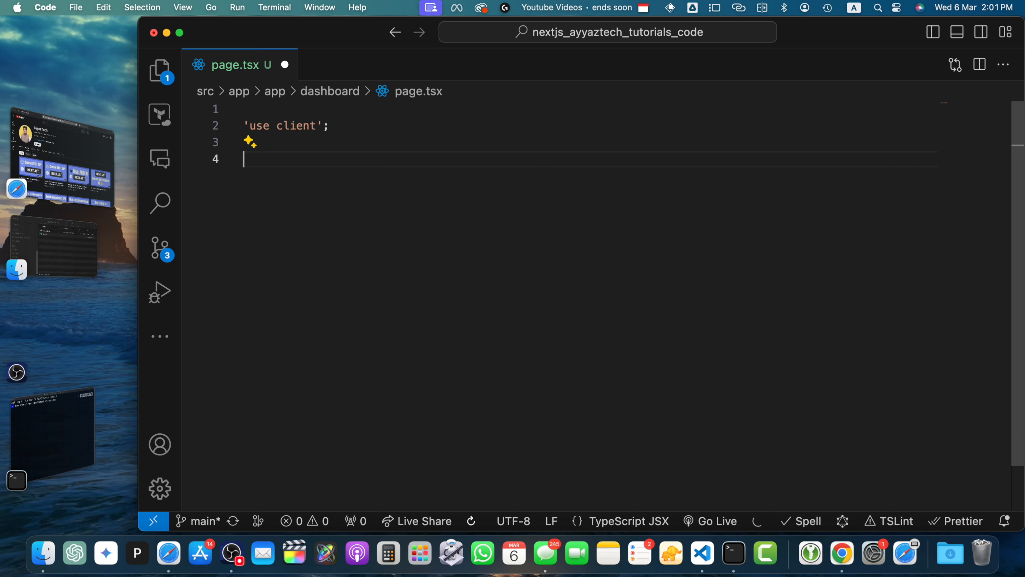
pyautogui.write("import React from 'react'")
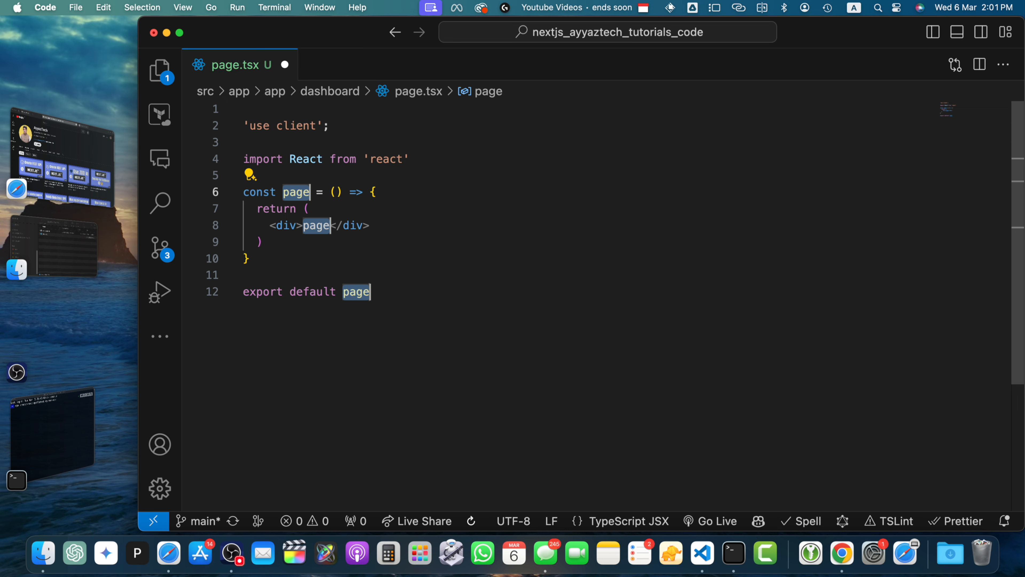
pyautogui.write('Page')
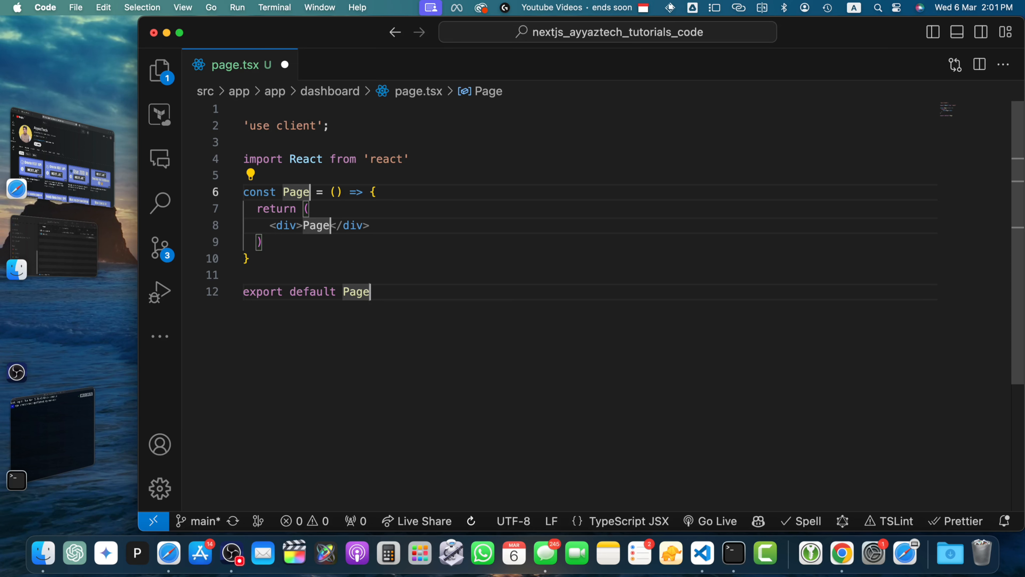
# Step: Import useSWR, add a fetch-based fetcher and call useSWR for data and error
pyautogui.press('enter')
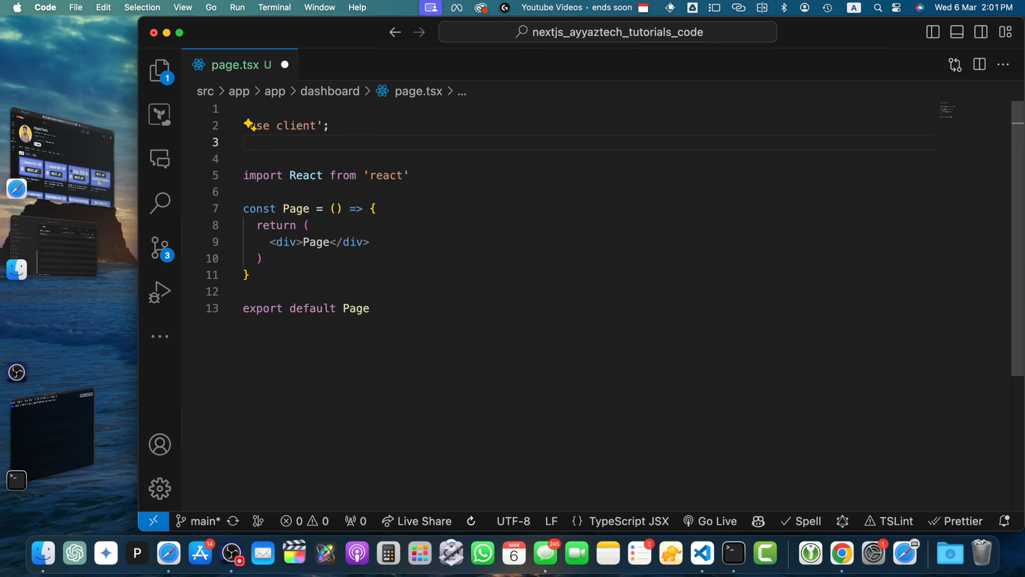
pyautogui.write("import useSWR from 'swr';")
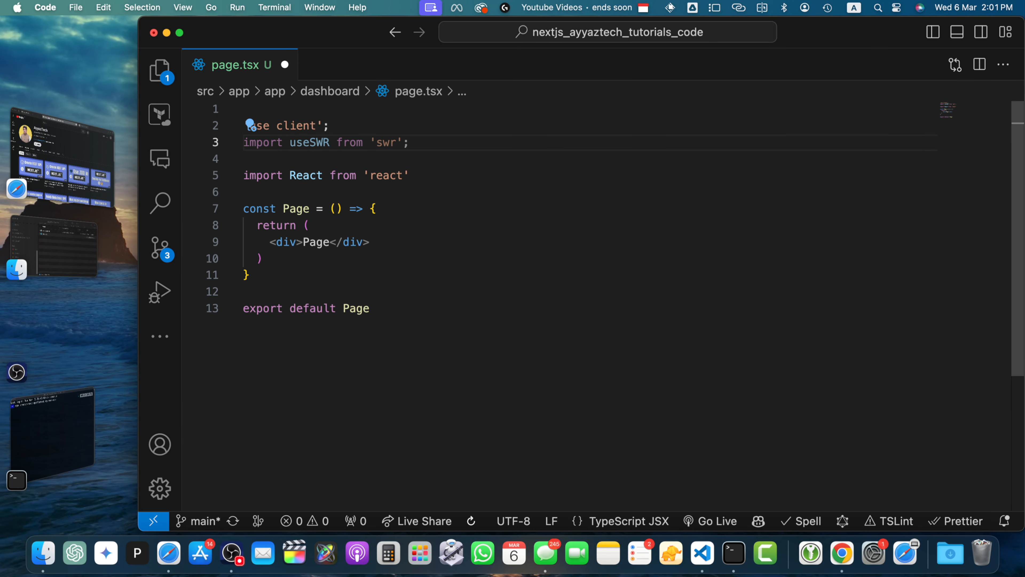
pyautogui.moveTo(375, 189)
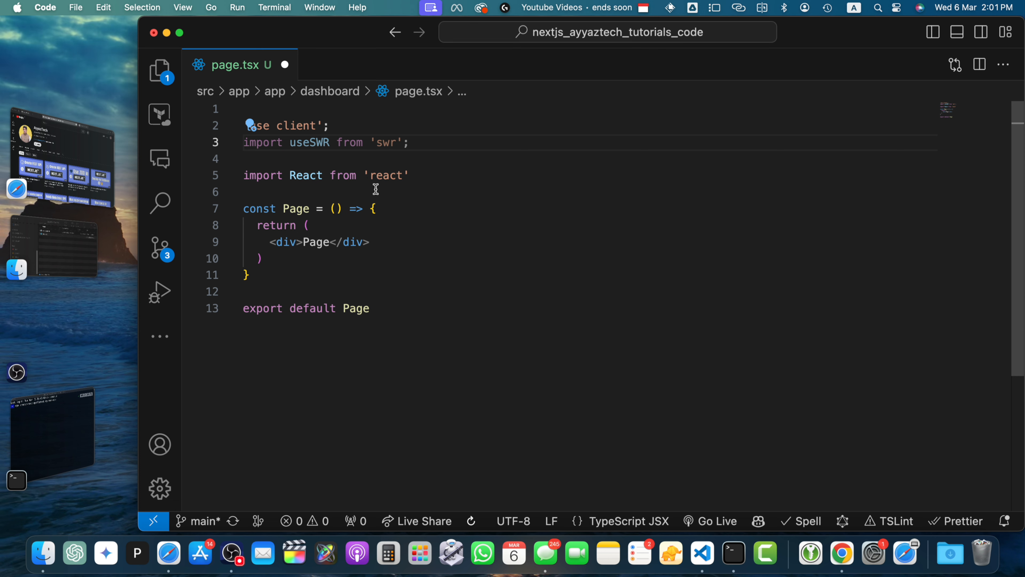
pyautogui.write('const fetcher = (url: string) => fetch(url).then(res => res.json())')
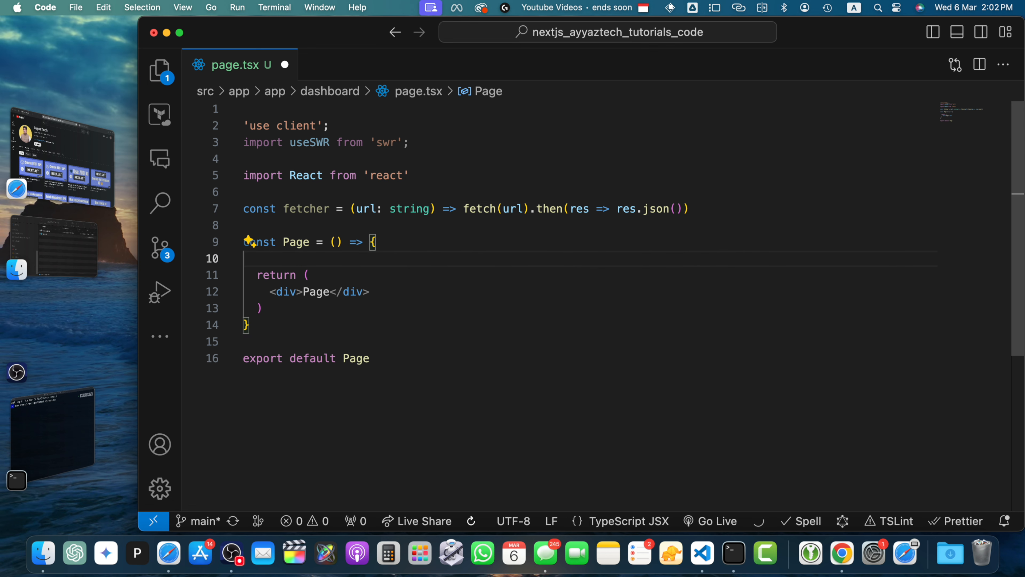
pyautogui.write("const { data, error } = useSWR('/api/user', fetcher)")
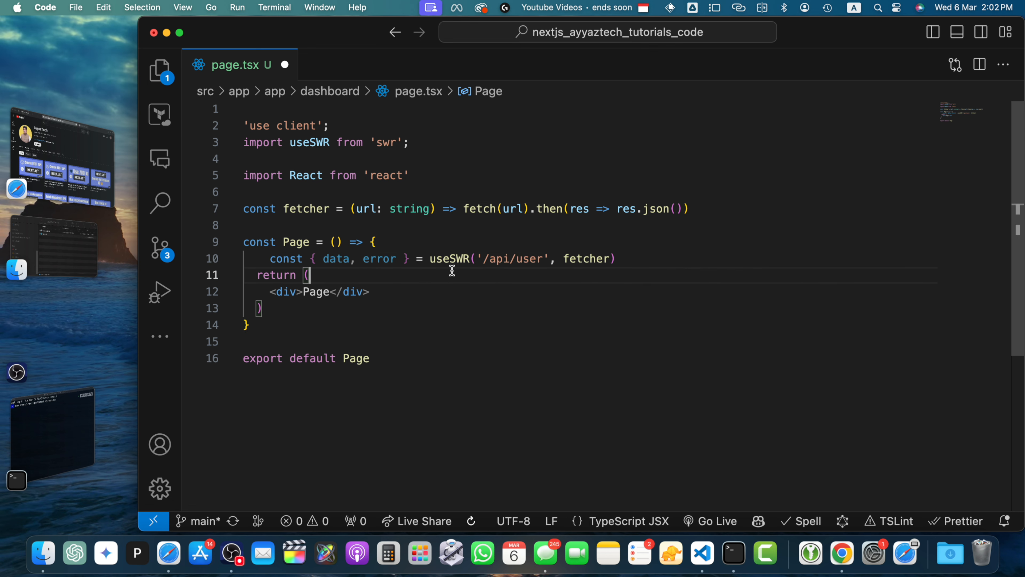
# Step: Replace the placeholder API path with the external users URL
pyautogui.doubleClick(379, 258)
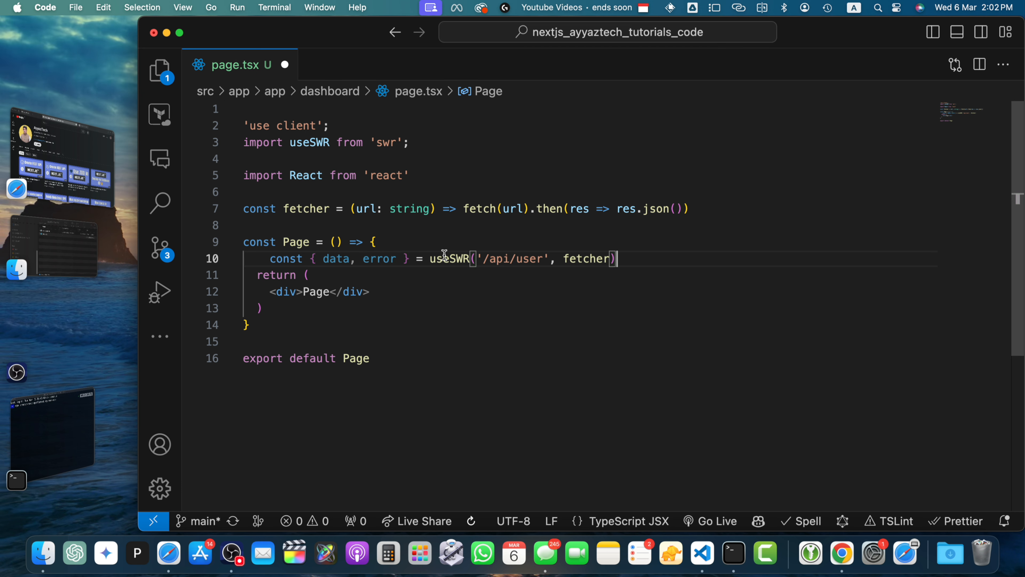
pyautogui.doubleClick(586, 258)
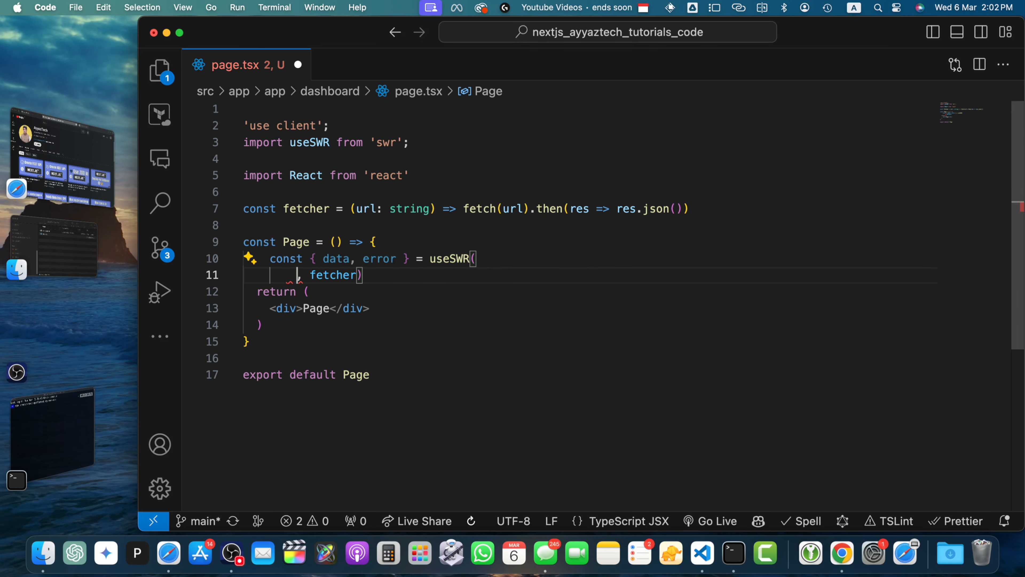
pyautogui.write('"https://api.github.com/repos/vercel/swr"')
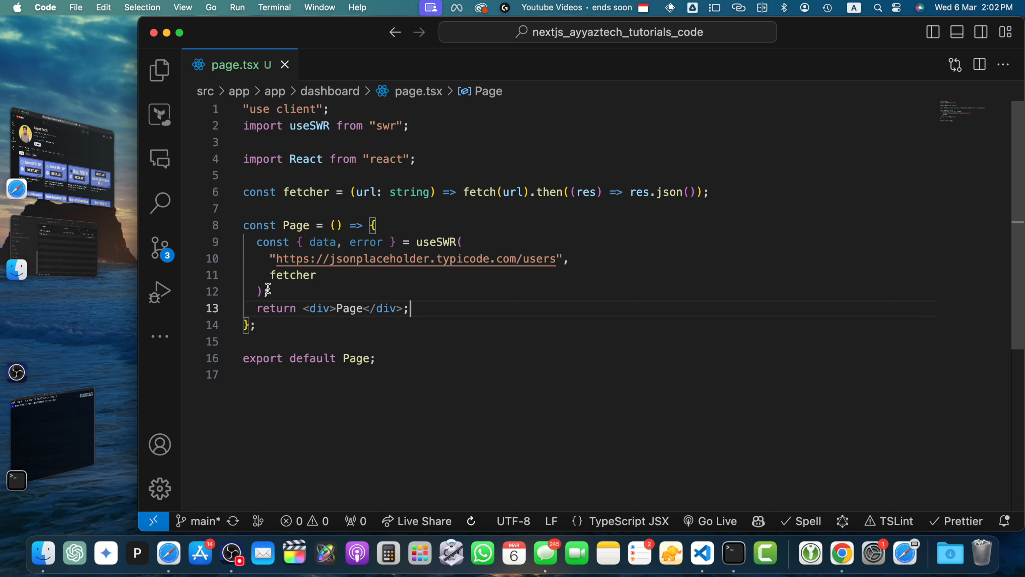
# Step: Add early returns showing 'failed to load' on error and 'loading...' while data is missing
pyautogui.press('enter')
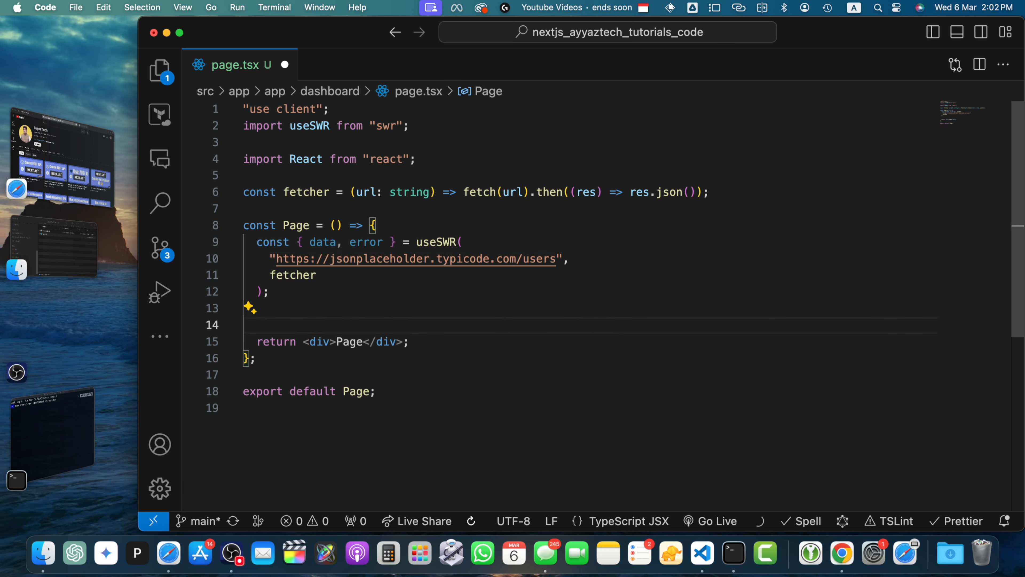
pyautogui.write('if (error) return <div>failed to load</div>;')
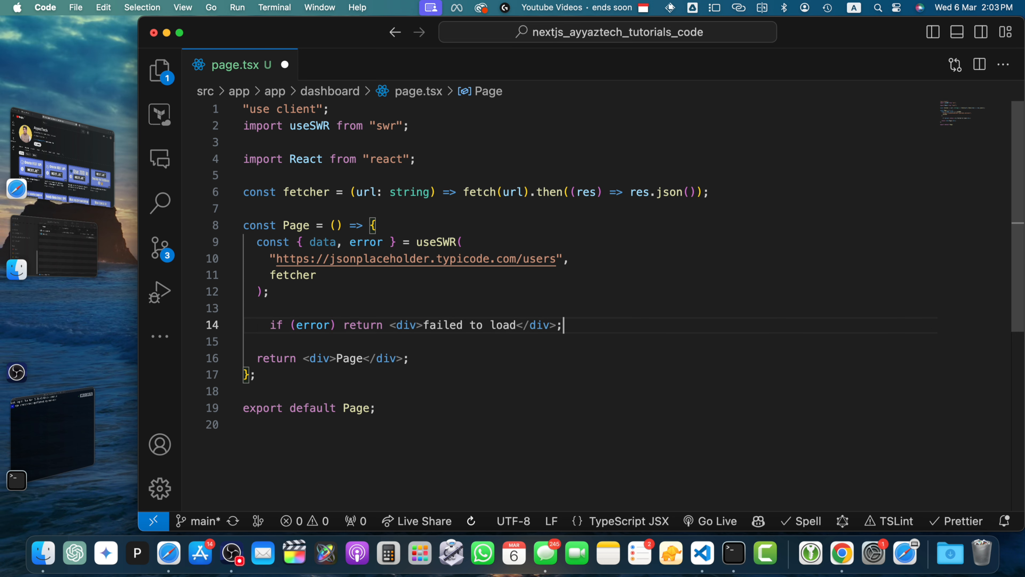
pyautogui.write('if (!data) return <div>loading...</div>;')
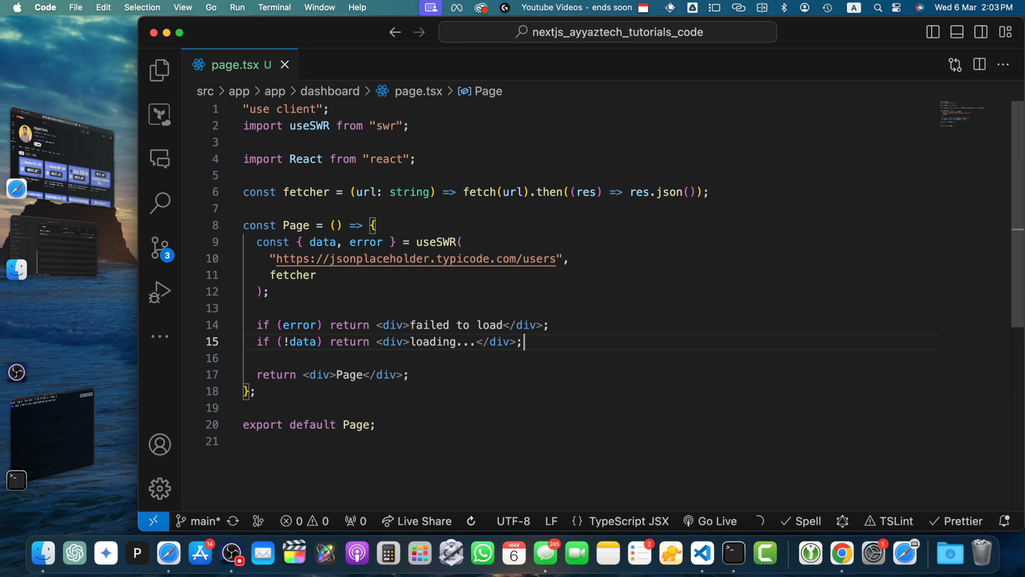
pyautogui.moveTo(401, 375)
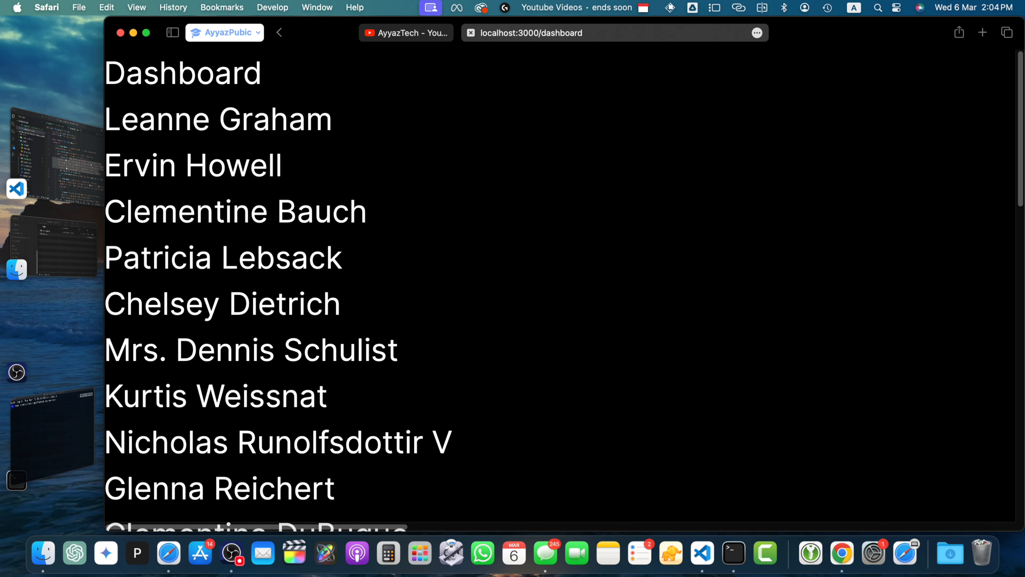
# Step: Switch to Safari to view the dashboard's rendered user list
pyautogui.click(702, 552)
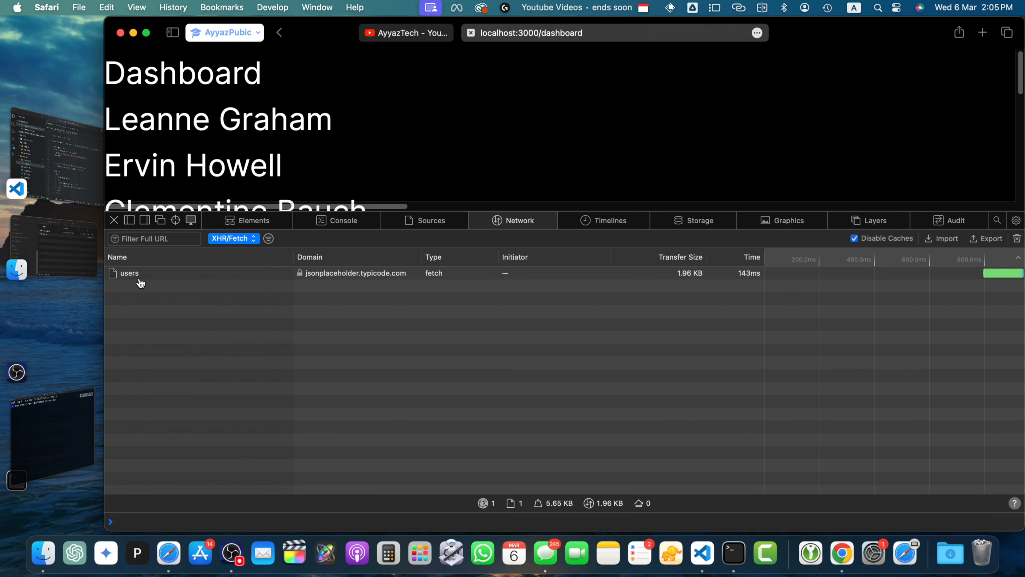
pyautogui.moveTo(133, 274)
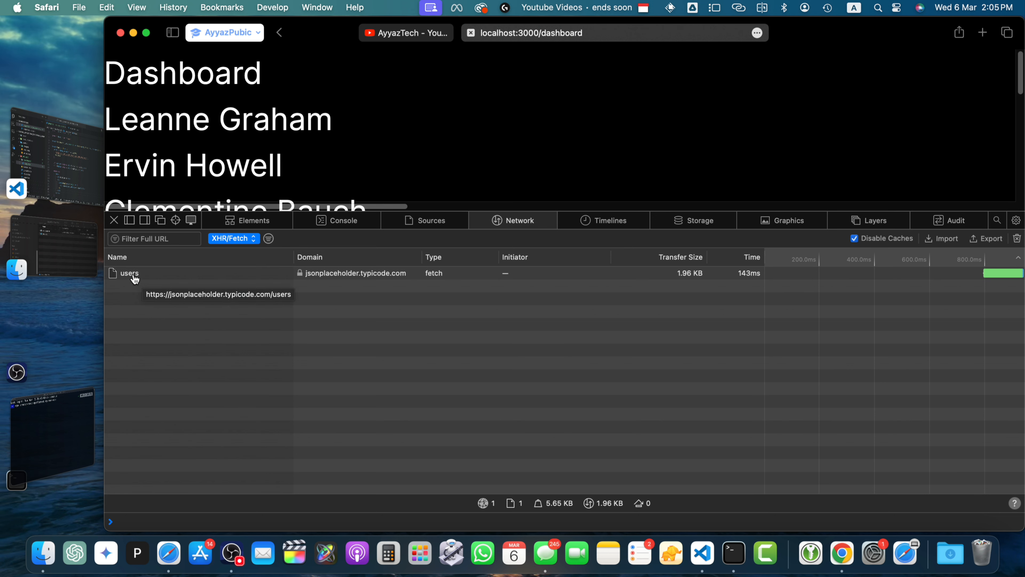
pyautogui.moveTo(408, 373)
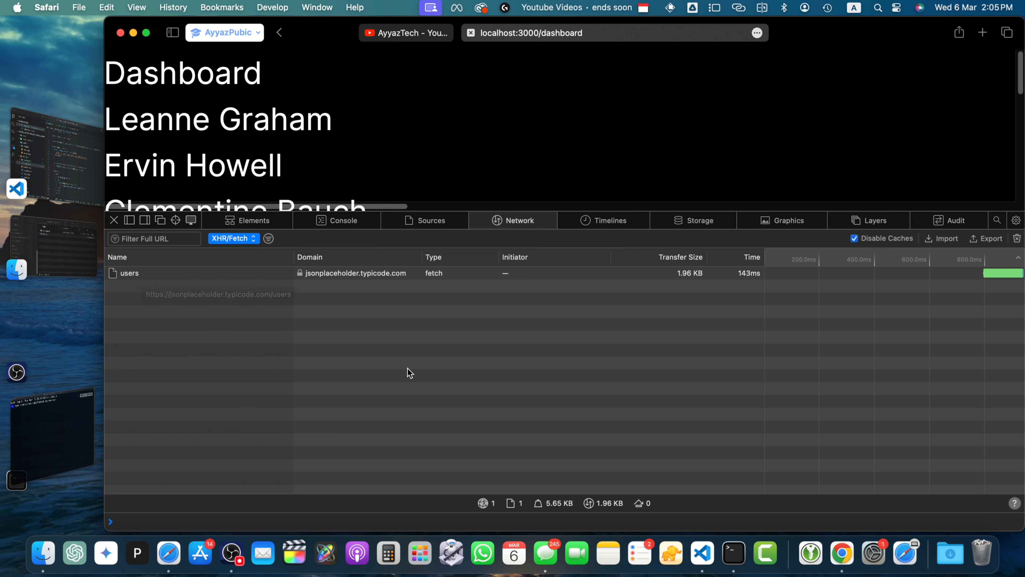
pyautogui.moveTo(312, 179)
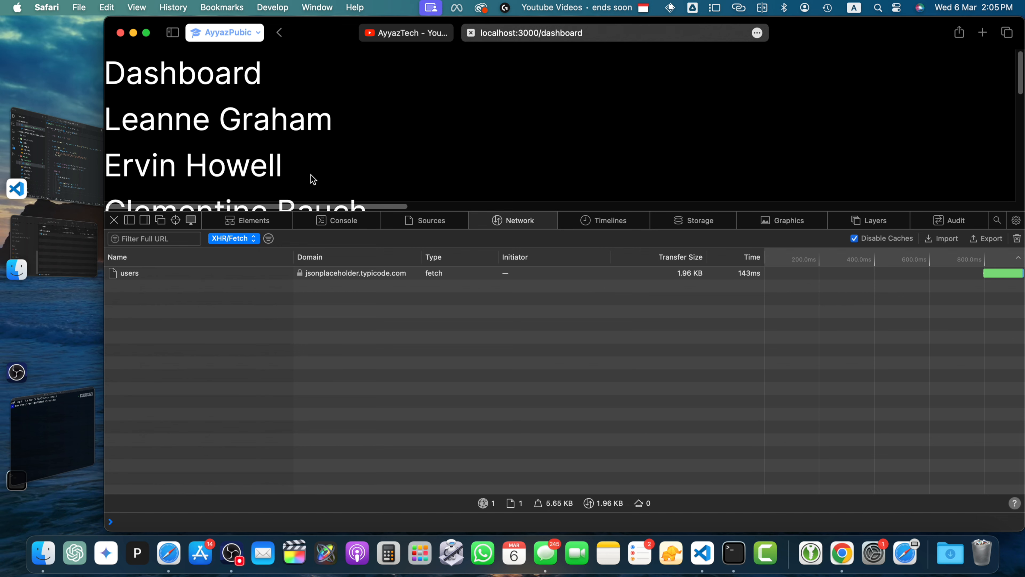
pyautogui.moveTo(342, 198)
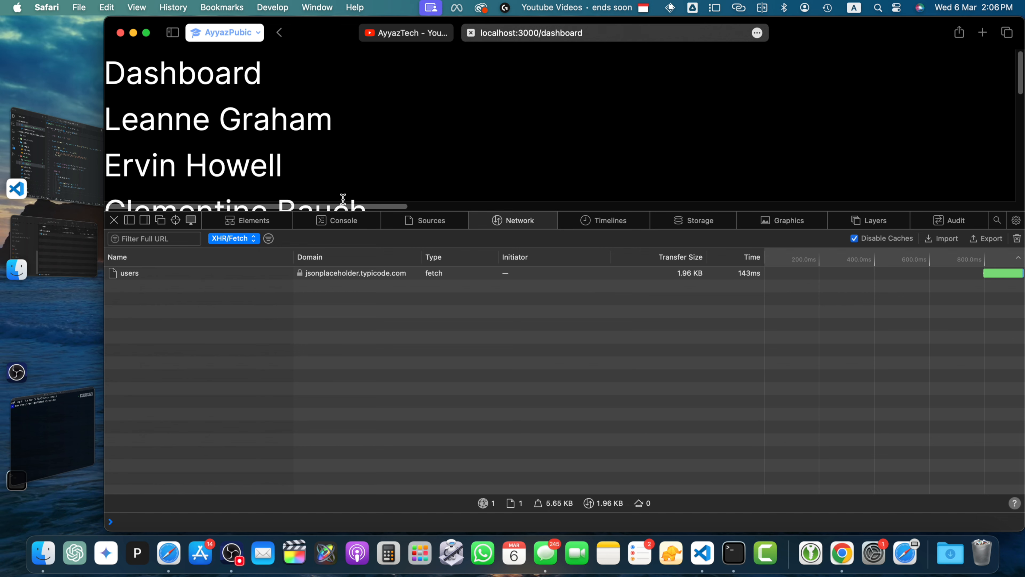
# Step: Switch back from Safari's network inspector to the VS Code editor
pyautogui.click(701, 553)
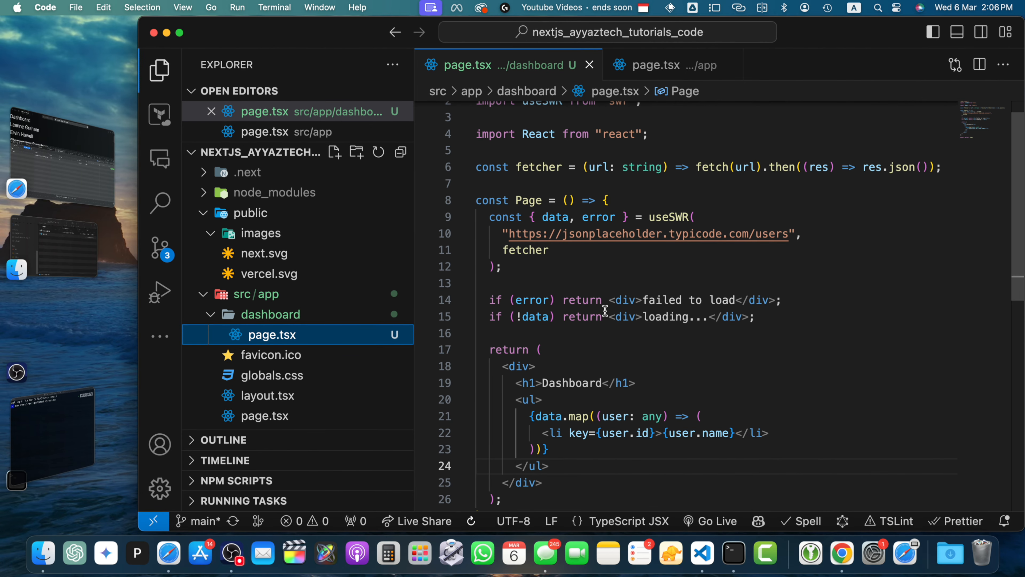
pyautogui.moveTo(562, 375)
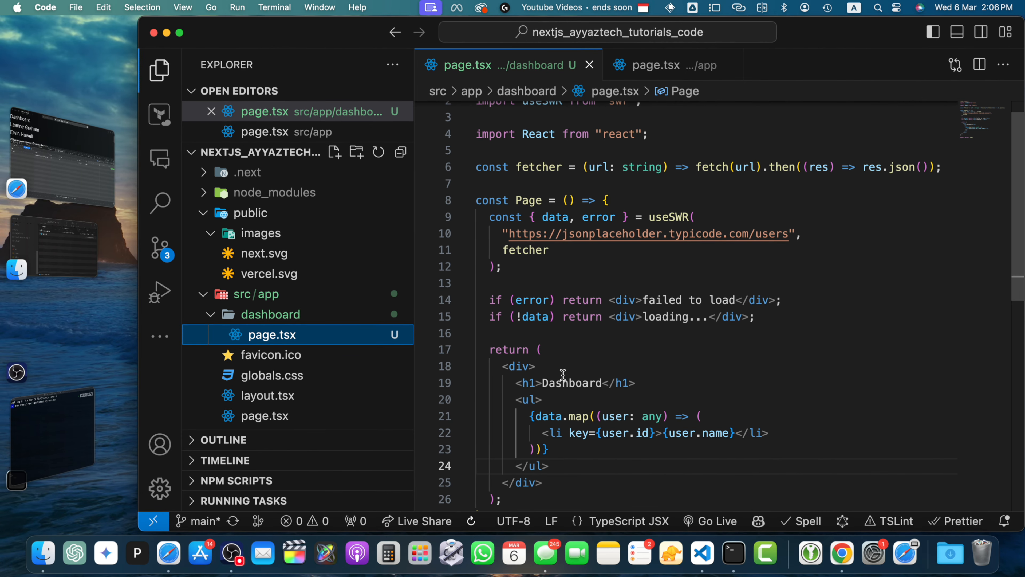
pyautogui.moveTo(458, 333)
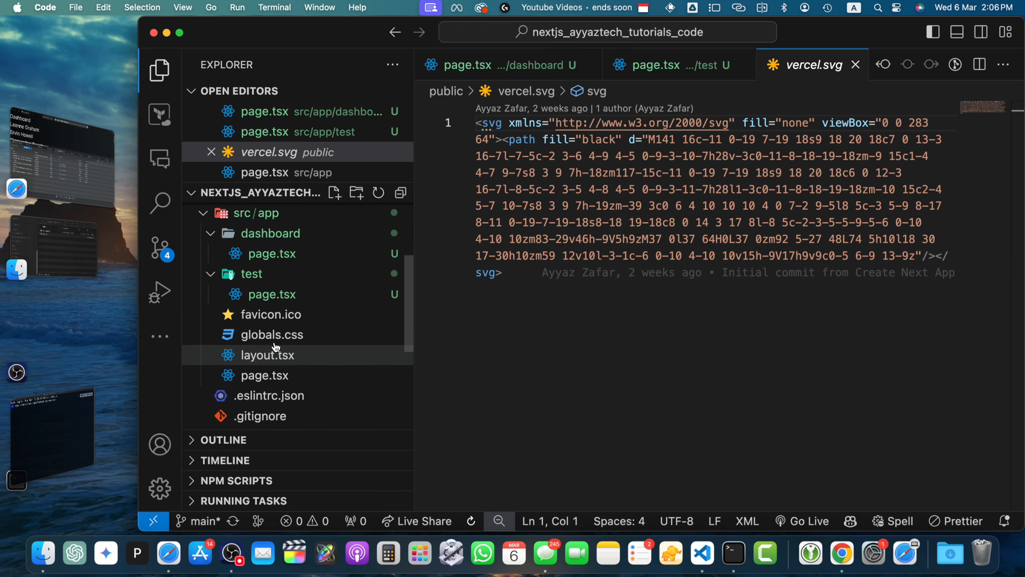
# Step: Open the root layout and select the new folder under src/app in the Explorer
pyautogui.click(273, 335)
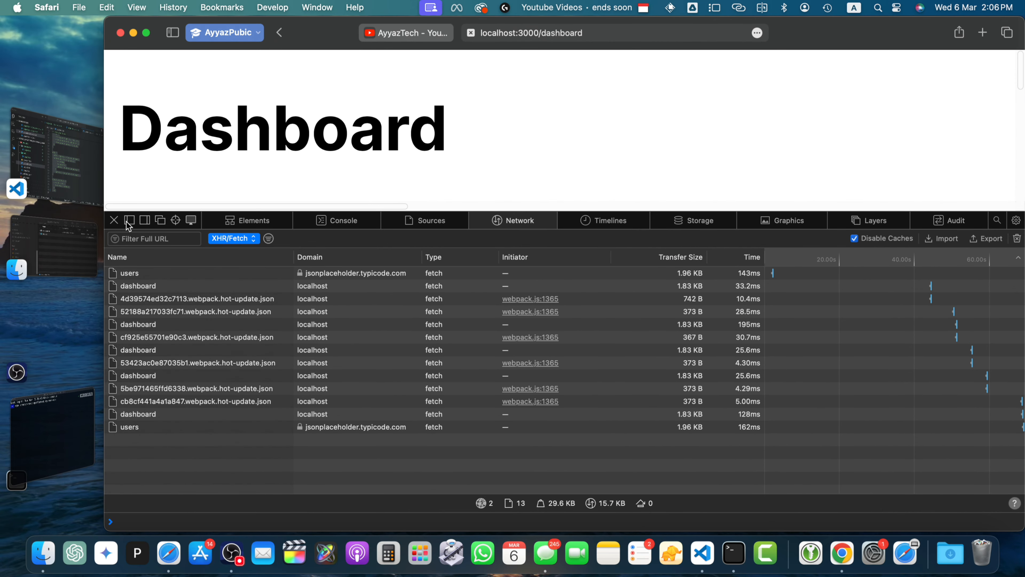
pyautogui.click(113, 219)
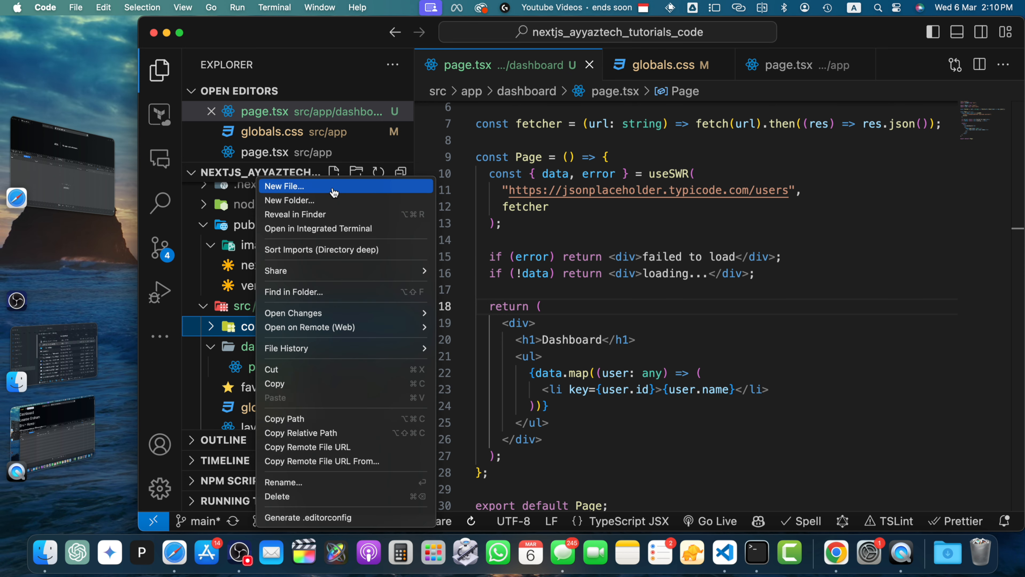
# Step: Create components/Card.tsx from the rafce snippet and add the 'use client' directive
pyautogui.click(286, 186)
pyautogui.write('Card.tsx')
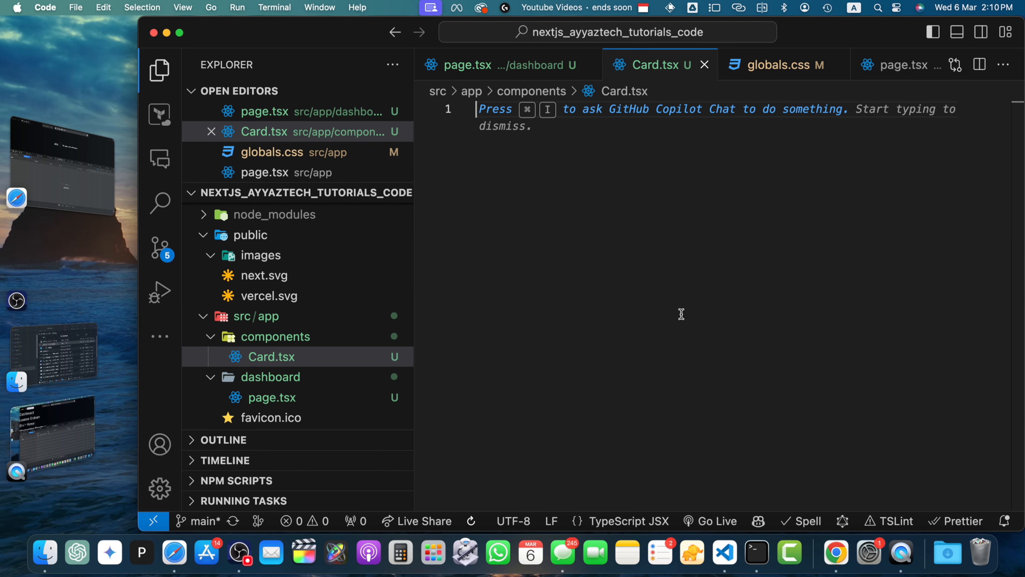
pyautogui.press('enter')
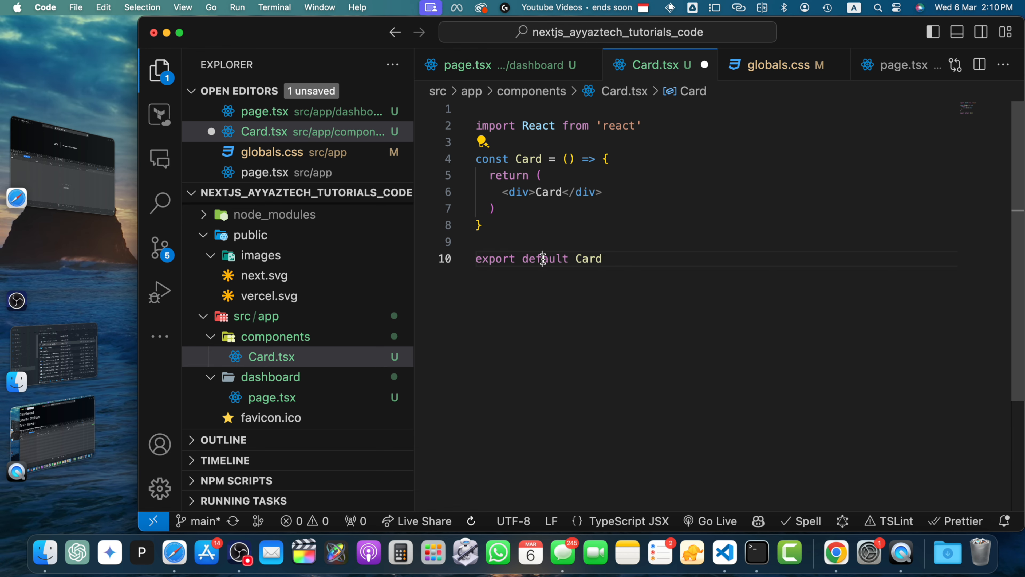
pyautogui.press('Backspace')
pyautogui.write('export ')
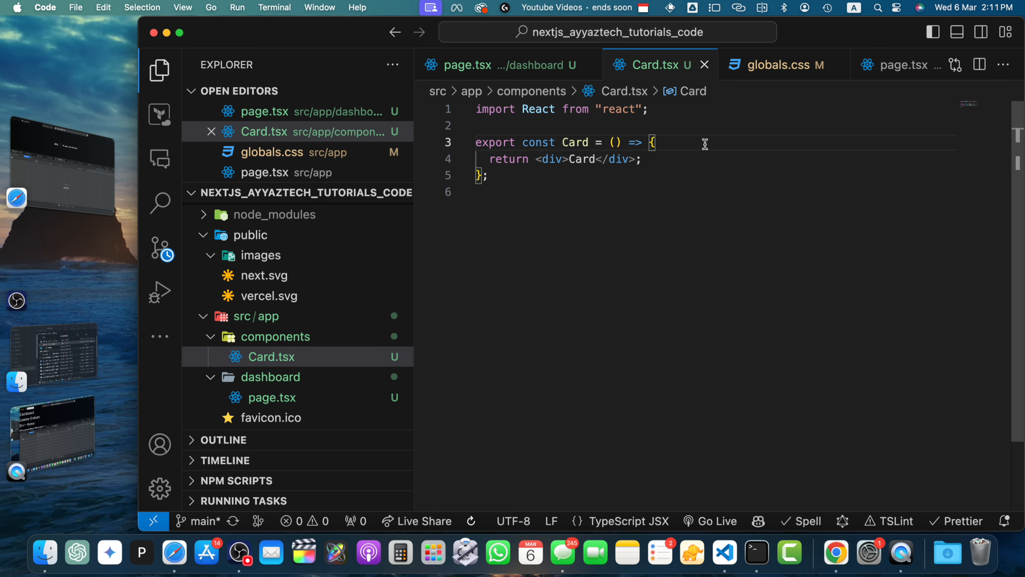
pyautogui.click(271, 397)
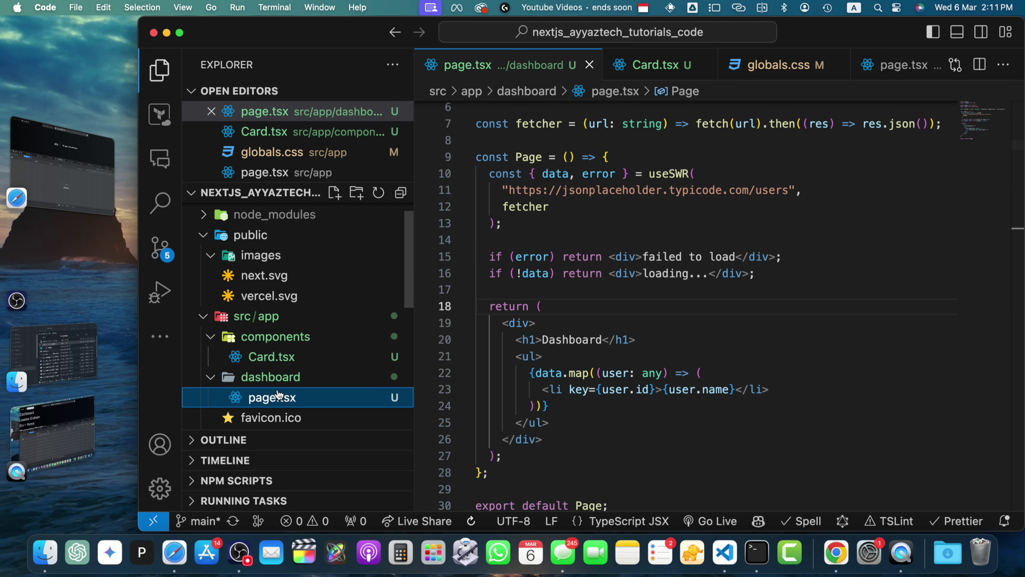
pyautogui.scroll(3)
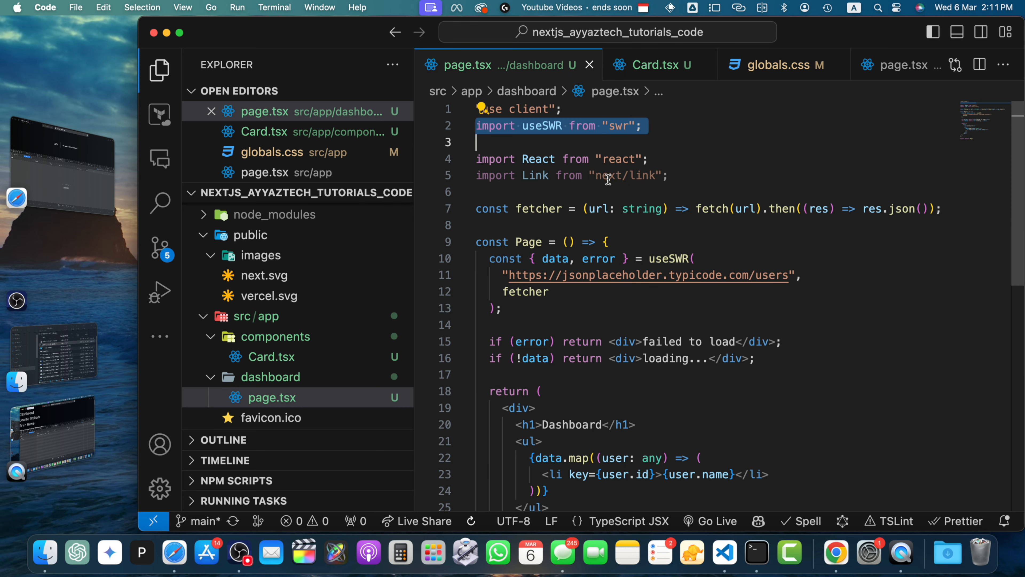
pyautogui.click(657, 64)
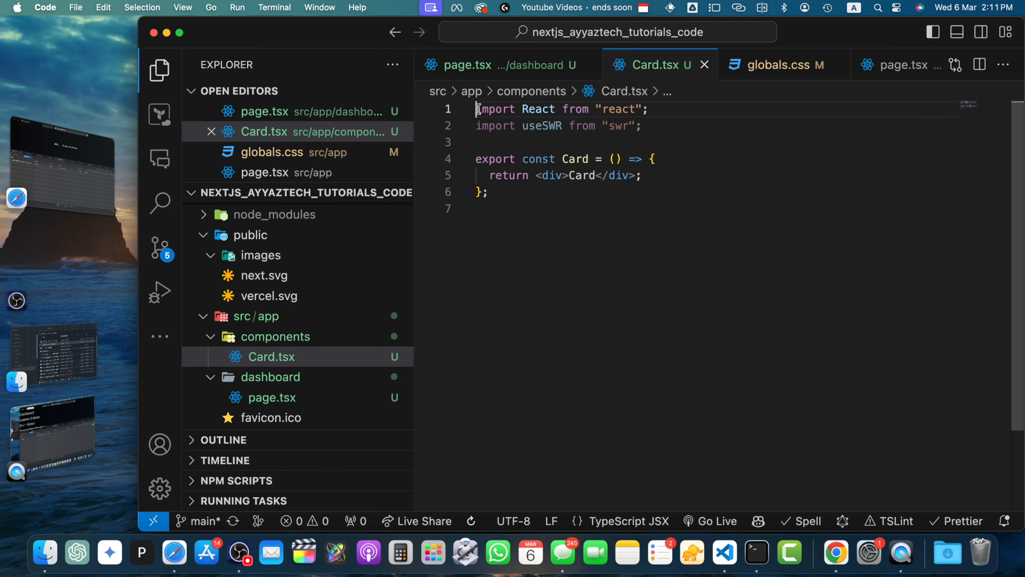
pyautogui.write("'u")
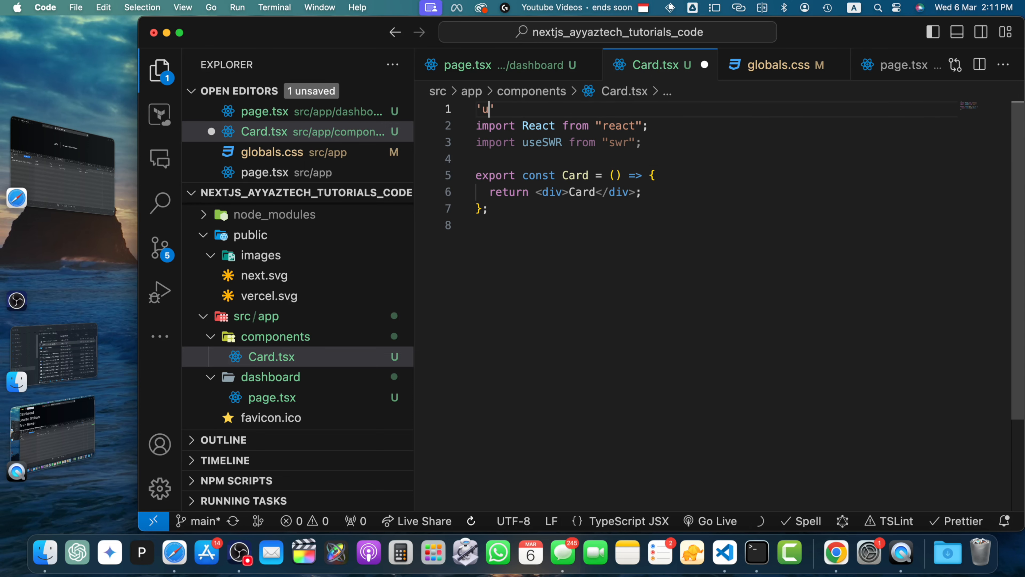
pyautogui.write("se client';")
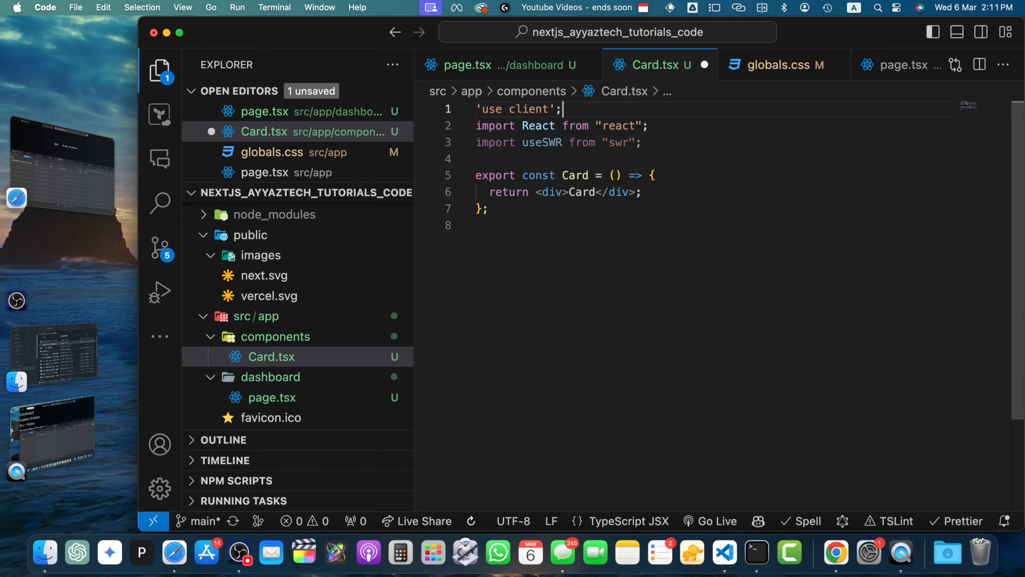
# Step: Copy the useSWR fetch and user-list JSX from the dashboard page into Card, headed 'Card'
pyautogui.click(468, 65)
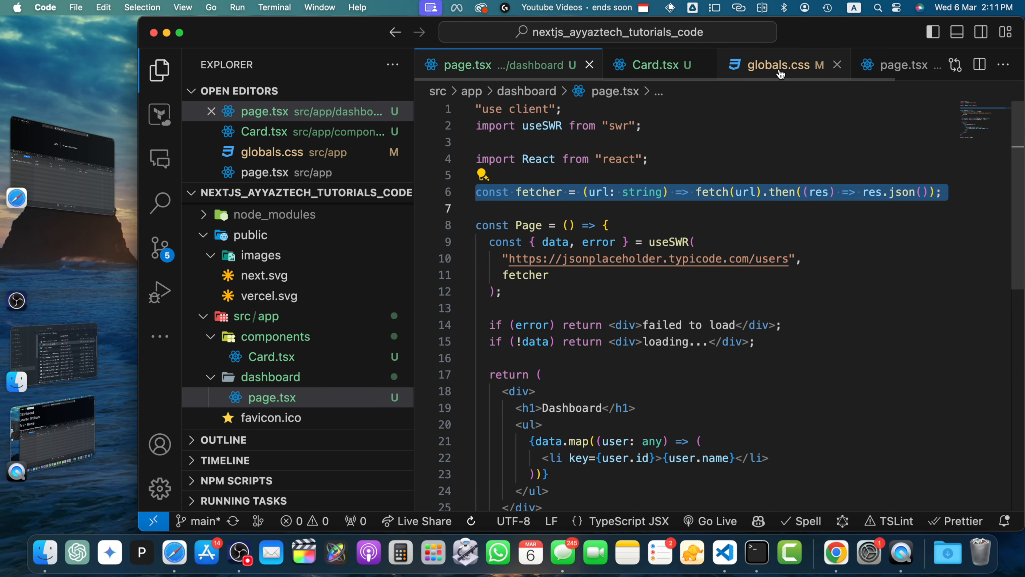
pyautogui.click(650, 65)
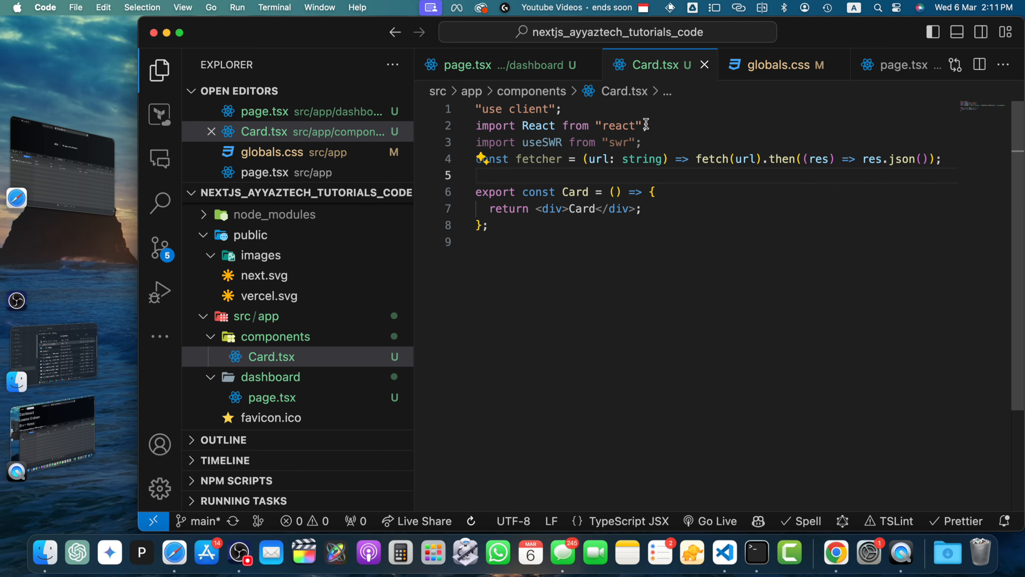
pyautogui.click(468, 65)
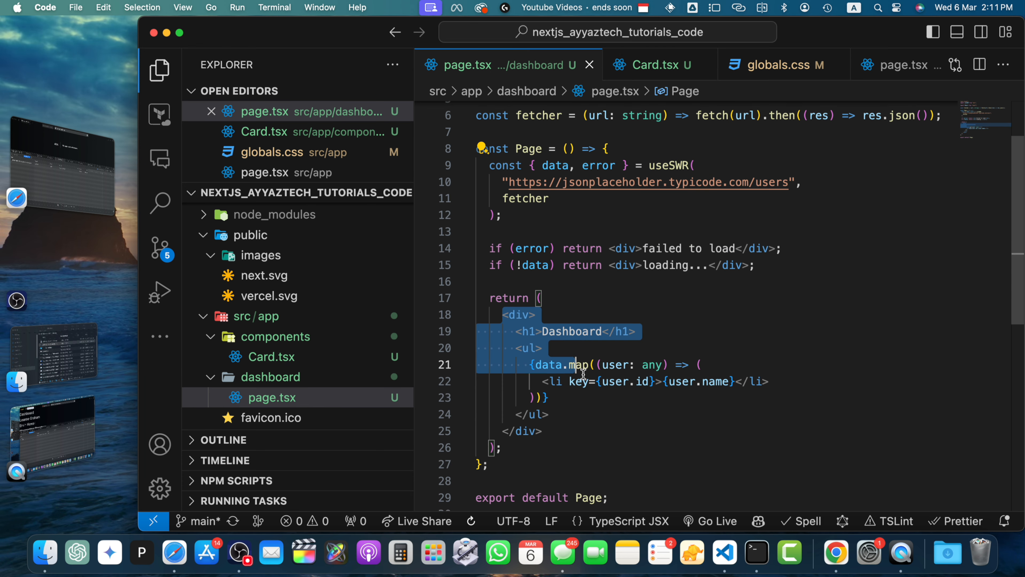
pyautogui.click(653, 65)
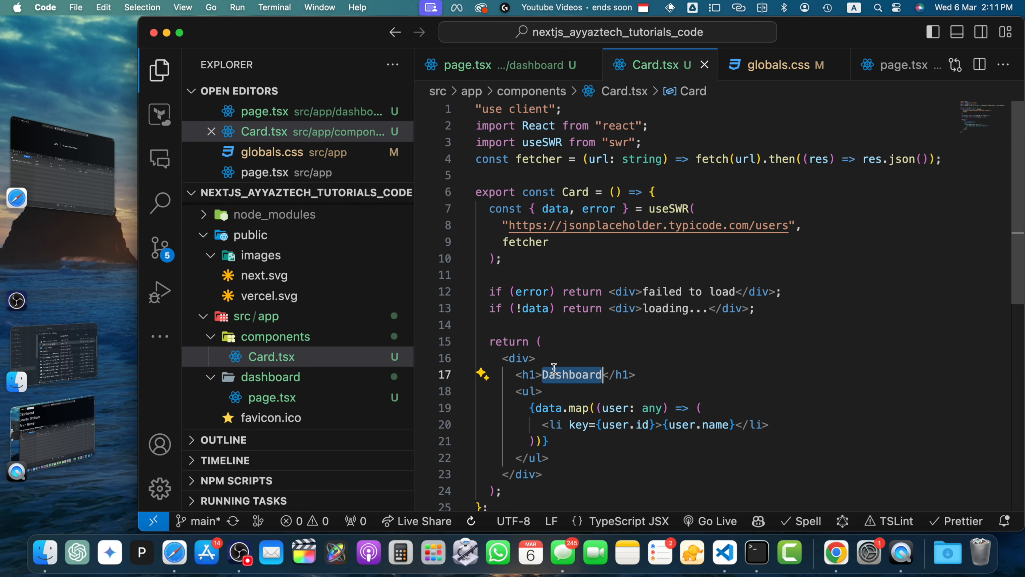
pyautogui.write('Card')
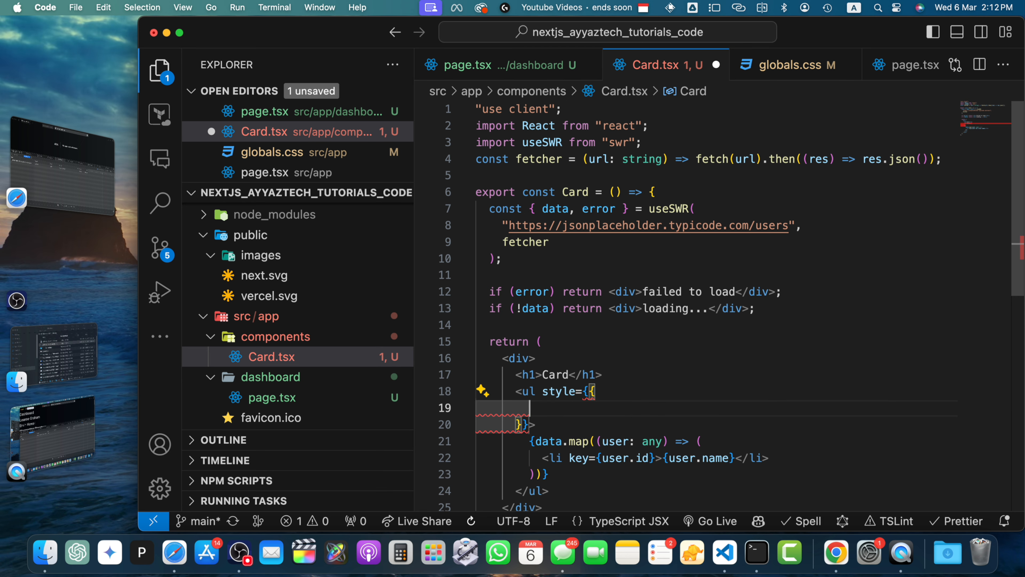
pyautogui.write('back')
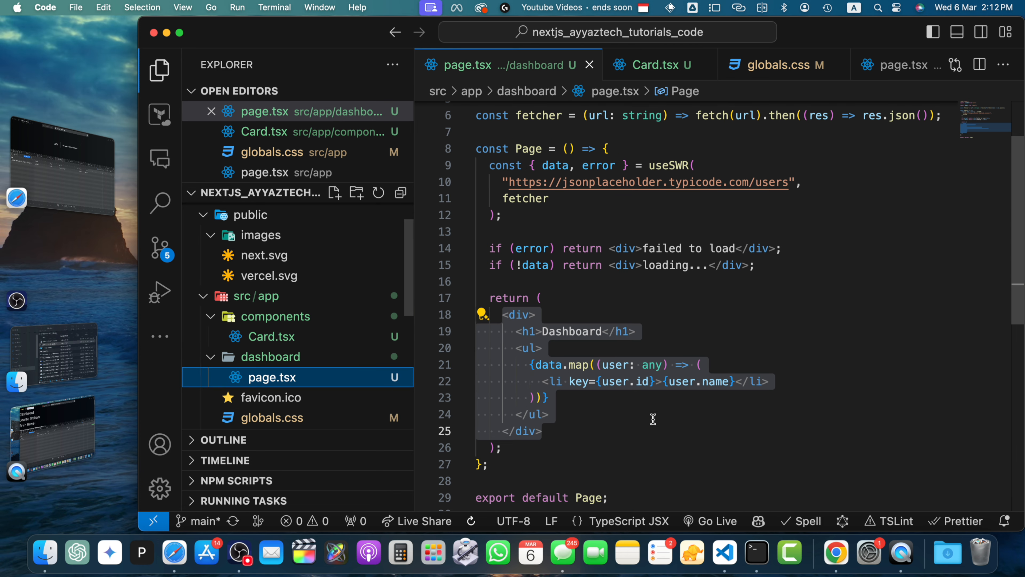
# Step: Add an empty button element after the user list in the dashboard page
pyautogui.click(552, 414)
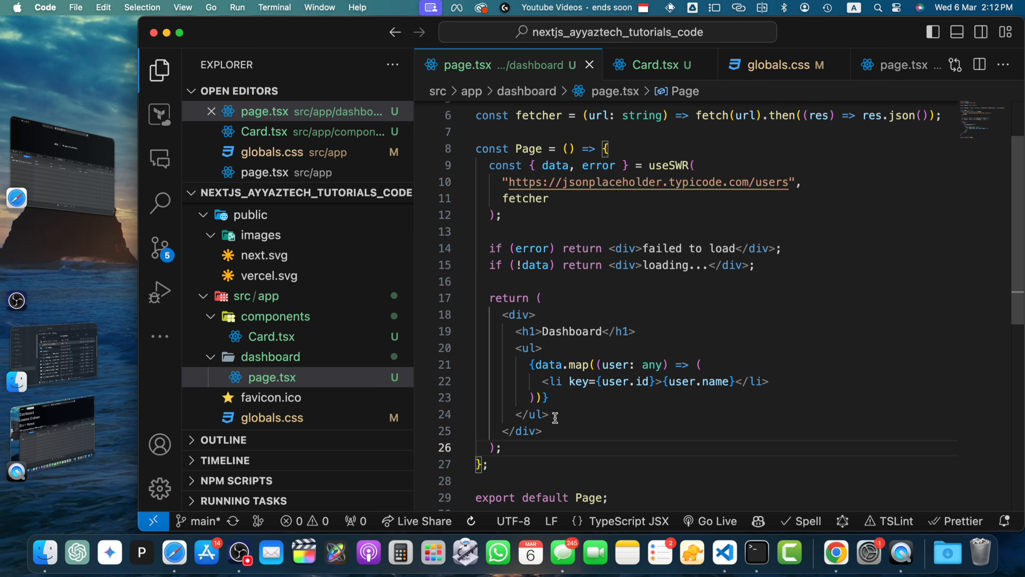
pyautogui.write('<button></button>')
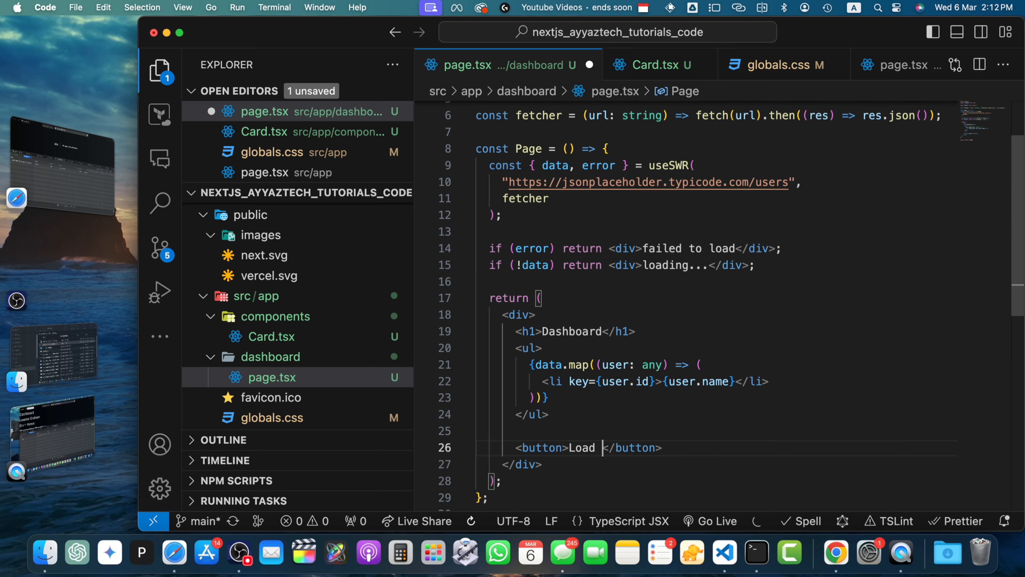
# Step: Label the button Card with onClick={loadCard}, add a loadCard function and a card useState(false)
pyautogui.write('Card')
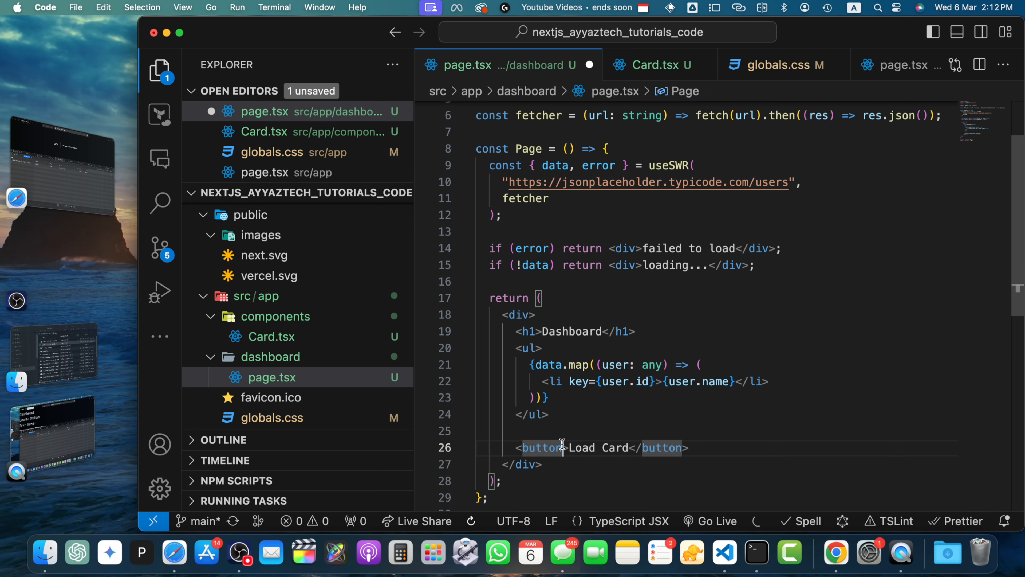
pyautogui.write('onClick={}')
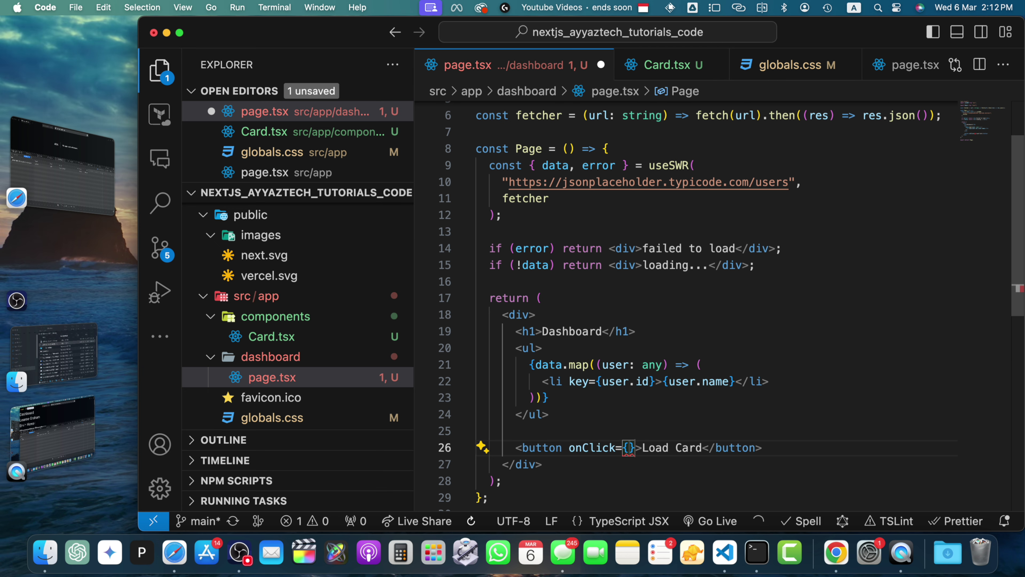
pyautogui.write('loadCard')
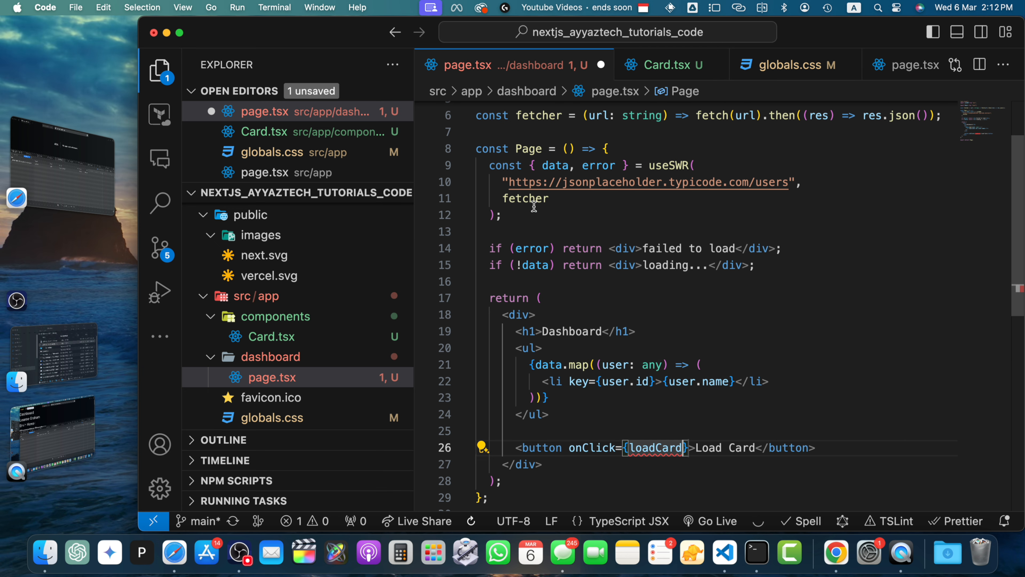
pyautogui.press('enter')
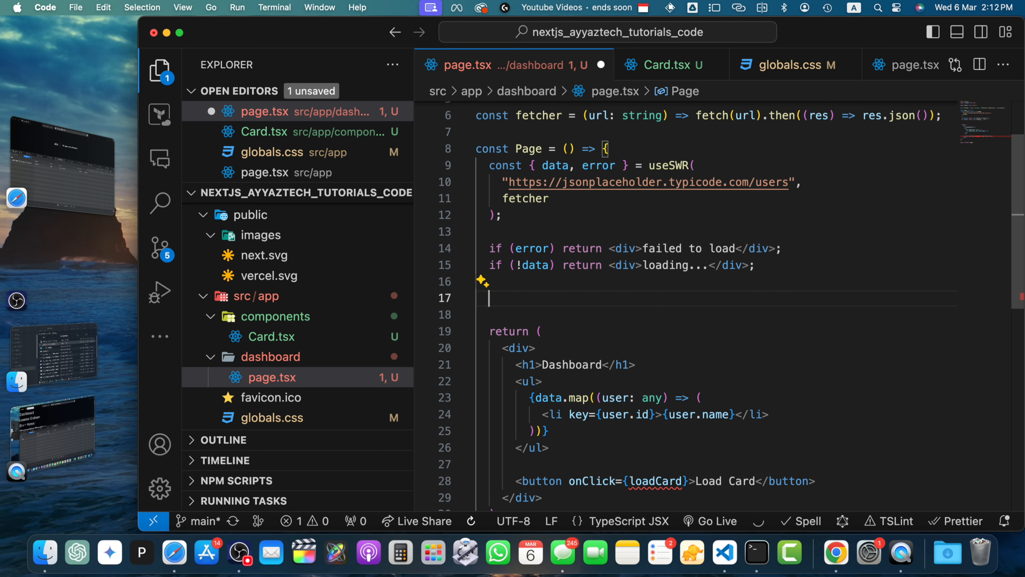
pyautogui.write('function')
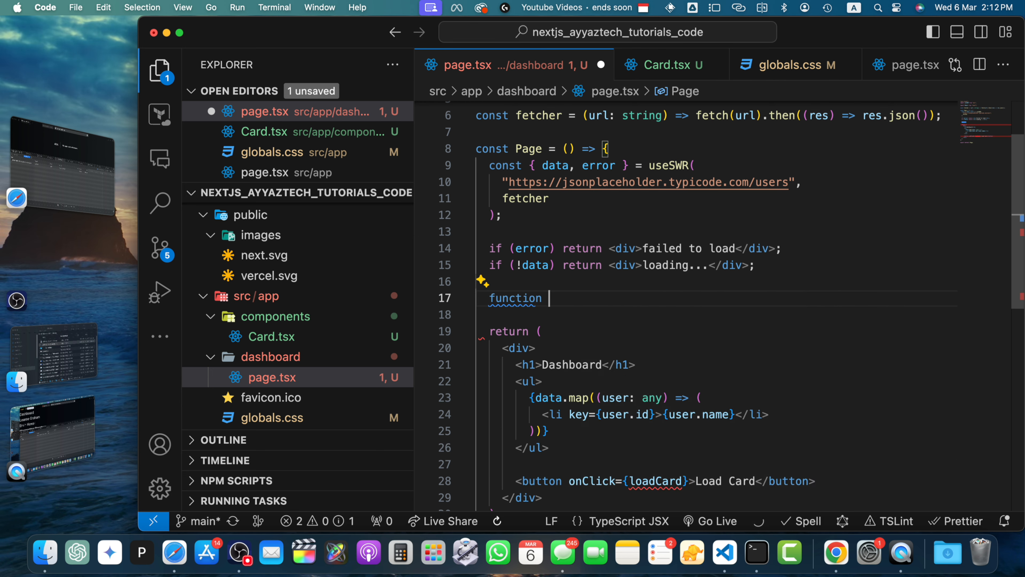
pyautogui.write('loadCard(){')
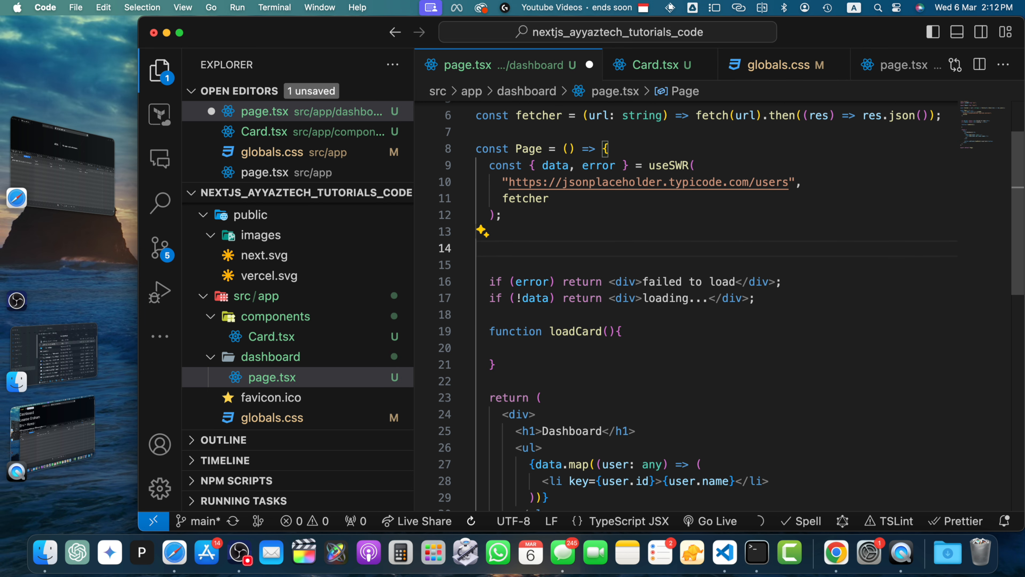
pyautogui.write('const [card, setCard] = React.useState(false);')
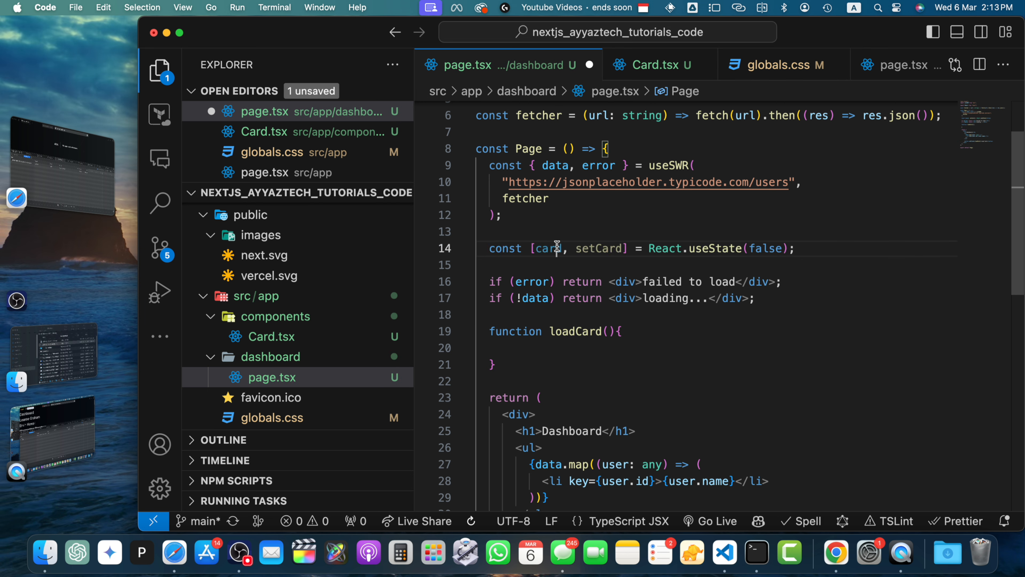
# Step: Render {card && <Card />} conditionally and make loadCard call setCard(true)
pyautogui.click(539, 348)
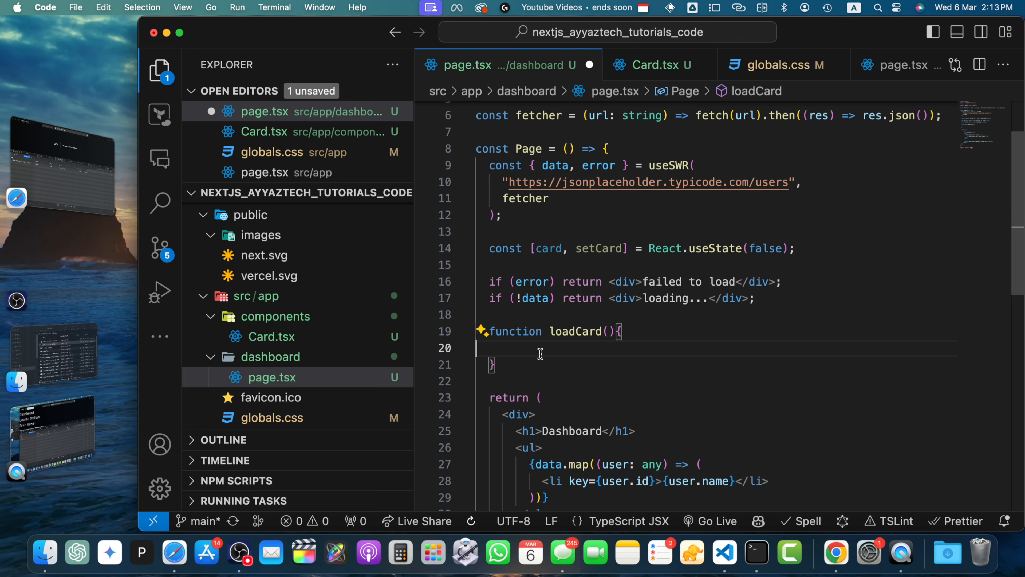
pyautogui.scroll(-3)
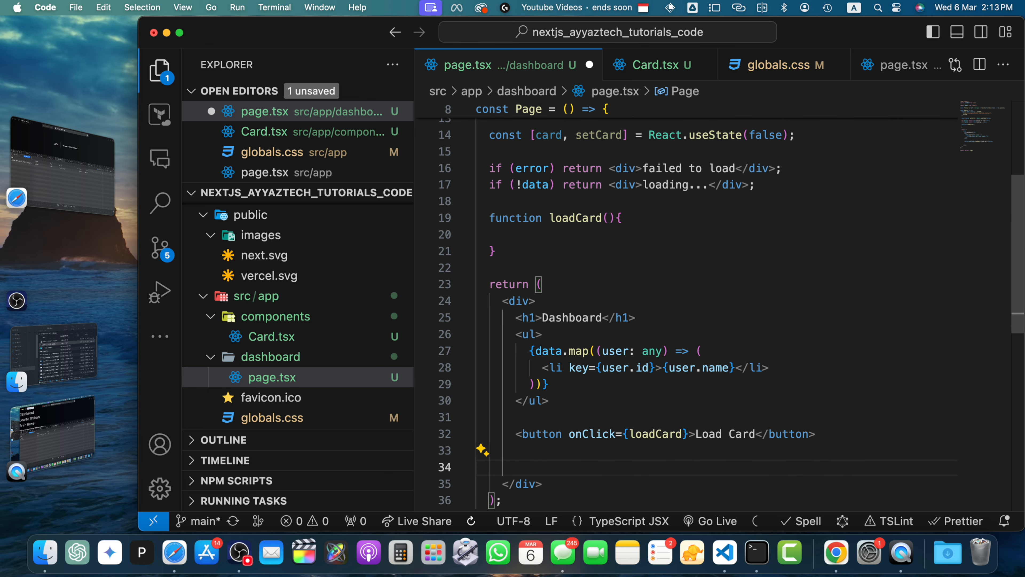
pyautogui.write('{card && <Card />}')
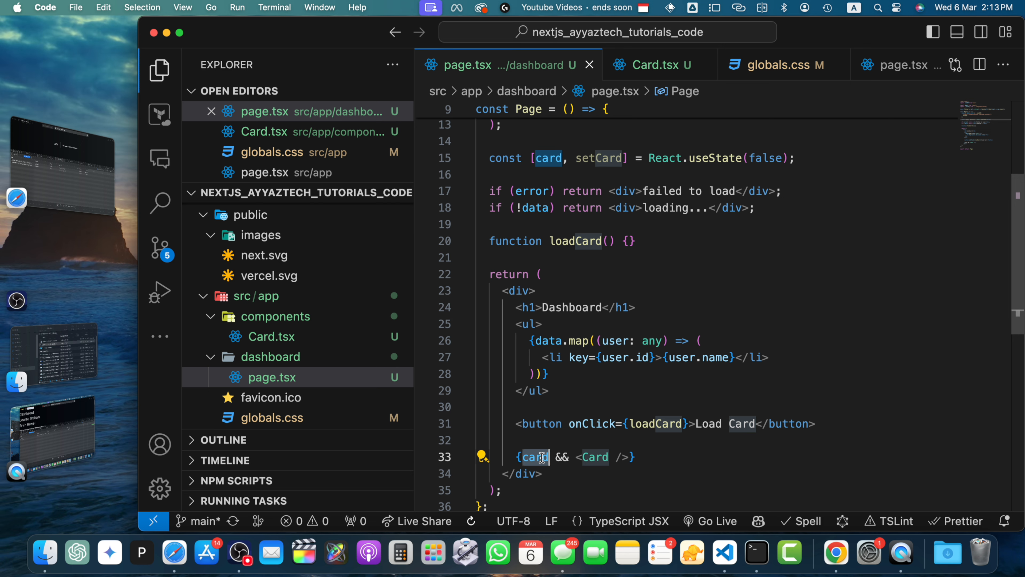
pyautogui.click(627, 241)
pyautogui.write('setCard(true);')
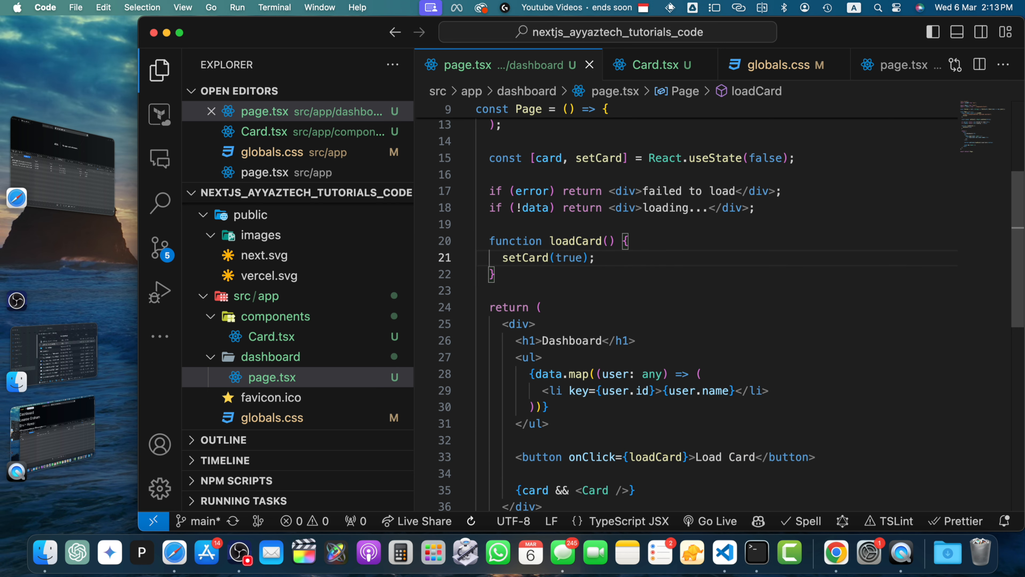
pyautogui.moveTo(569, 287)
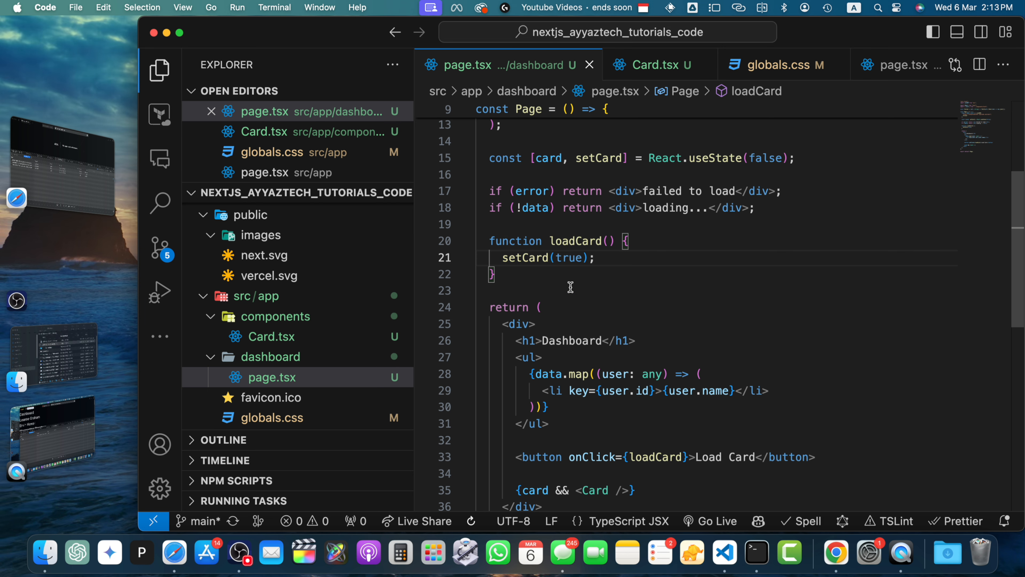
pyautogui.scroll(3)
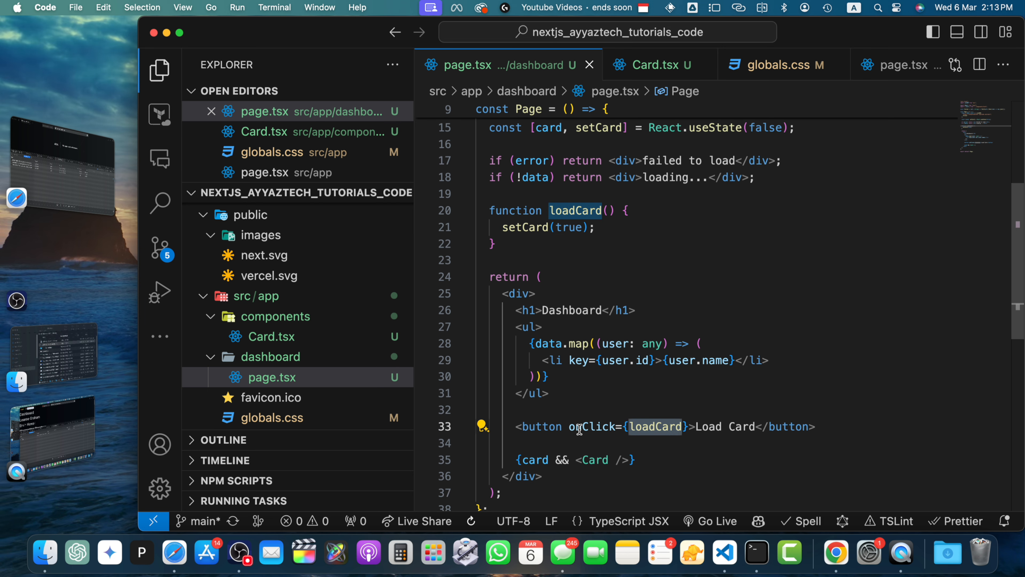
pyautogui.moveTo(539, 426)
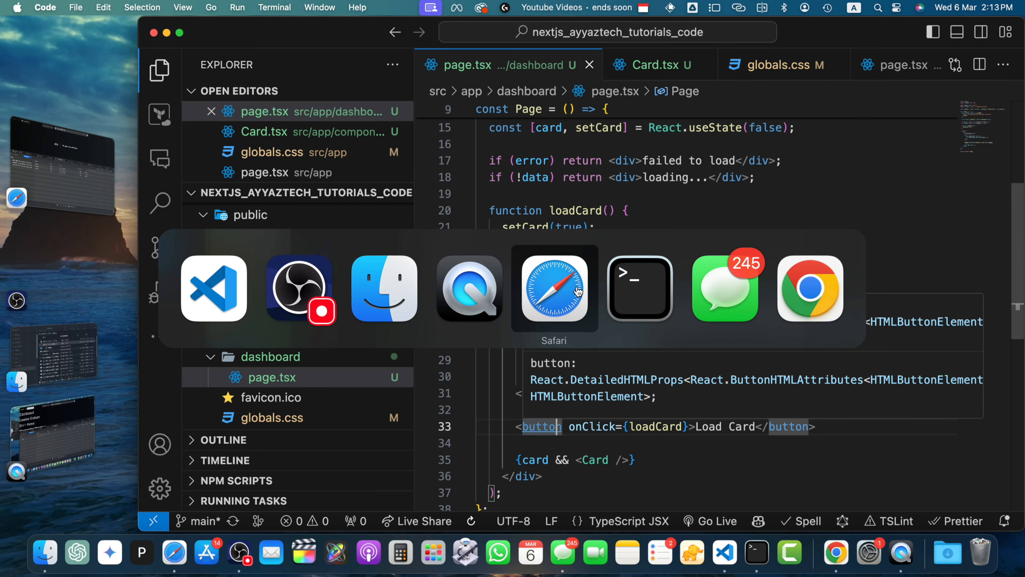
# Step: Check the dashboard in Safari, scrolling to the Load Card button, then return to VS Code
pyautogui.click(553, 288)
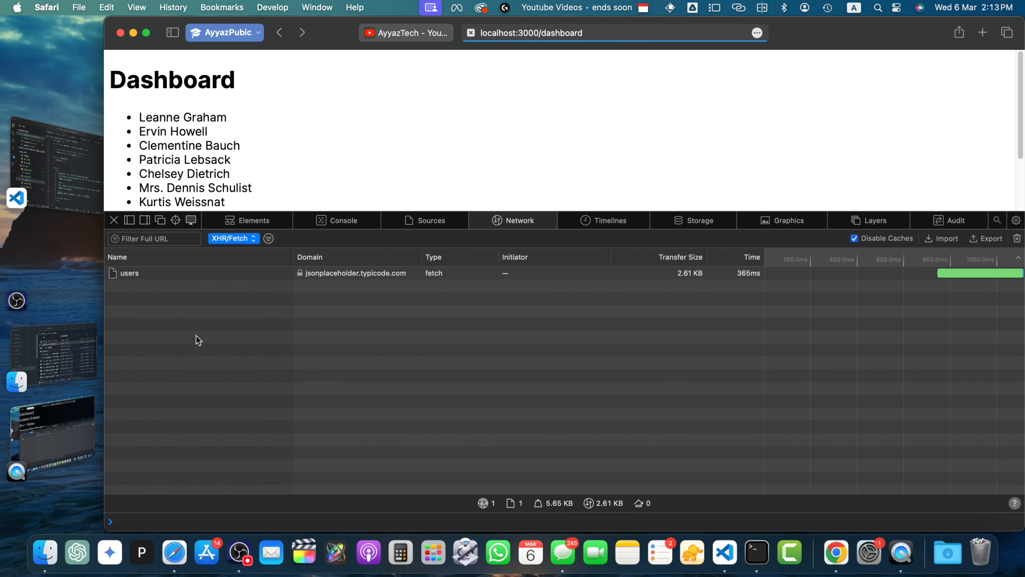
pyautogui.moveTo(131, 277)
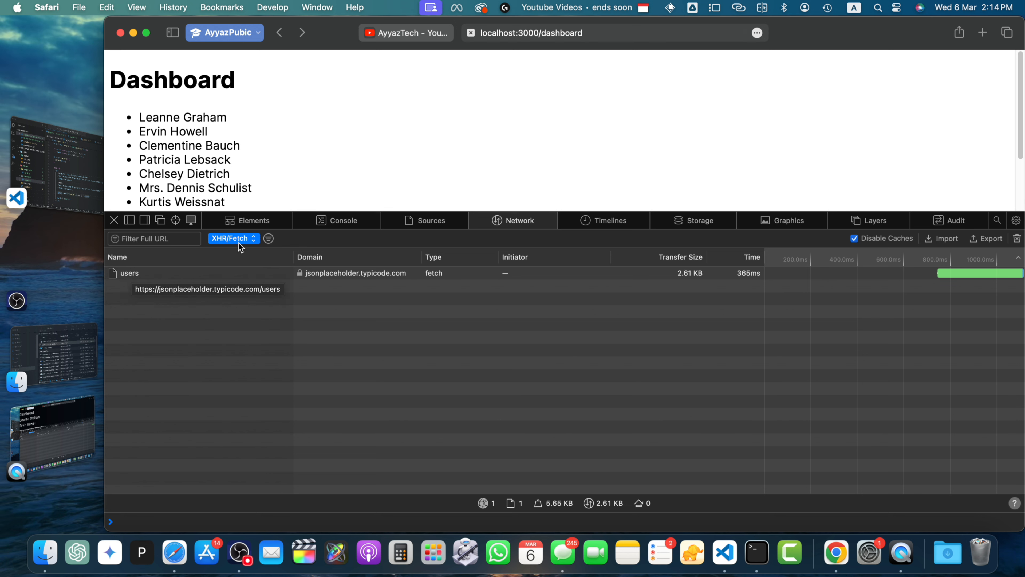
pyautogui.scroll(-3)
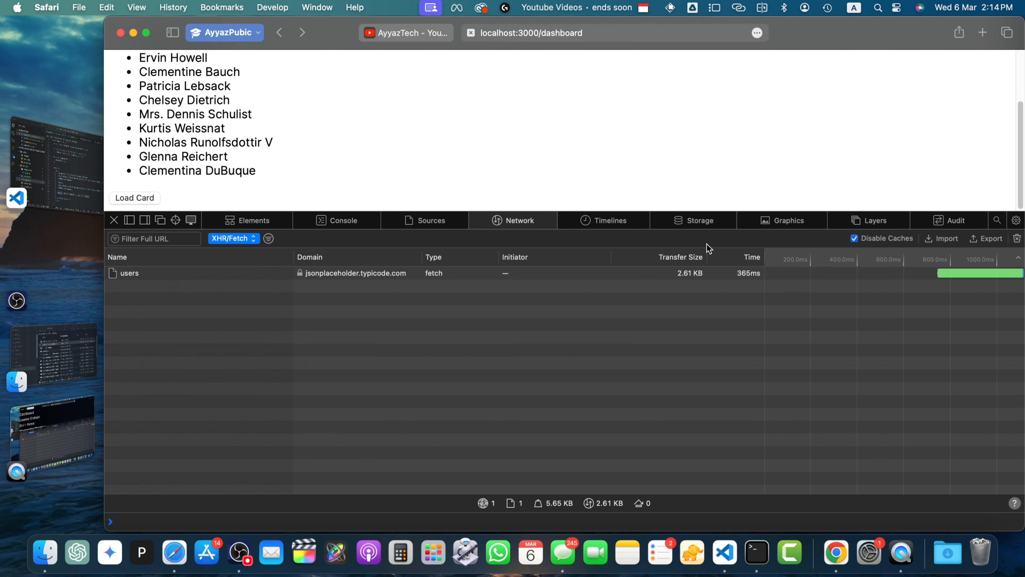
pyautogui.moveTo(791, 232)
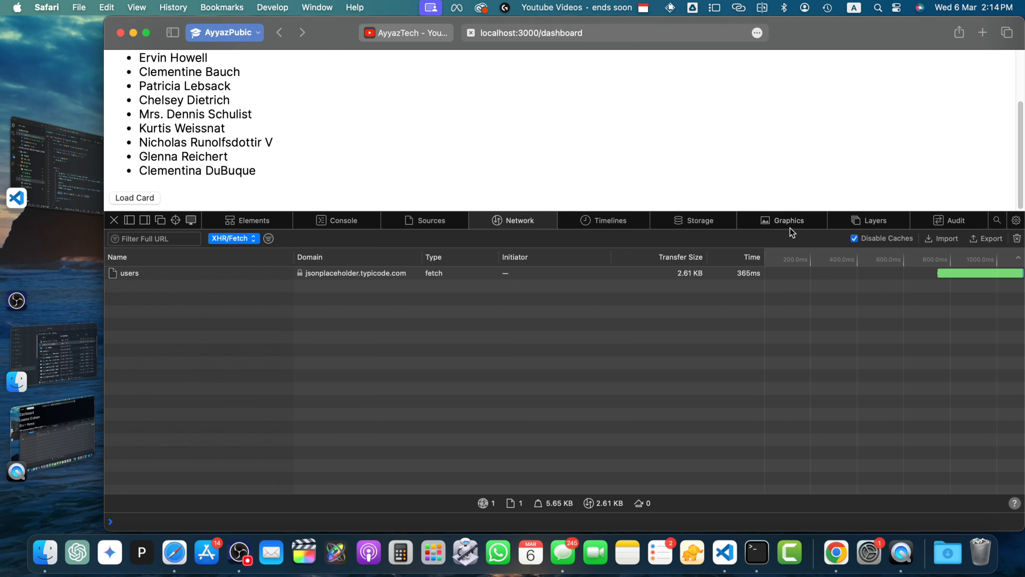
pyautogui.click(725, 552)
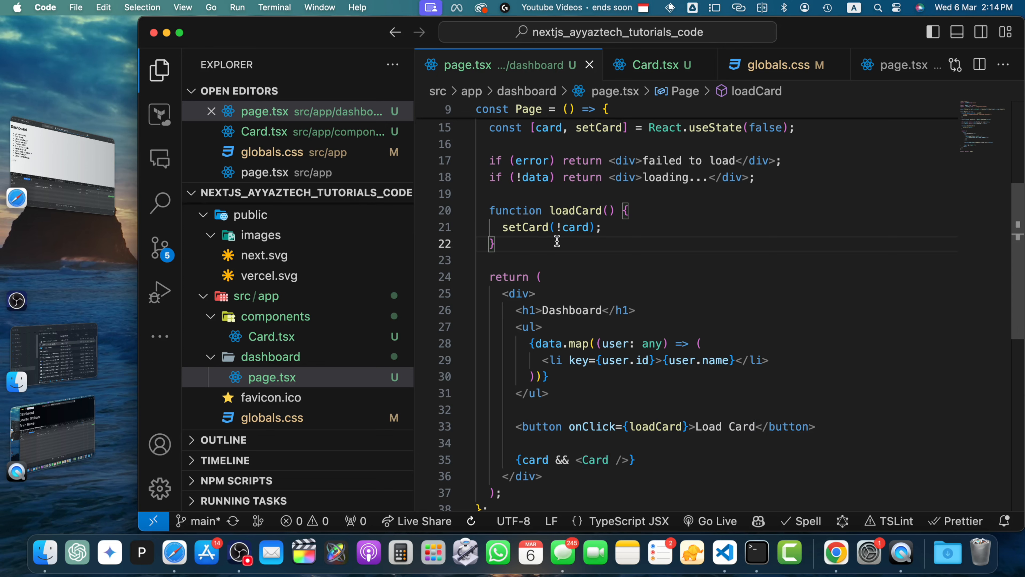
pyautogui.moveTo(605, 237)
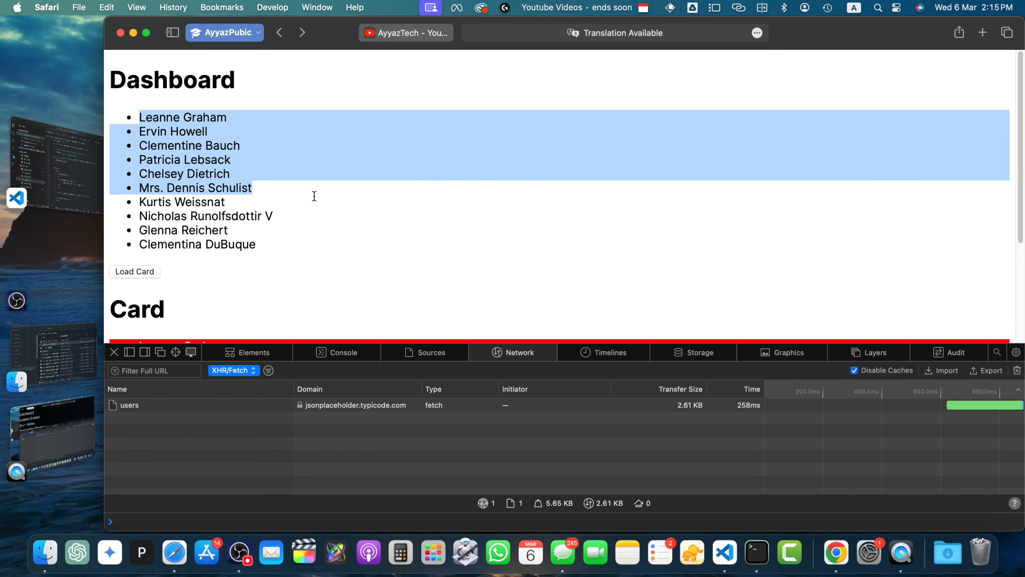
# Step: Load the Card on the dashboard twice to confirm the red user list toggles with setCard(!card)
pyautogui.click(348, 246)
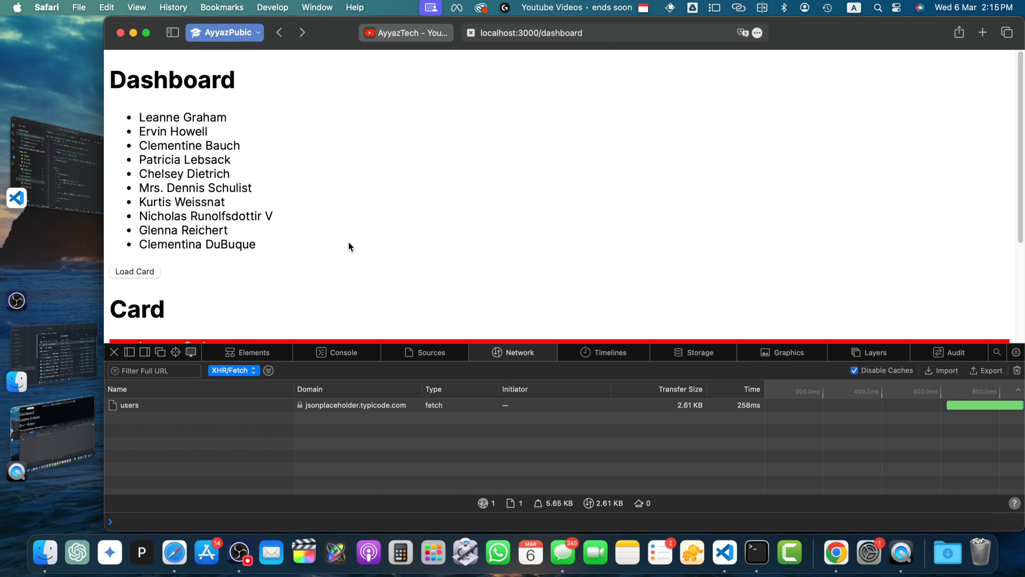
pyautogui.click(134, 271)
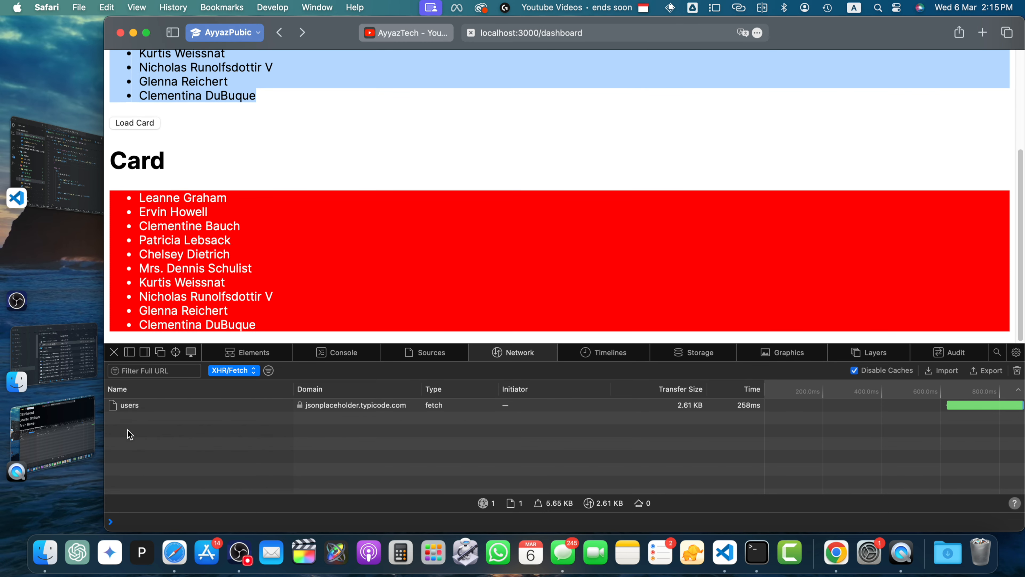
pyautogui.moveTo(193, 449)
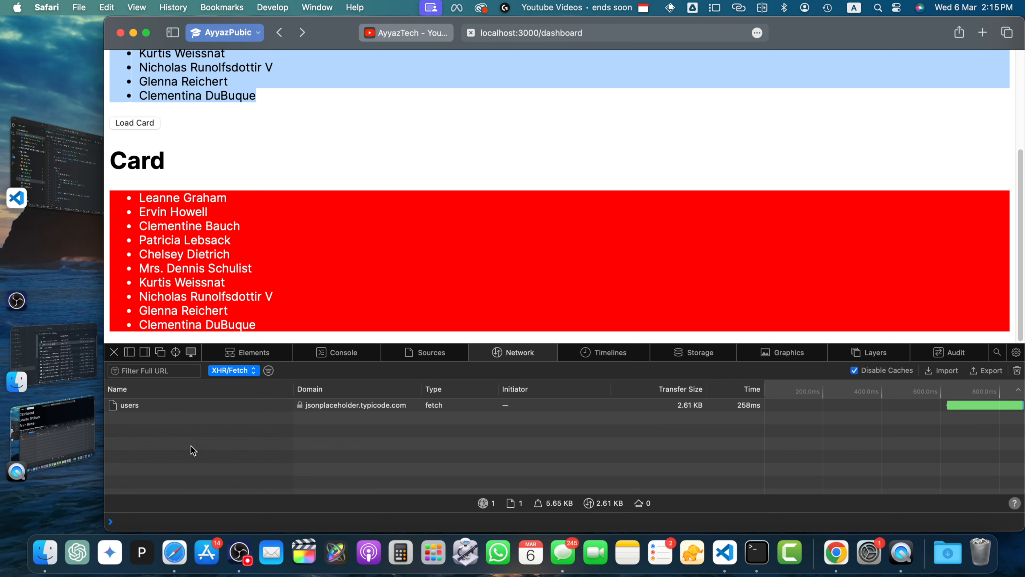
pyautogui.moveTo(242, 419)
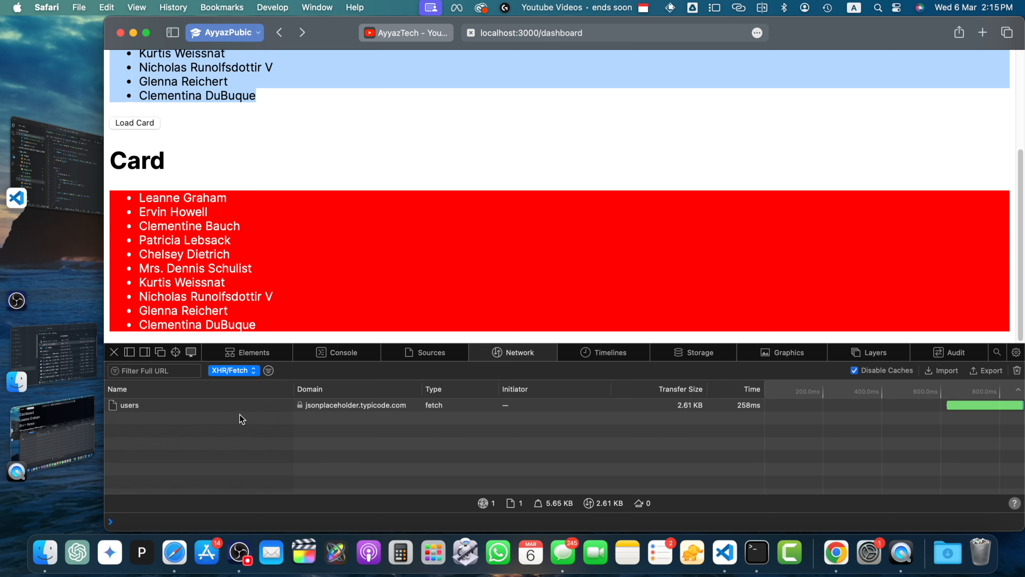
pyautogui.moveTo(146, 242)
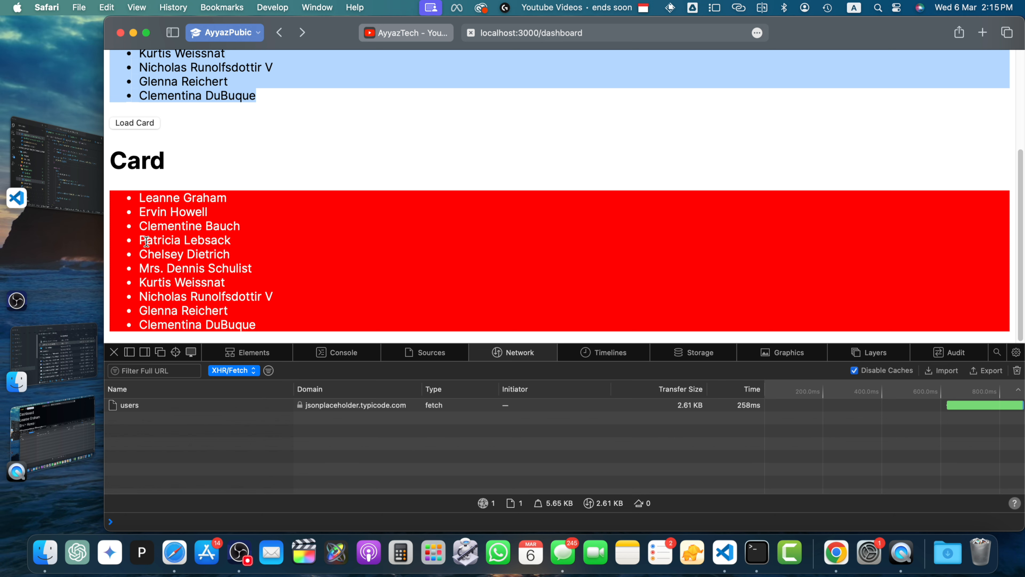
pyautogui.moveTo(129, 274)
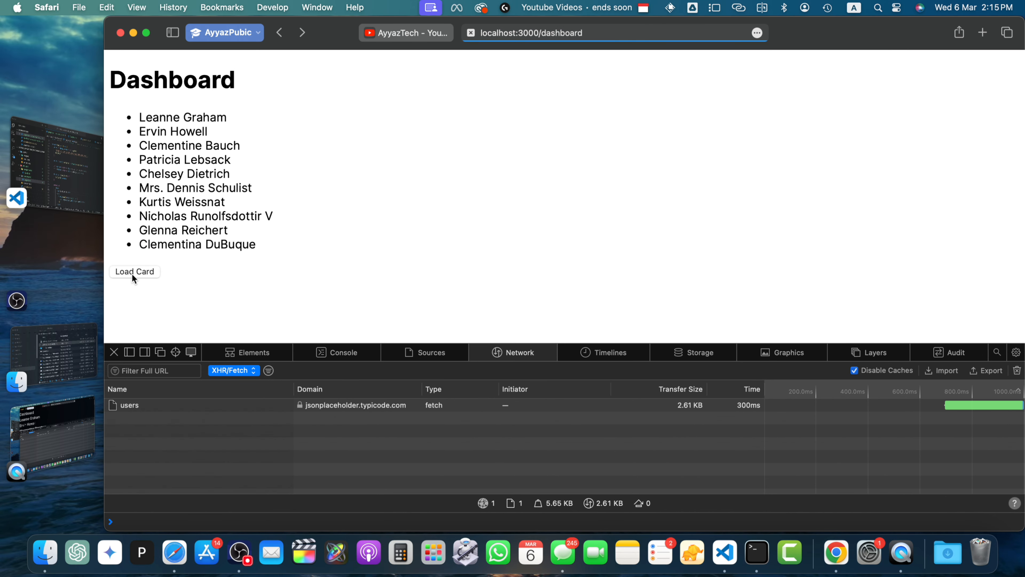
pyautogui.click(134, 271)
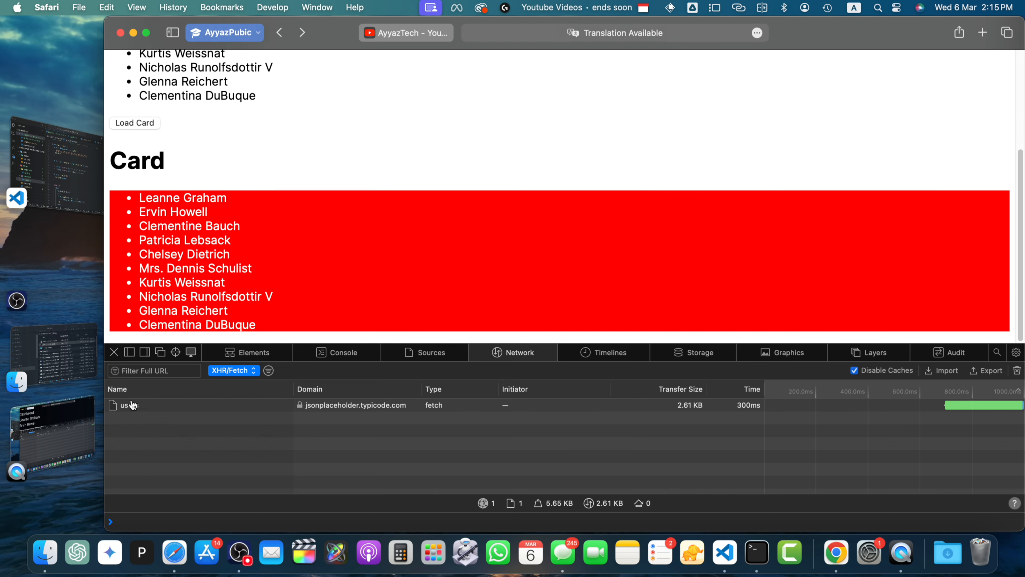
pyautogui.click(723, 551)
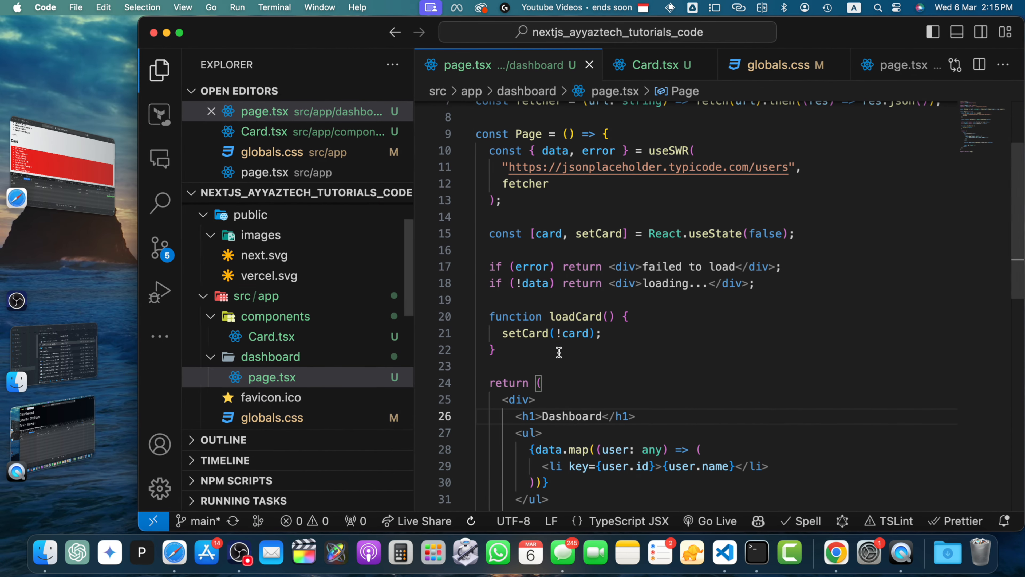
# Step: In Card.tsx add const [data, setData] = React.useState([]) and a useEffect that fetches users into setData
pyautogui.click(647, 65)
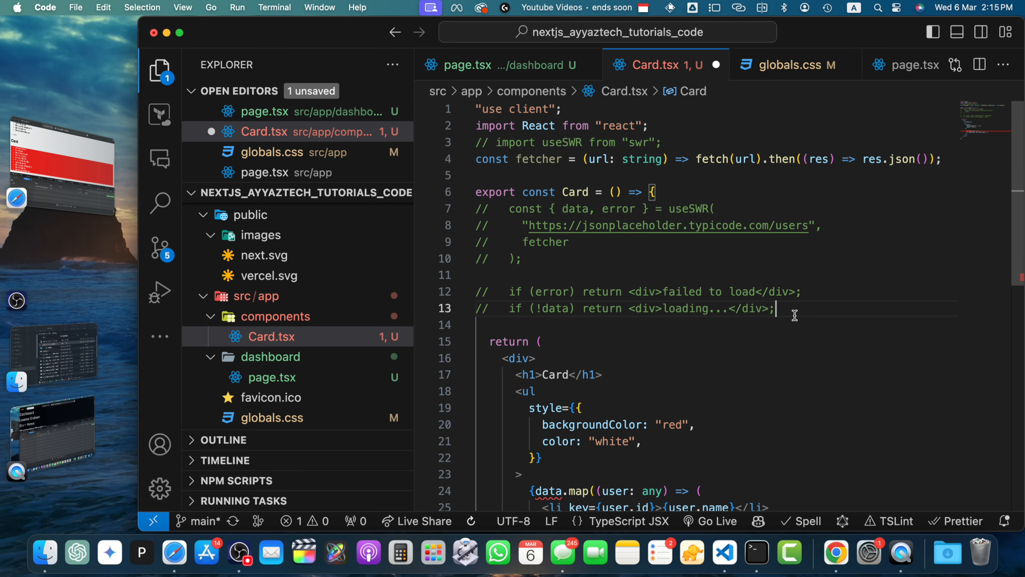
pyautogui.press('enter')
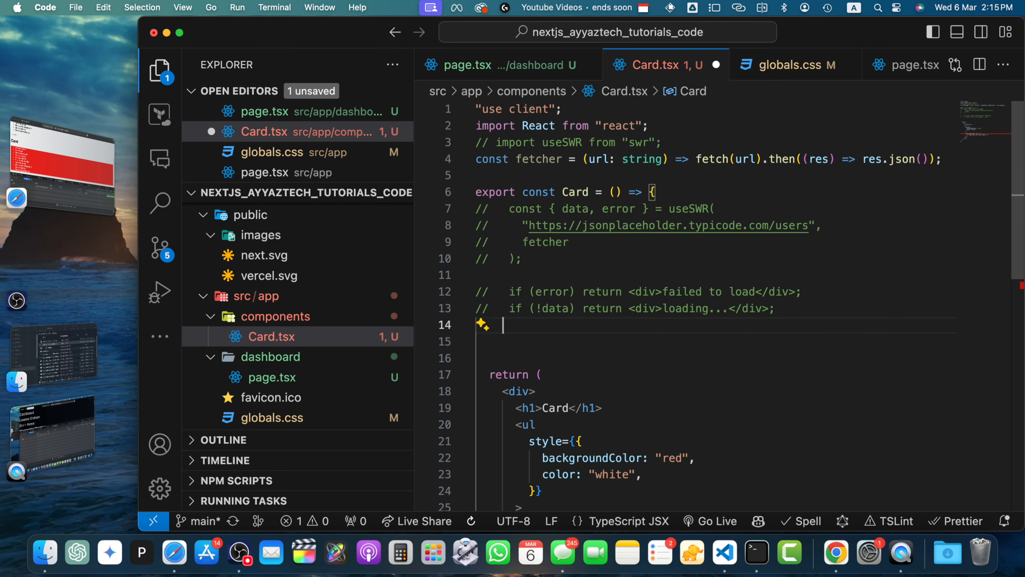
pyautogui.write('useEffect(() => {});')
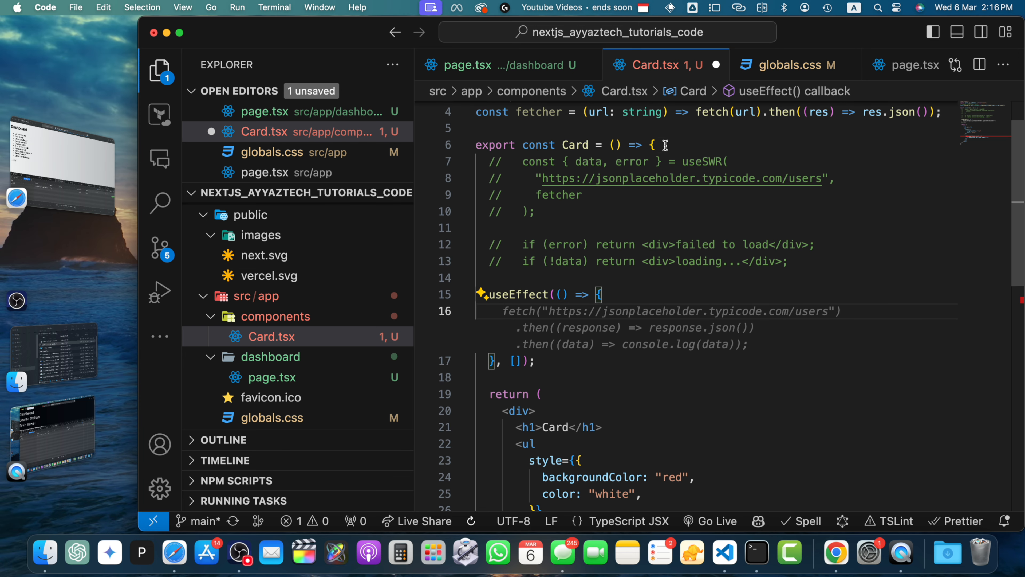
pyautogui.write('c')
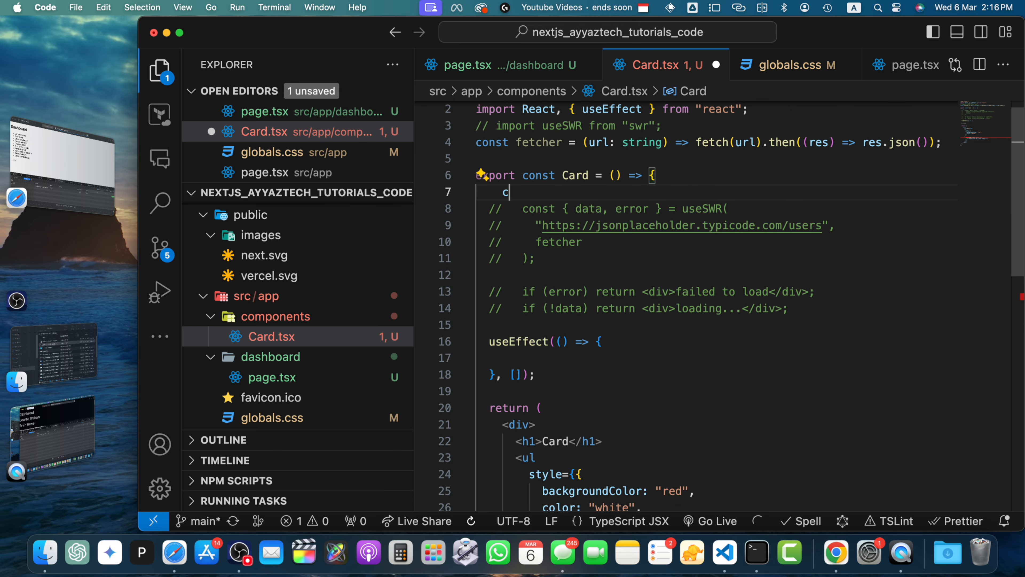
pyautogui.write('onst [data, setData] = React.useState([]);')
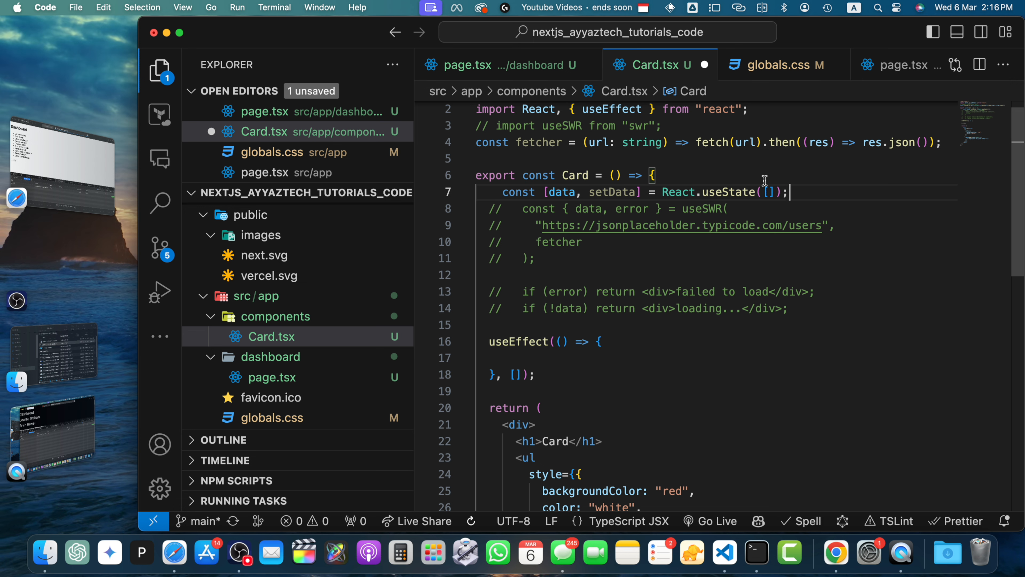
pyautogui.click(510, 357)
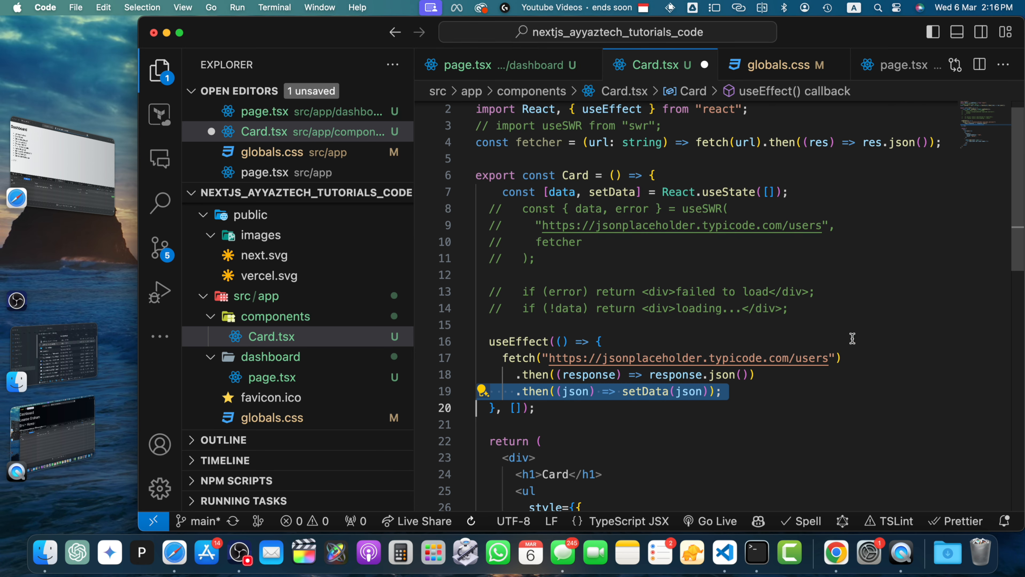
pyautogui.scroll(-3)
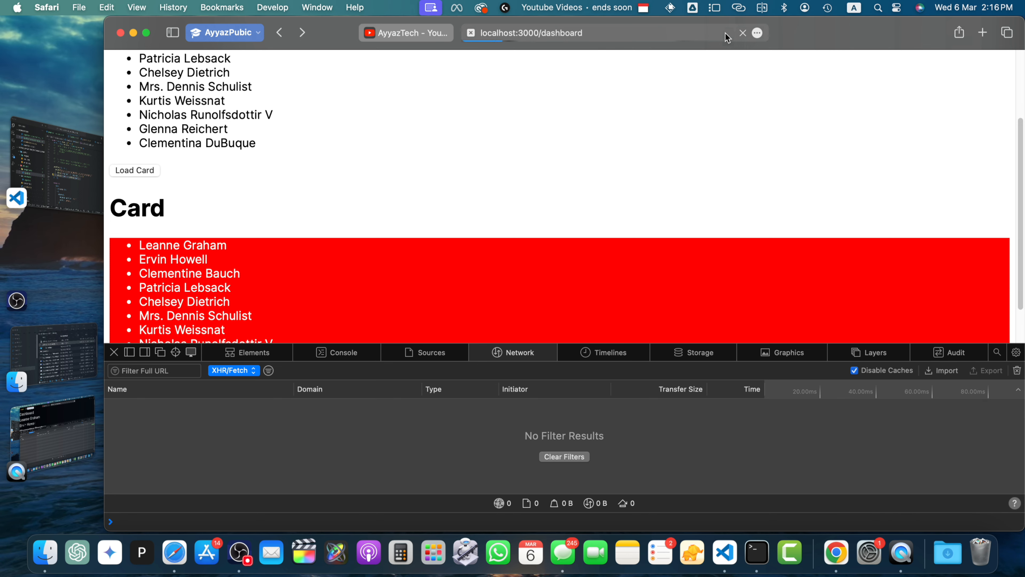
# Step: Reload localhost:3000/dashboard and inspect the users request responses in the Network tab
pyautogui.click(742, 33)
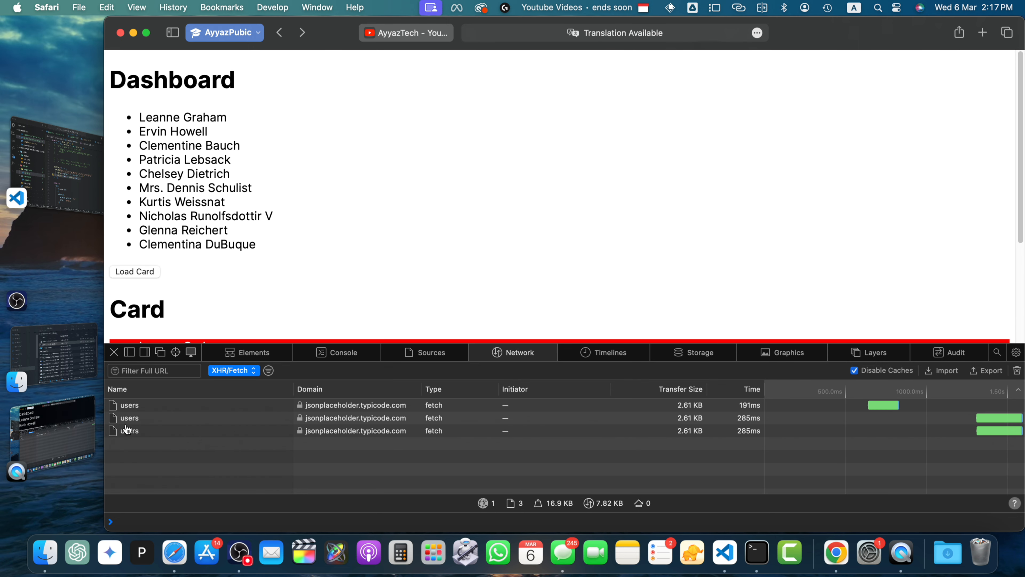
pyautogui.click(129, 404)
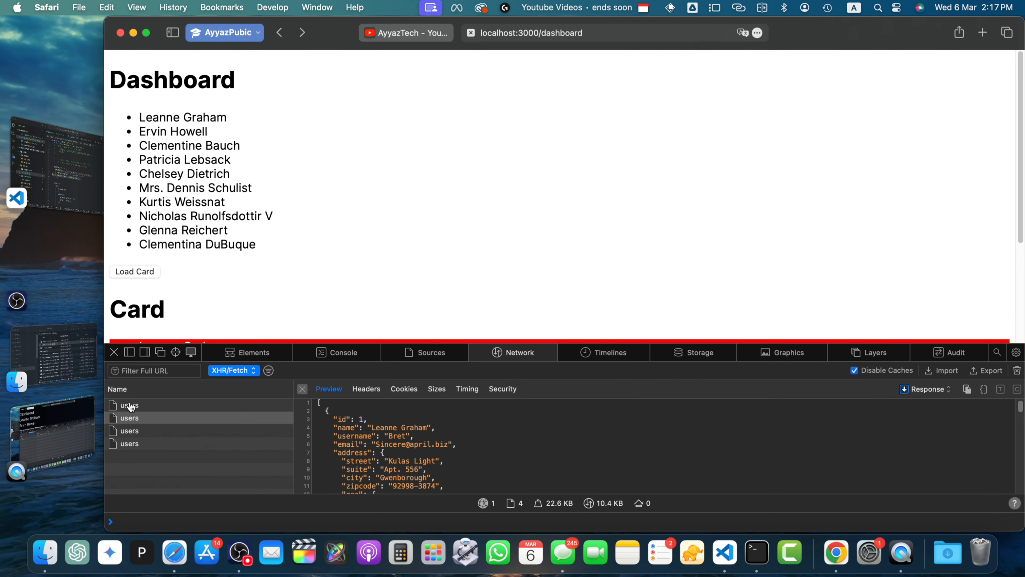
pyautogui.click(556, 33)
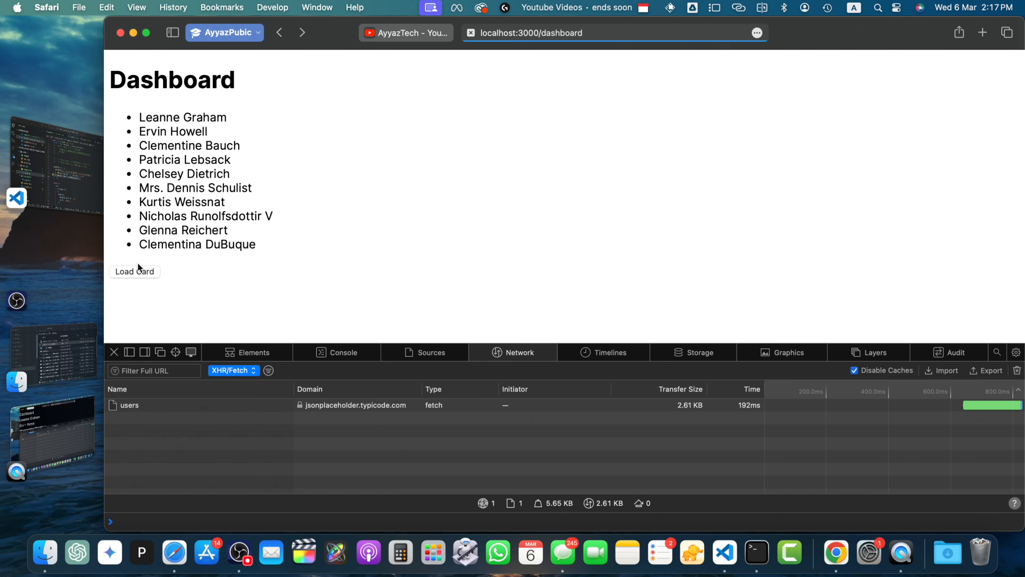
# Step: Clear the network log, load the Card of user names and check the fresh users fetch
pyautogui.click(134, 271)
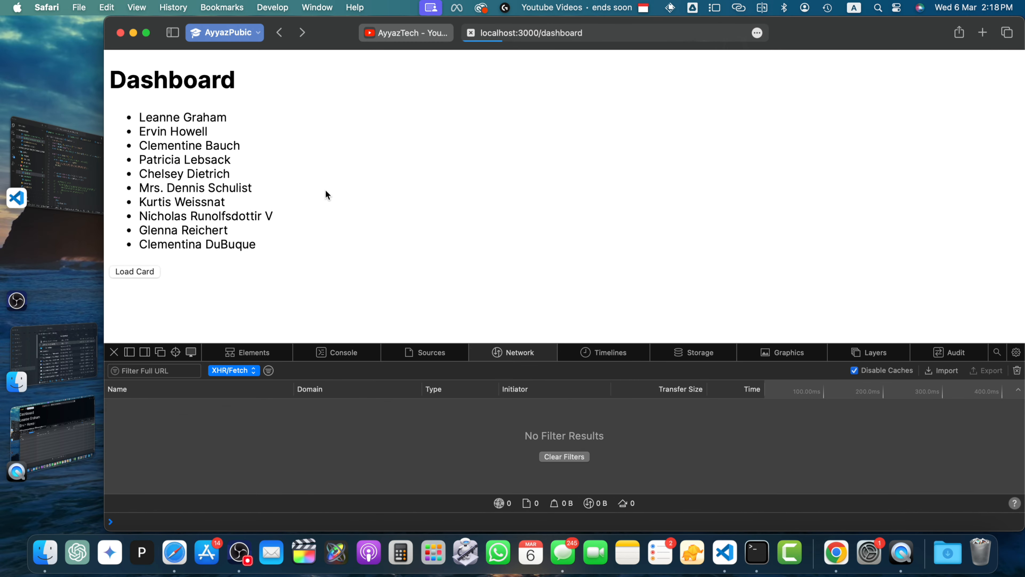
pyautogui.click(134, 271)
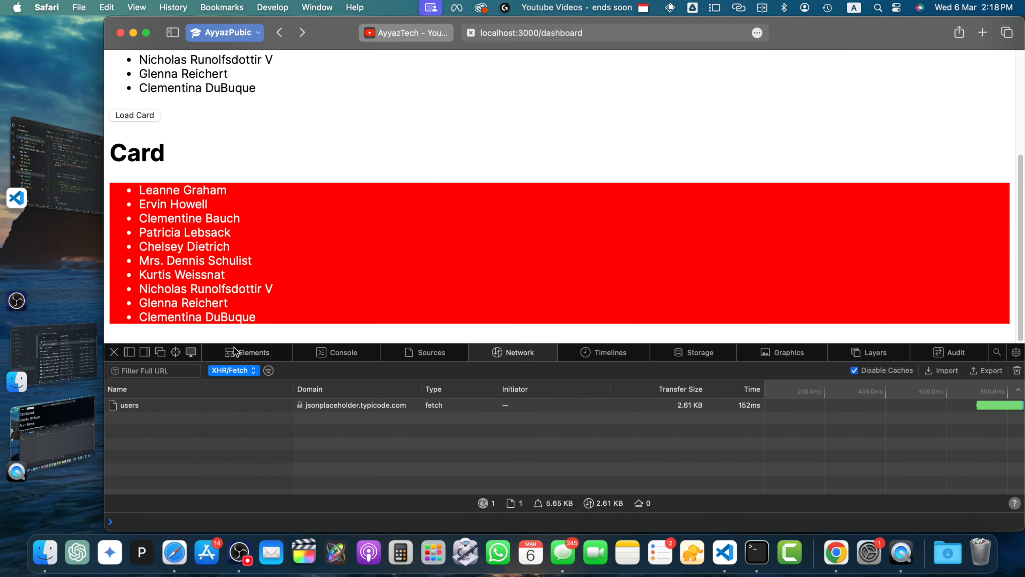
pyautogui.click(701, 552)
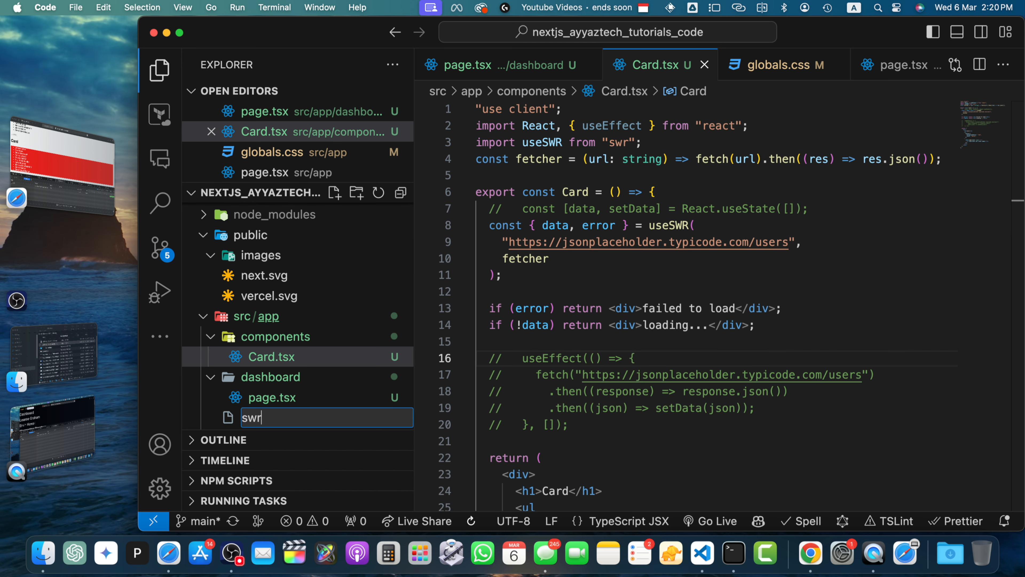
# Step: Create swr-provider.tsx with 'use client', the React import and a cacheProvider returning a new Map
pyautogui.write('-provider.tsx')
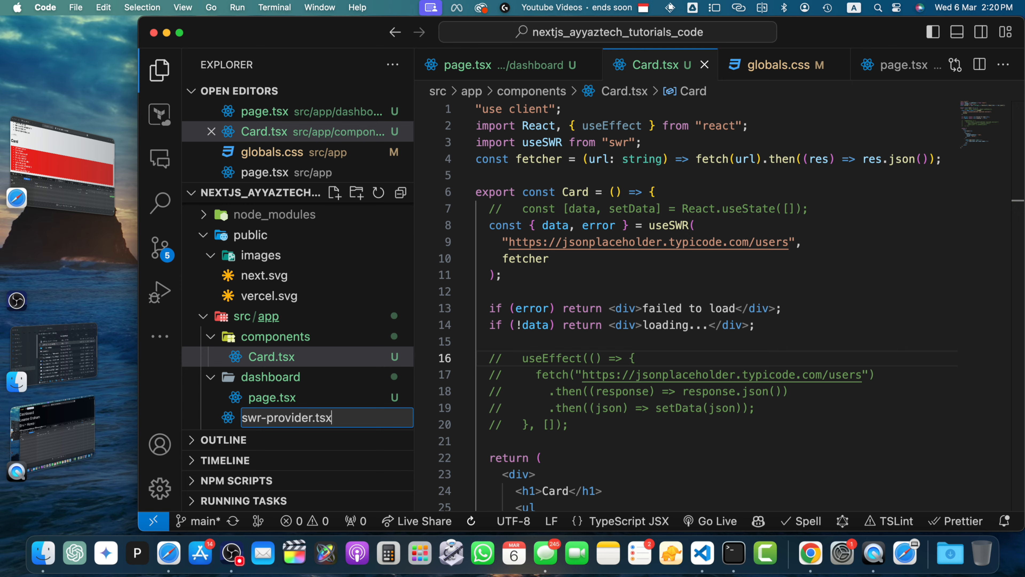
pyautogui.press('Return')
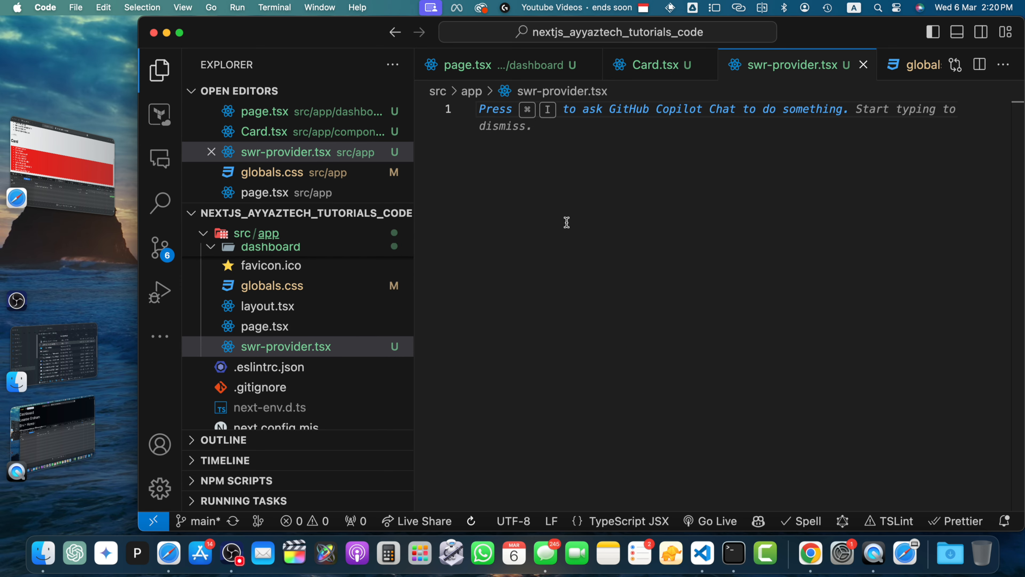
pyautogui.write("'use client'")
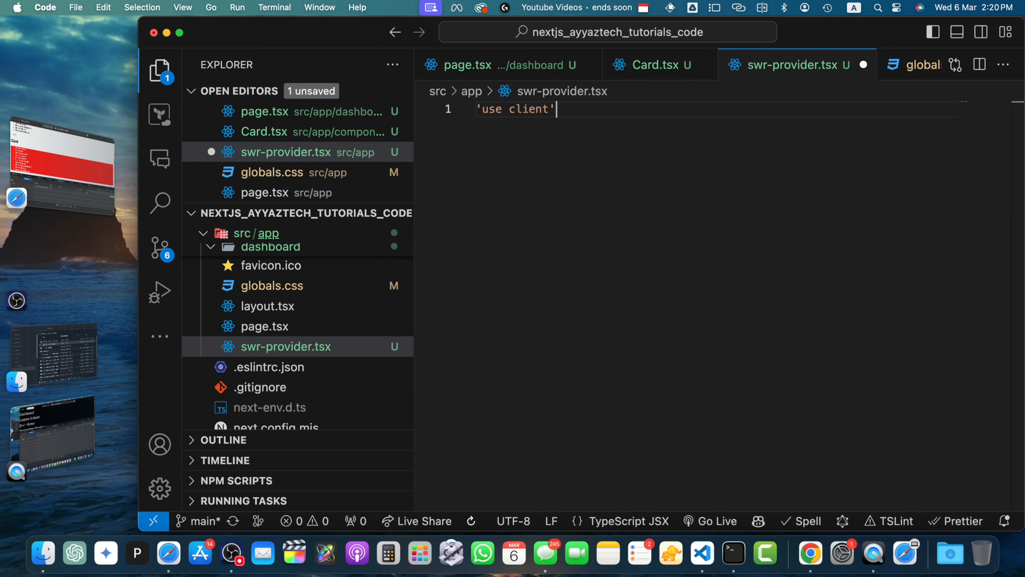
pyautogui.write("import React from 'react'")
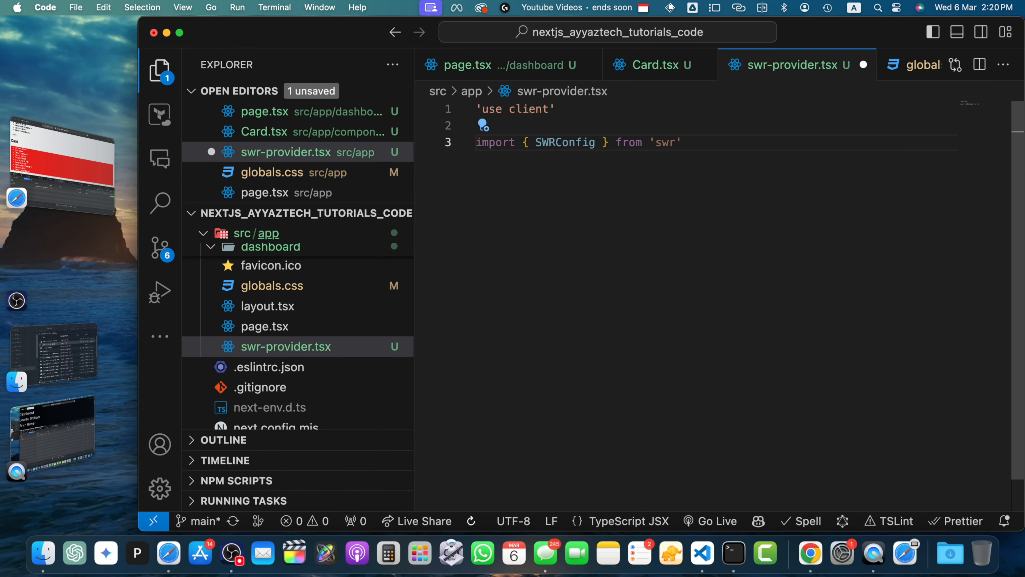
pyautogui.press('enter')
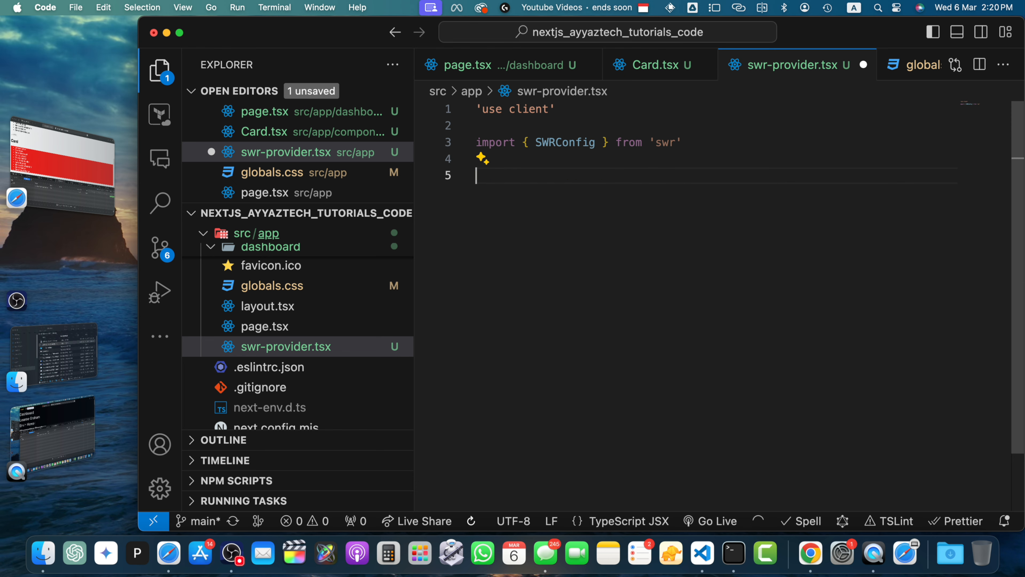
pyautogui.write('export const SwrProvider = ({ children }) => {')
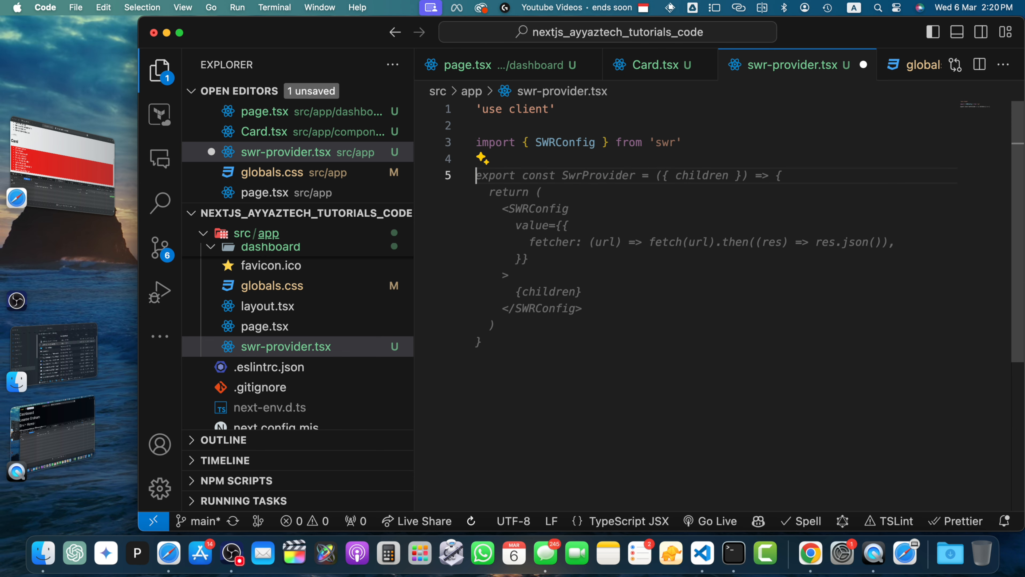
pyautogui.write('const')
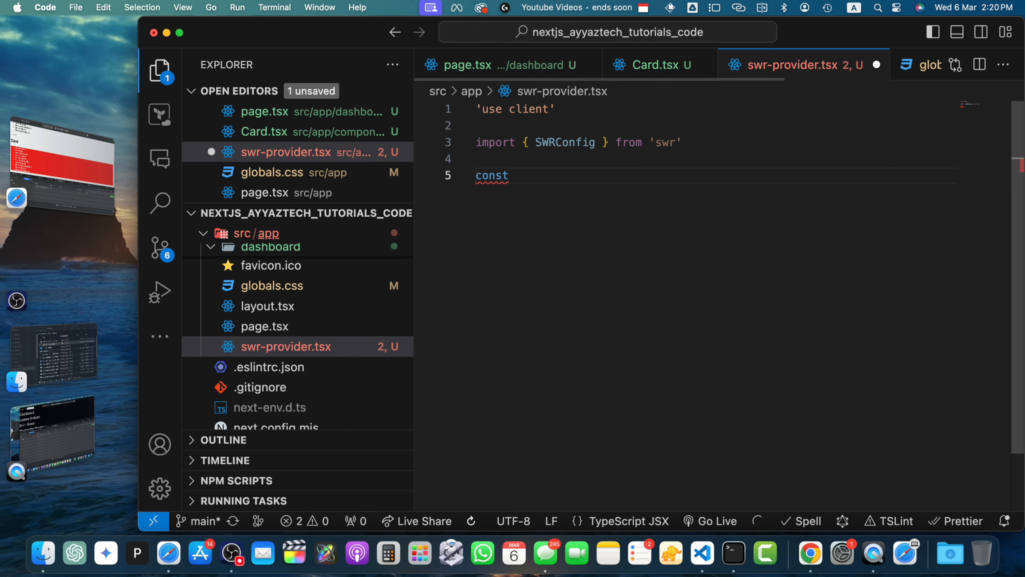
pyautogui.write('cachePro')
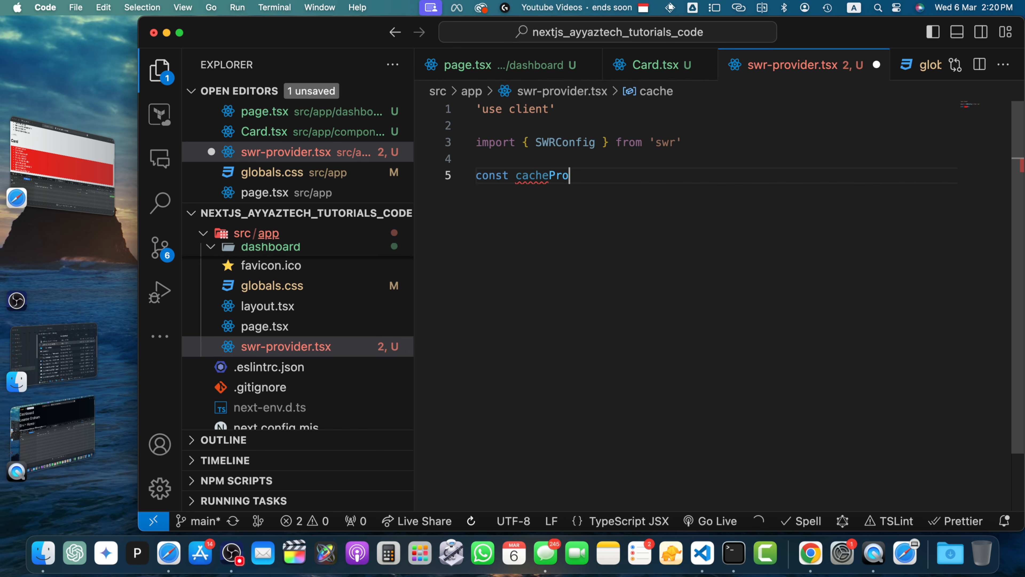
pyautogui.write('vider = ()')
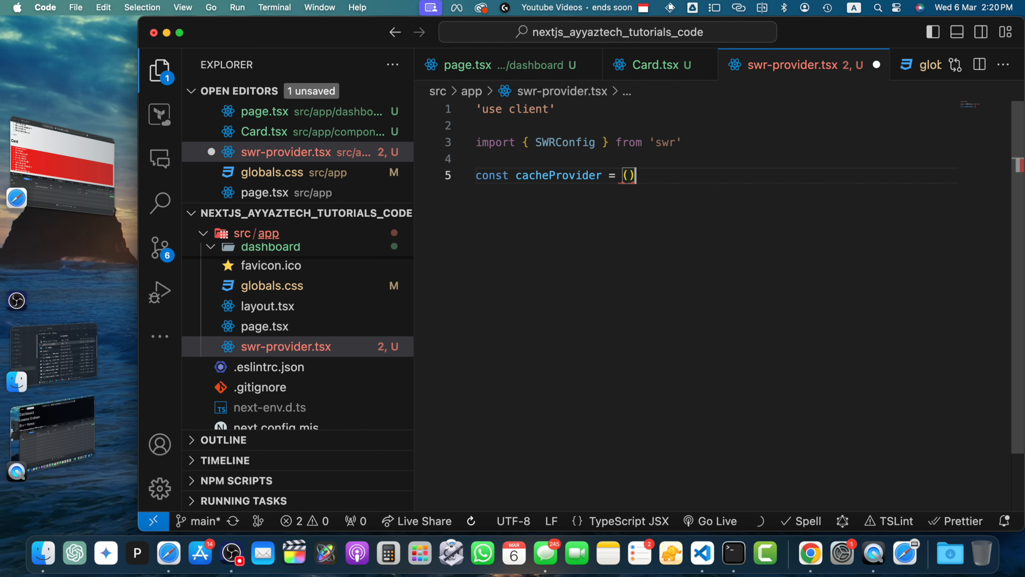
pyautogui.write('=> new Map();')
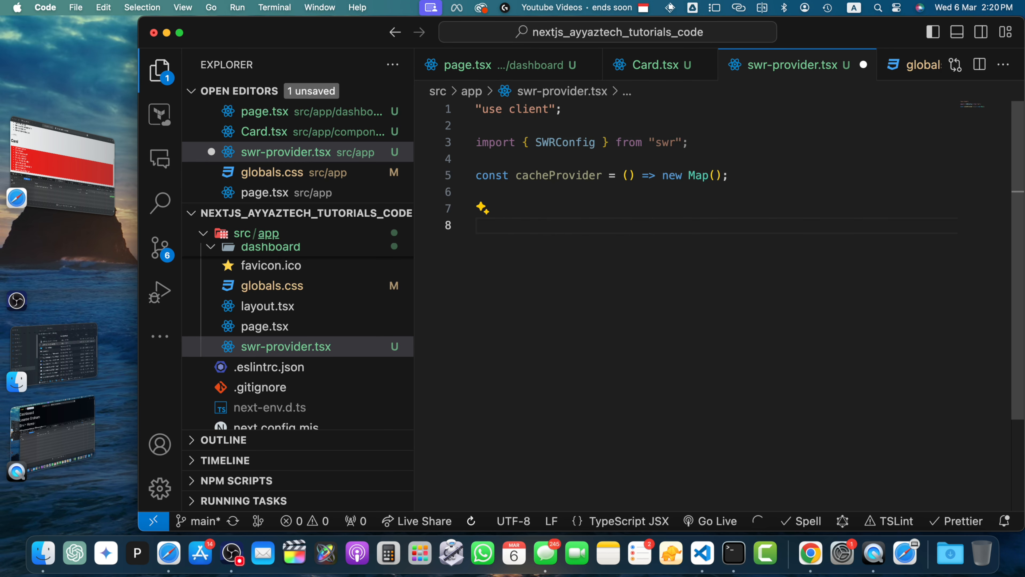
# Step: Export SWRProvider wrapping children in SWRConfig with value providing cacheProvider and the global fetcher
pyautogui.write('export const SWRProvider = ({ children }) => {')
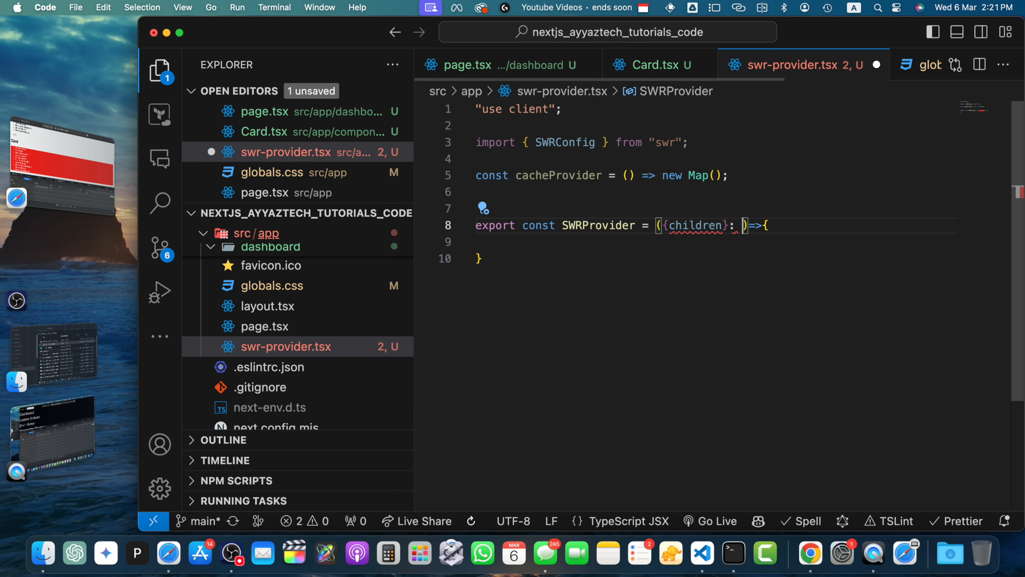
pyautogui.write('any')
pyautogui.click(716, 242)
pyautogui.write('return (')
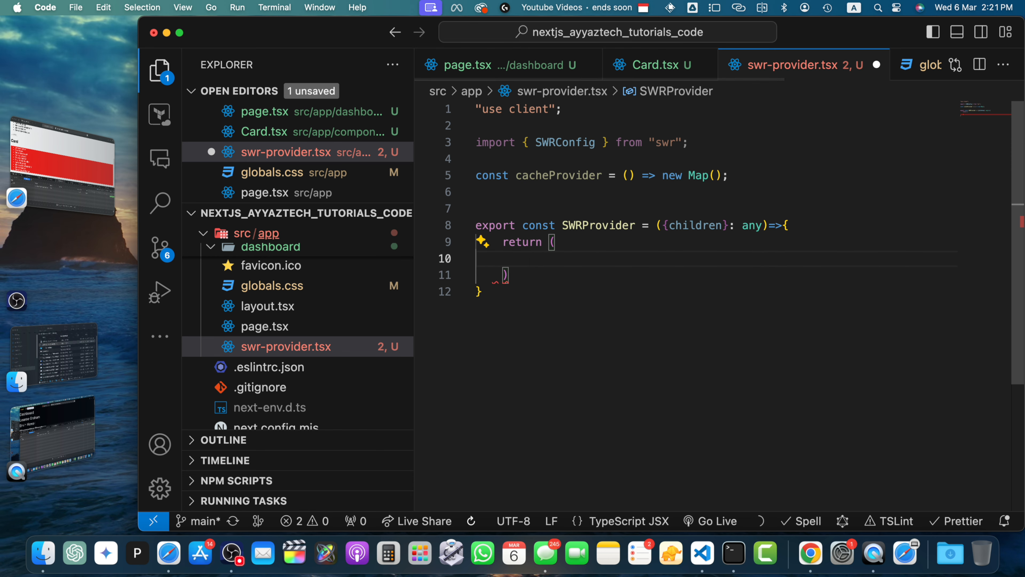
pyautogui.write('<SWRConfig')
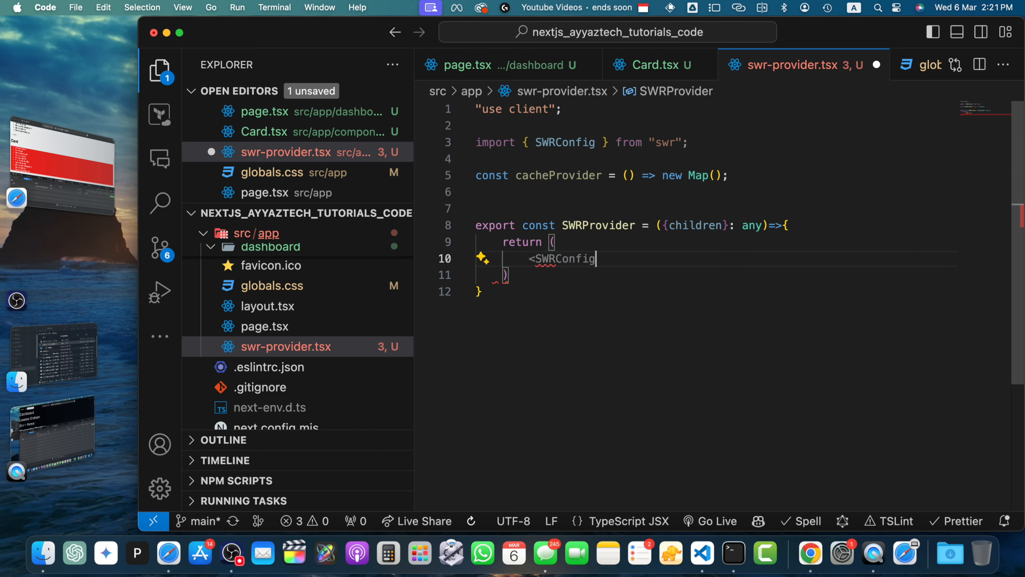
pyautogui.write('></SWRConfig>')
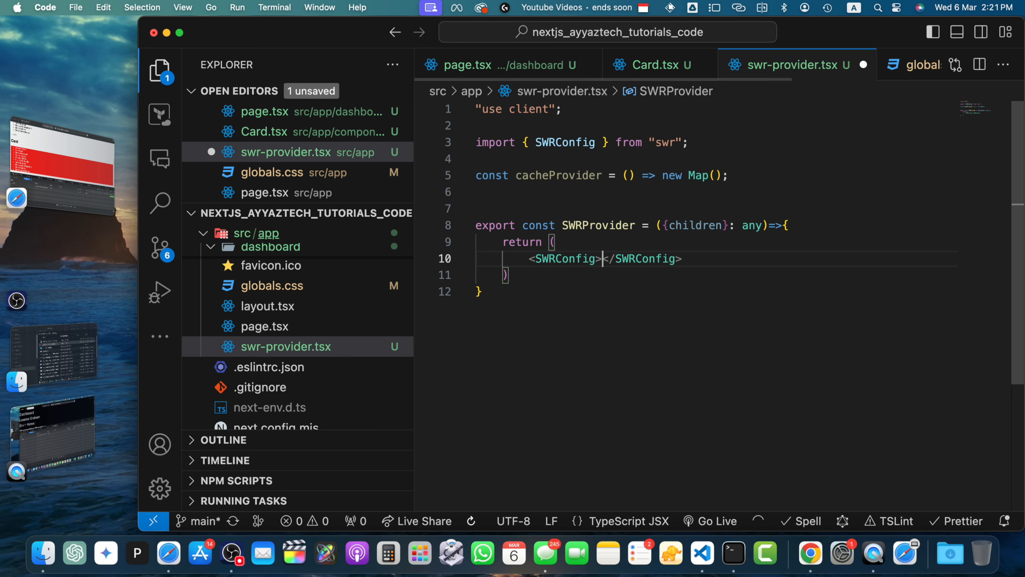
pyautogui.write('P')
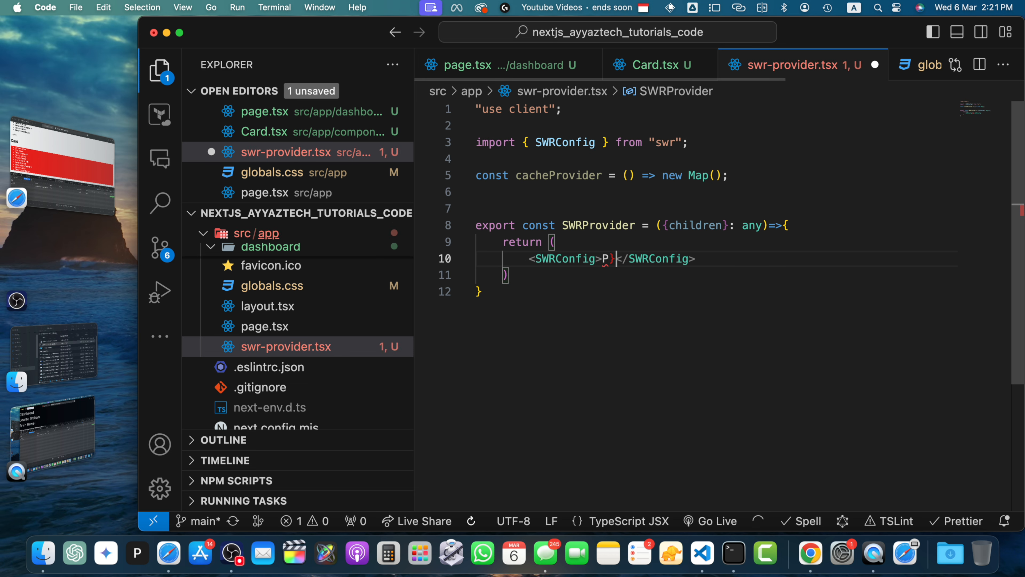
pyautogui.write('{children}')
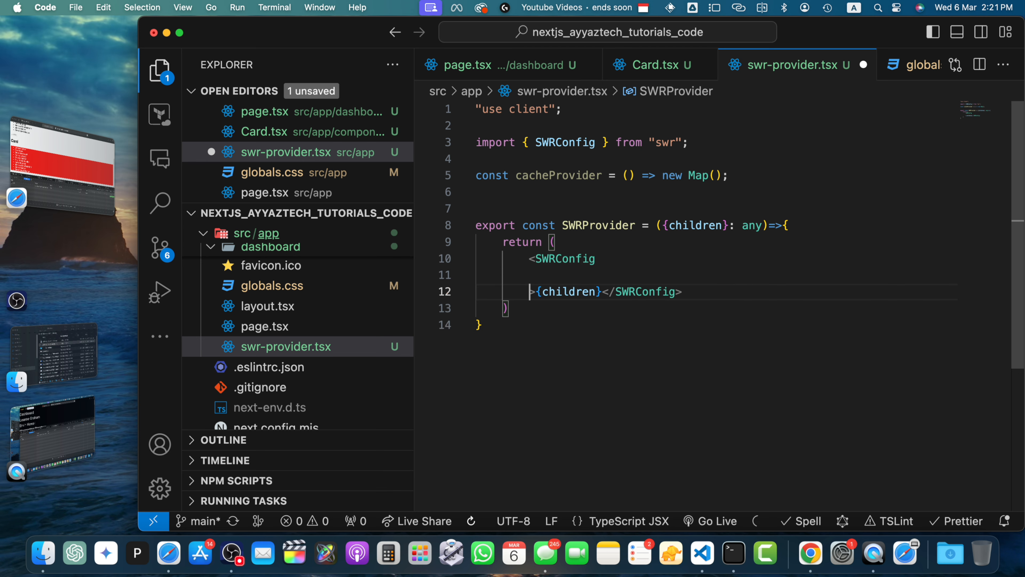
pyautogui.write('value={{')
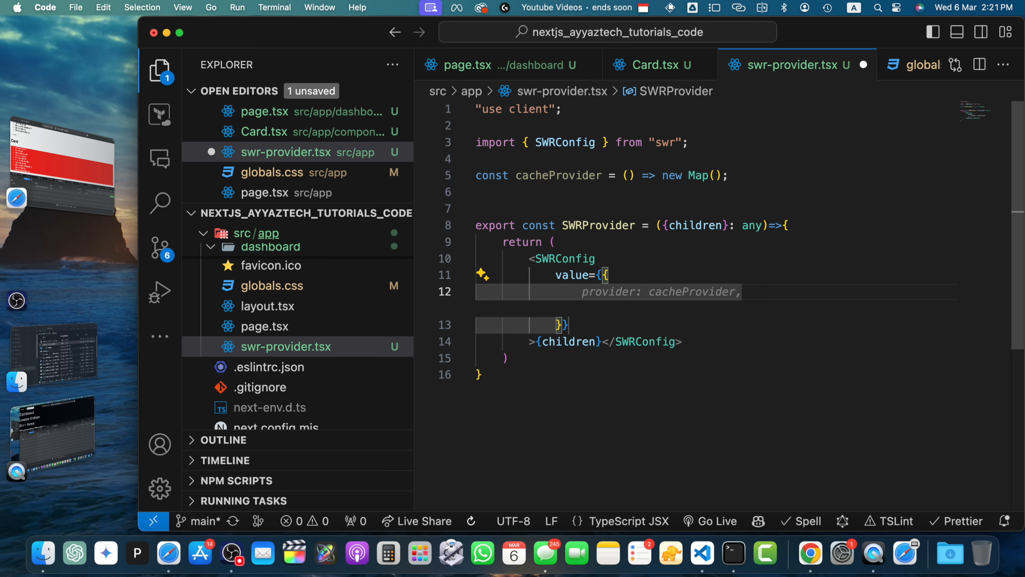
pyautogui.press('enter')
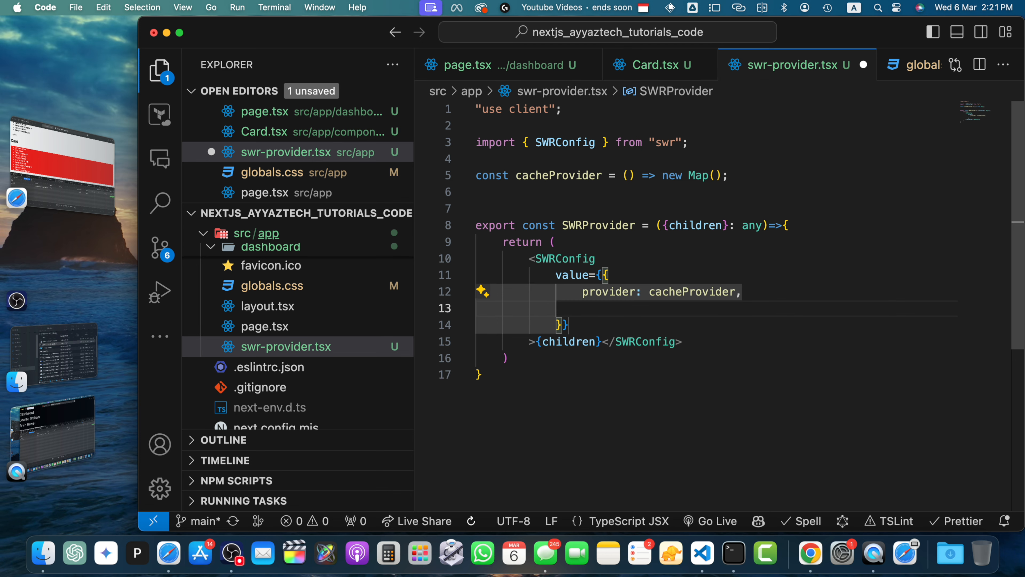
pyautogui.write('f')
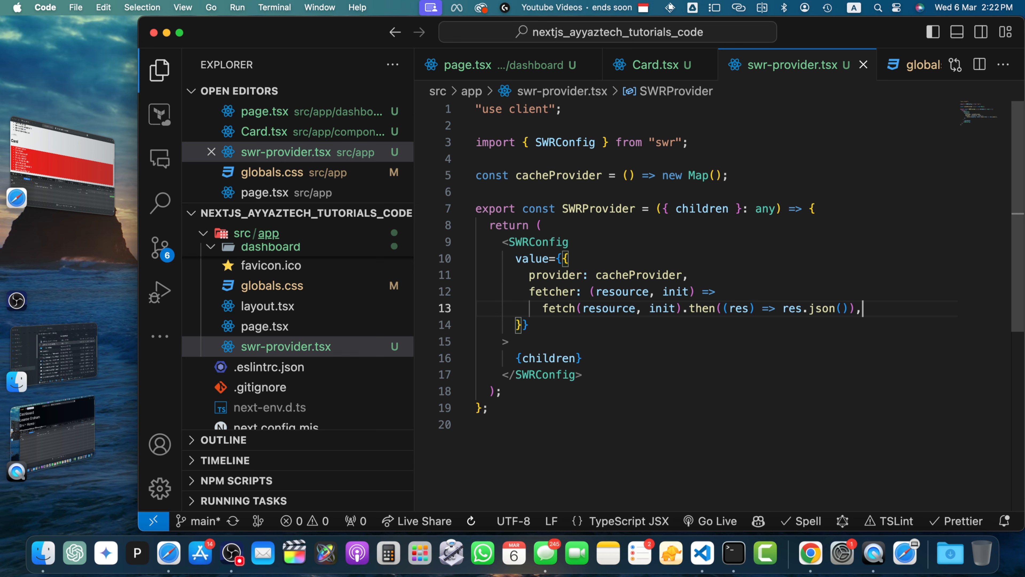
pyautogui.moveTo(571, 322)
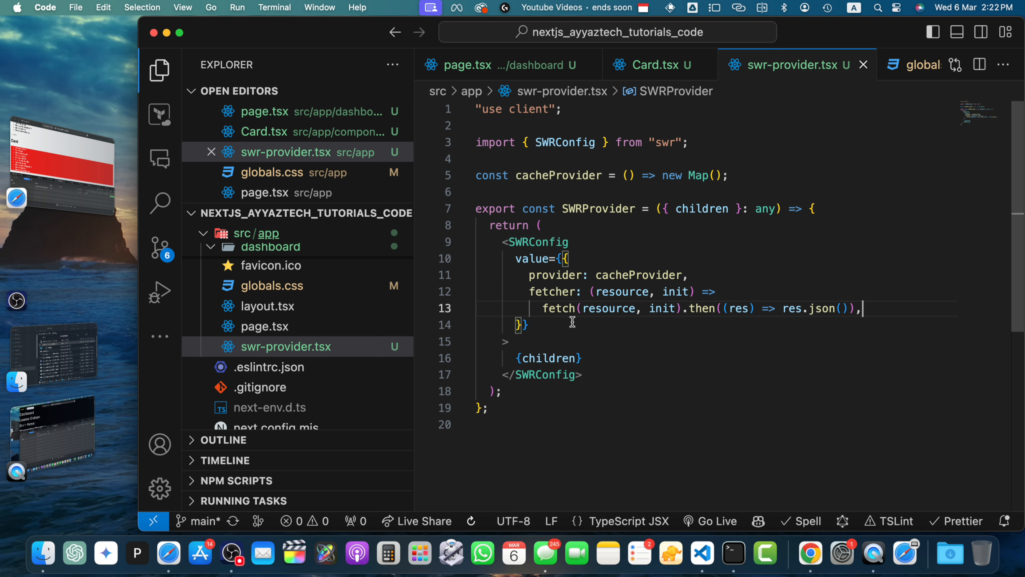
pyautogui.moveTo(551, 291)
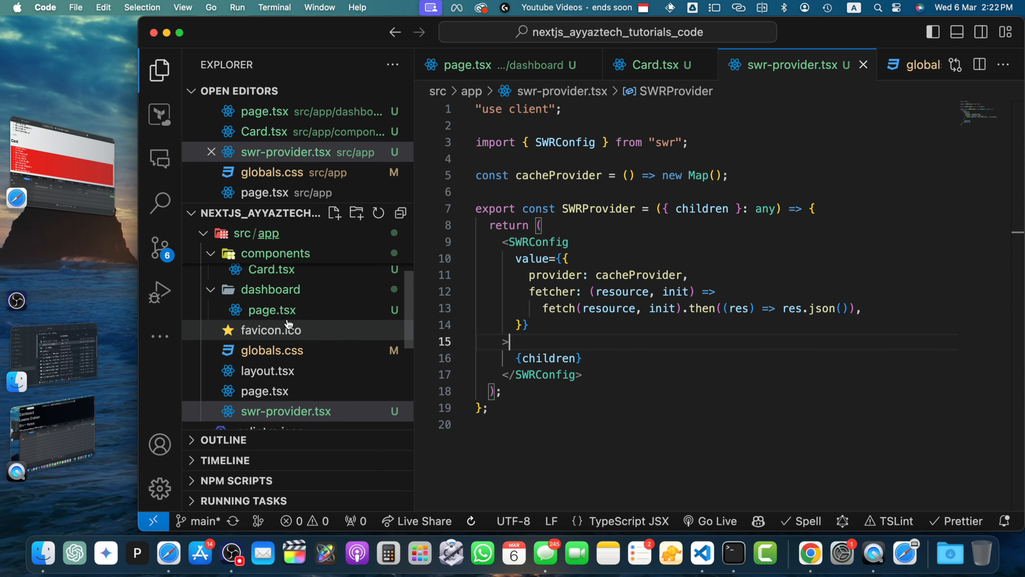
# Step: In the root layout.tsx wrap the body's {children} inside <SWRProvider> and save
pyautogui.click(271, 309)
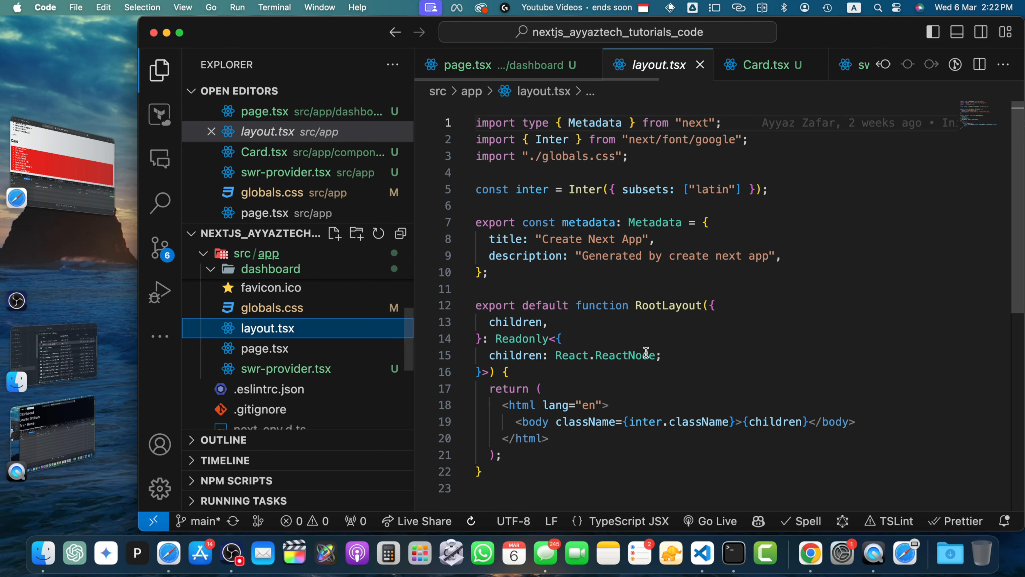
pyautogui.click(745, 421)
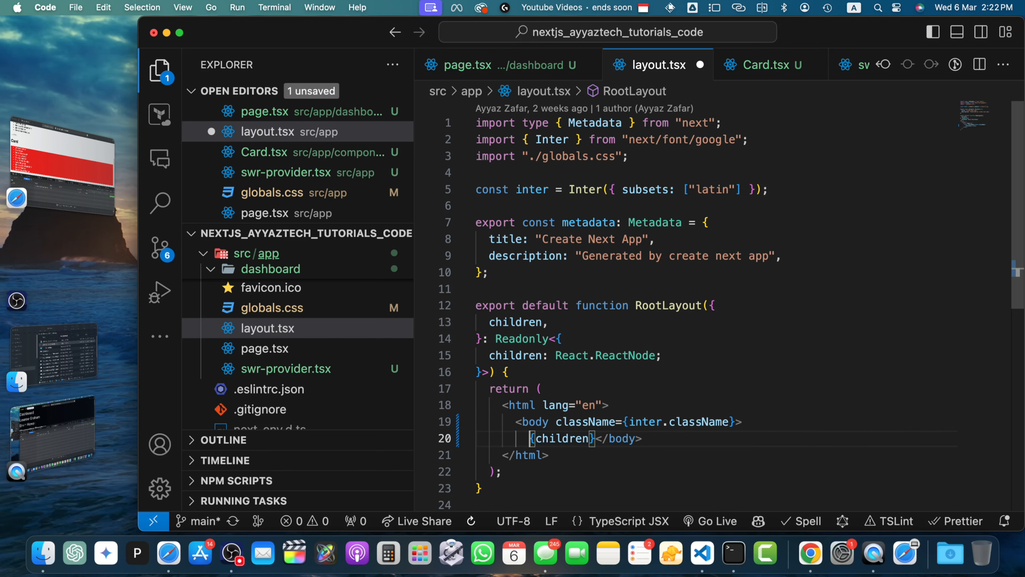
pyautogui.press('Enter')
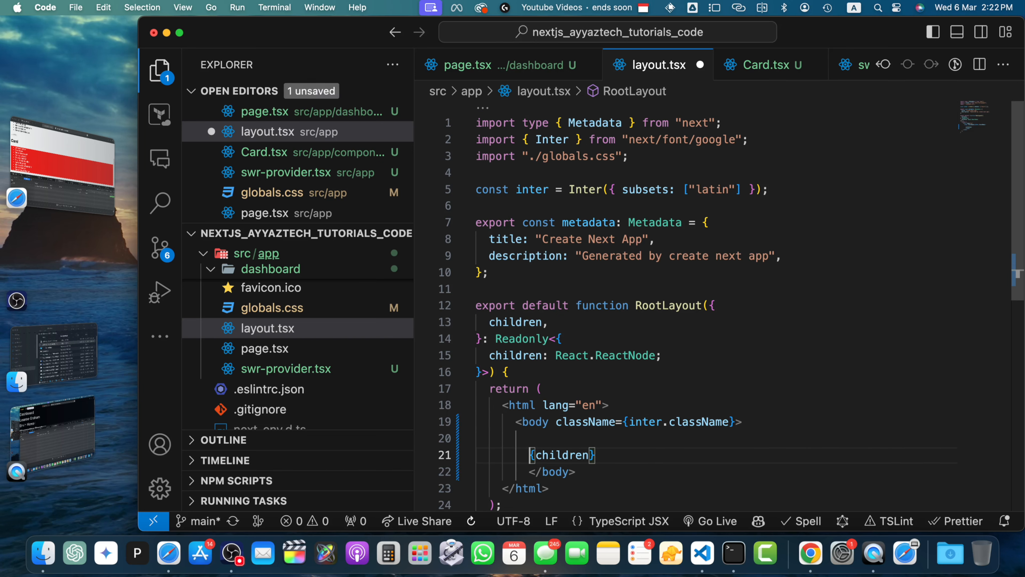
pyautogui.write('<SWRProvider></SWRProvider>')
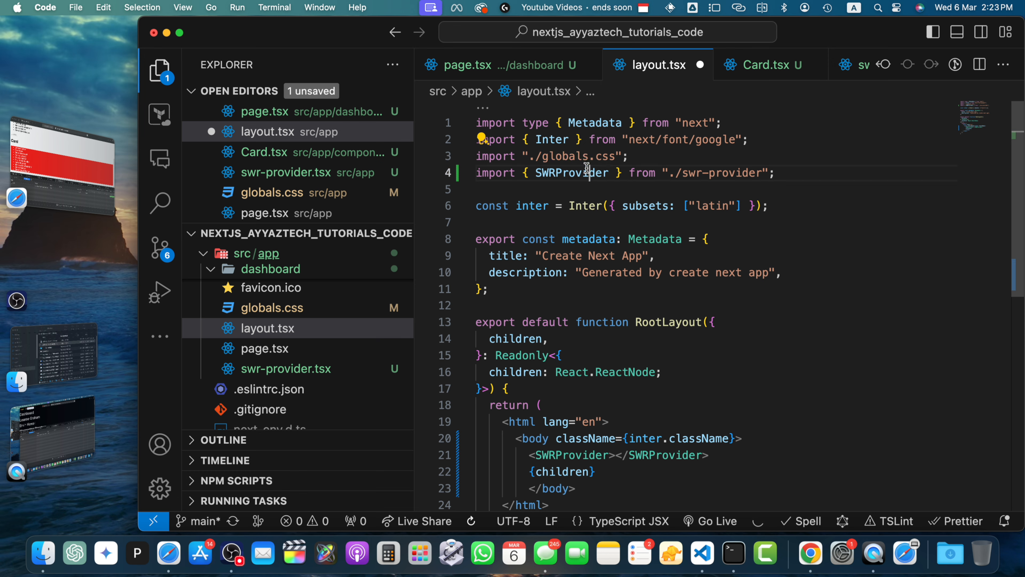
pyautogui.scroll(-3)
pyautogui.write('{children}')
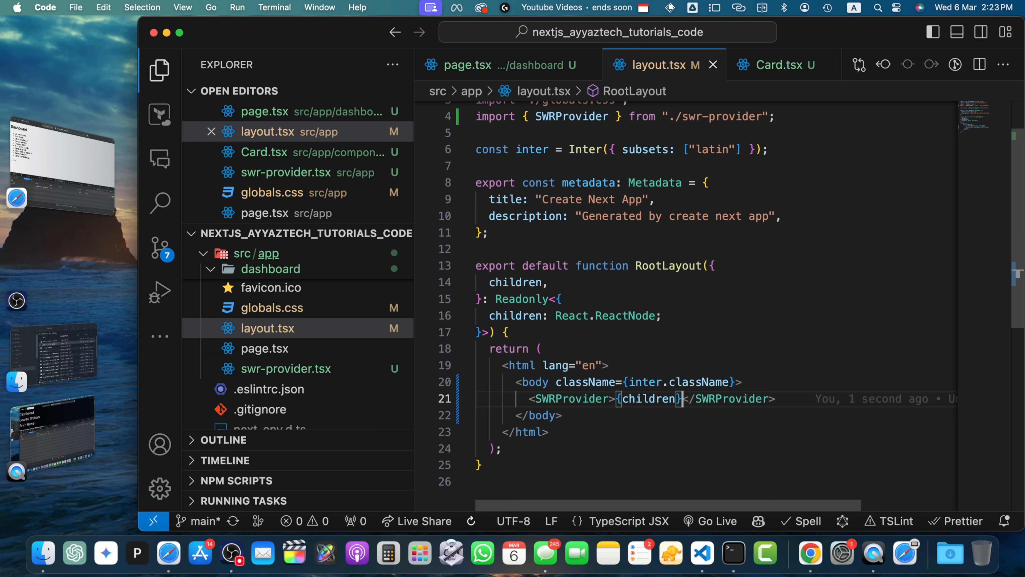
pyautogui.moveTo(594, 405)
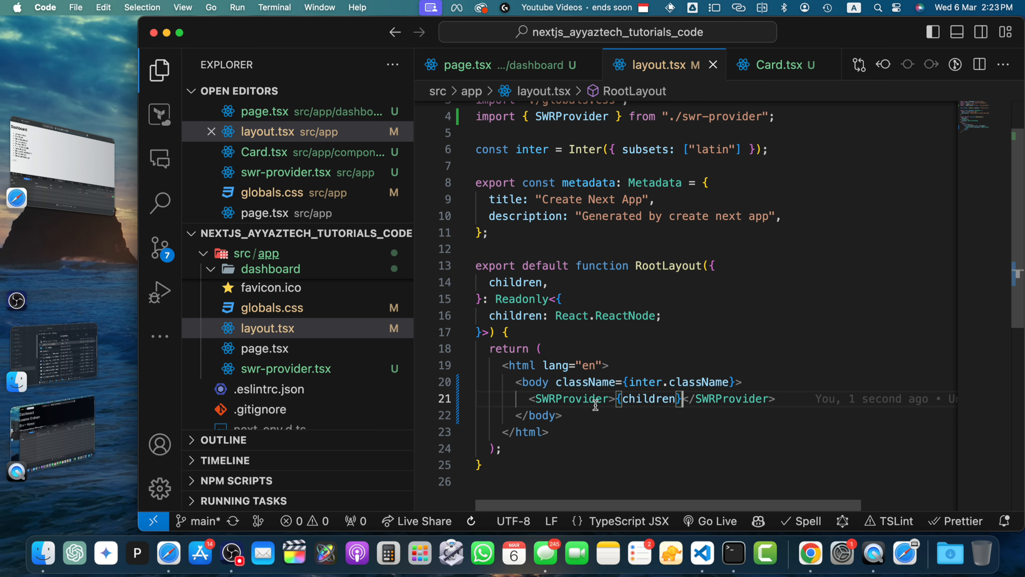
pyautogui.moveTo(533, 381)
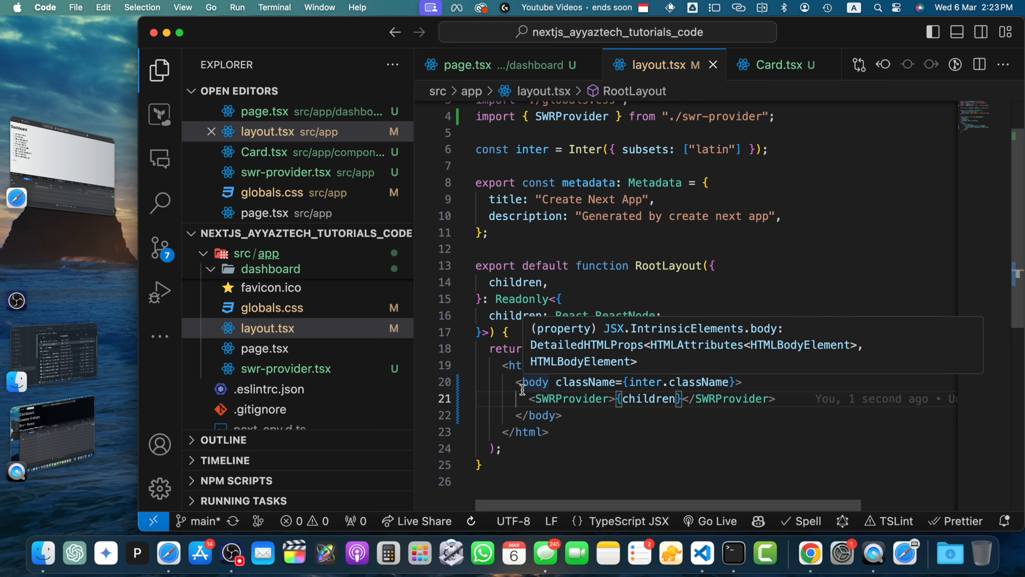
pyautogui.moveTo(522, 379)
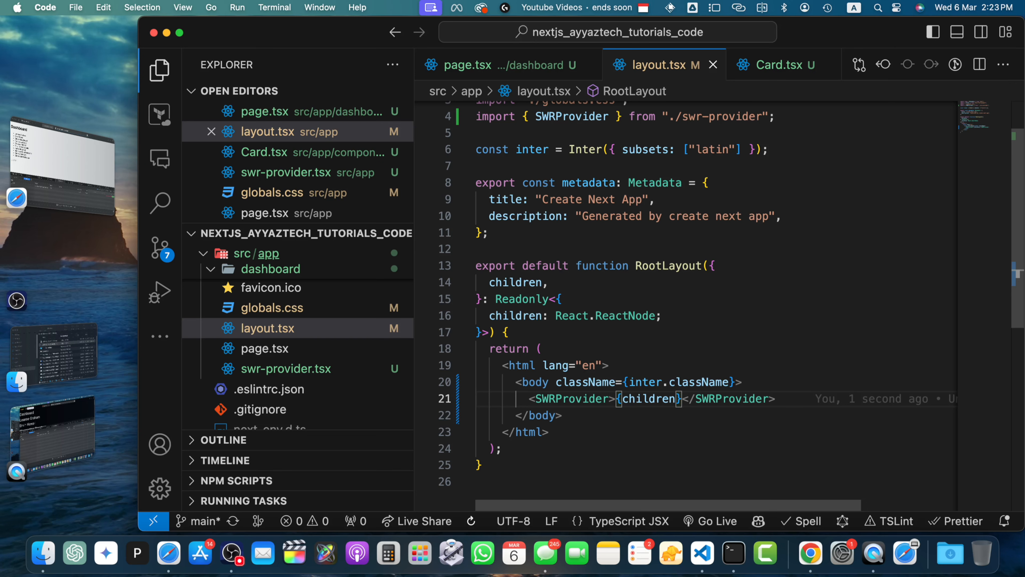
pyautogui.moveTo(648, 398)
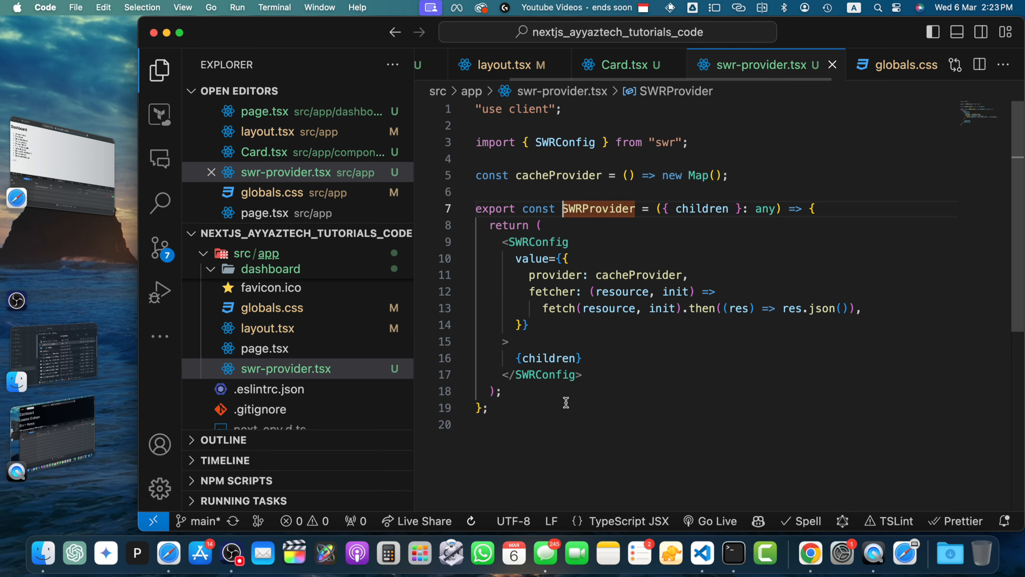
# Step: Review the fetch call in the global fetcher, then bring up the dashboard page file
pyautogui.click(582, 357)
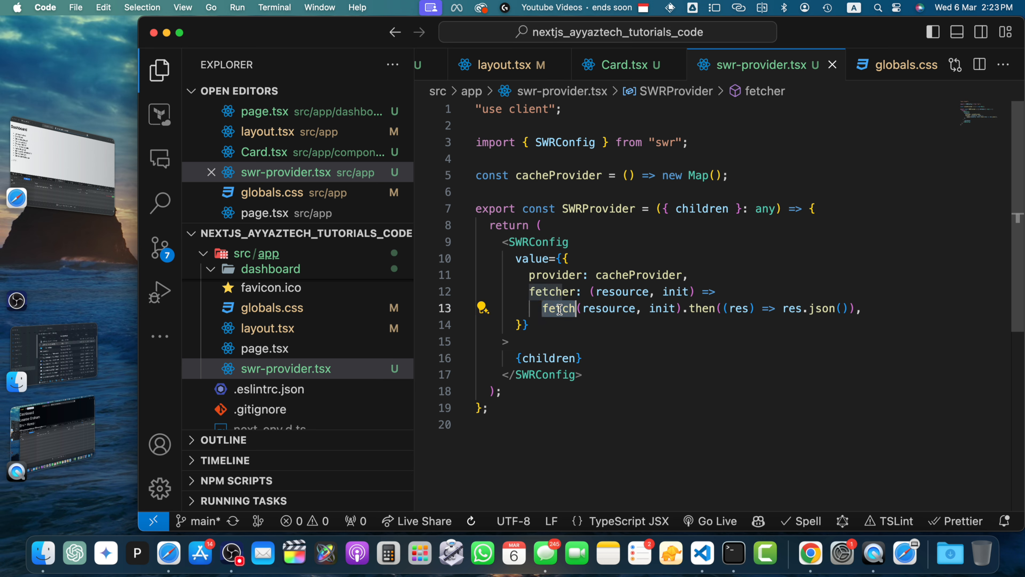
pyautogui.moveTo(312, 378)
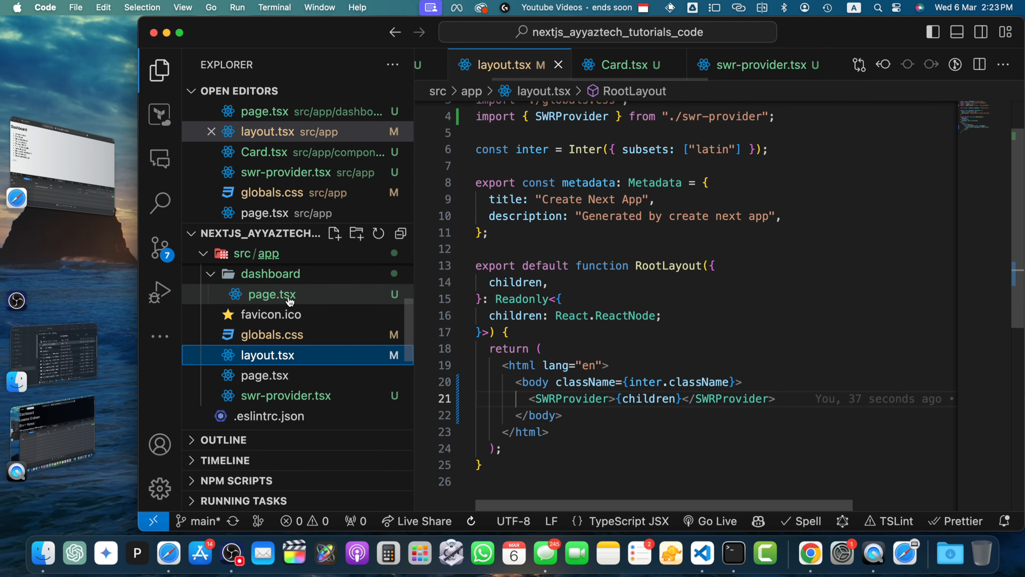
pyautogui.click(271, 294)
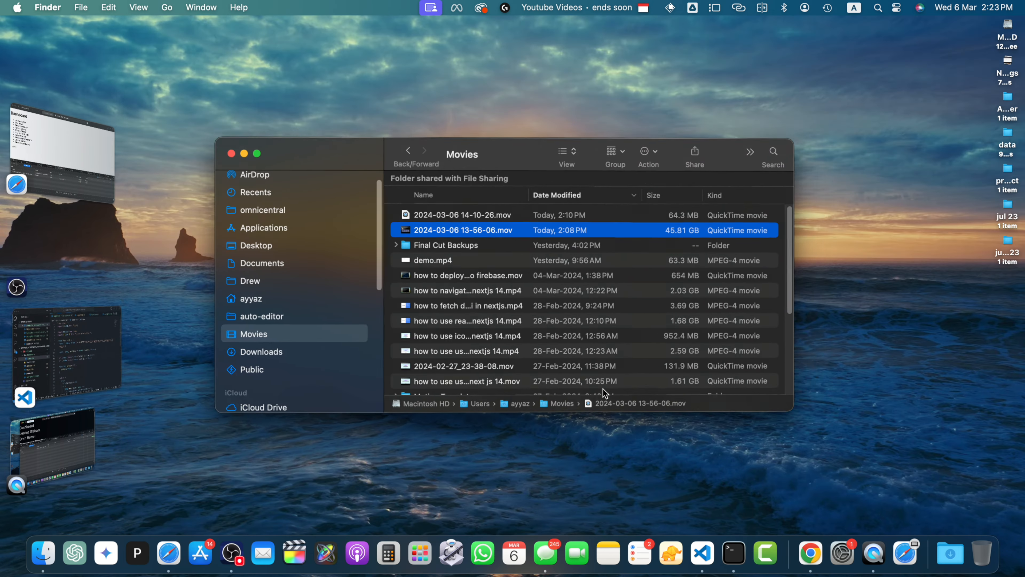
# Step: Reload the dashboard in Safari, load the Card below the user list, then return to the editor
pyautogui.doubleClick(463, 229)
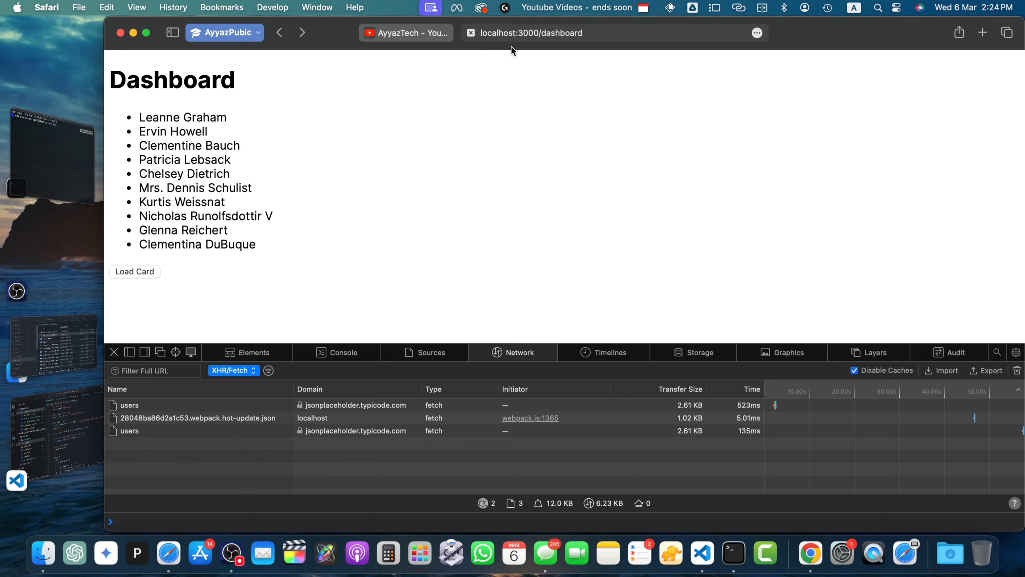
pyautogui.click(114, 352)
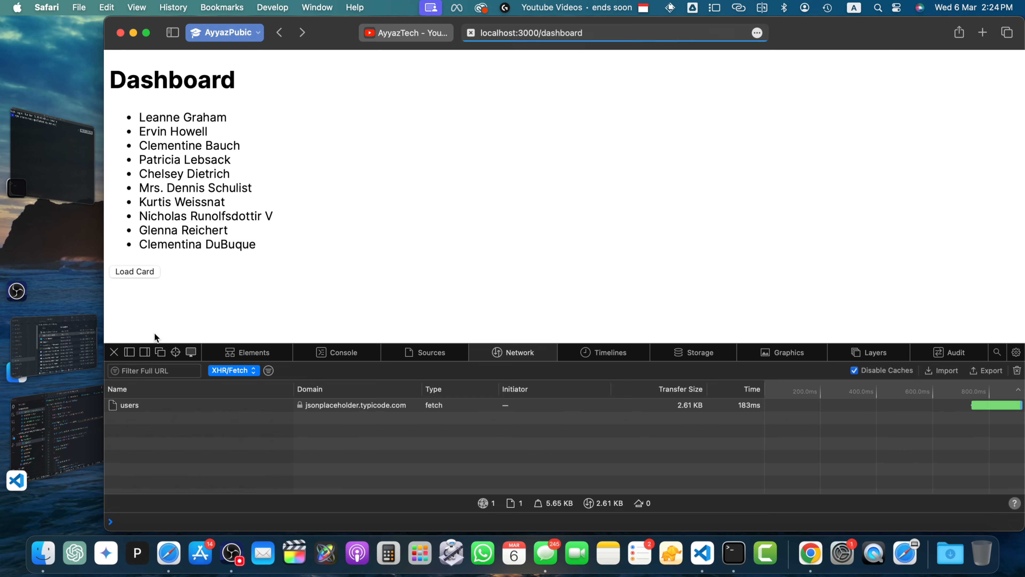
pyautogui.click(134, 271)
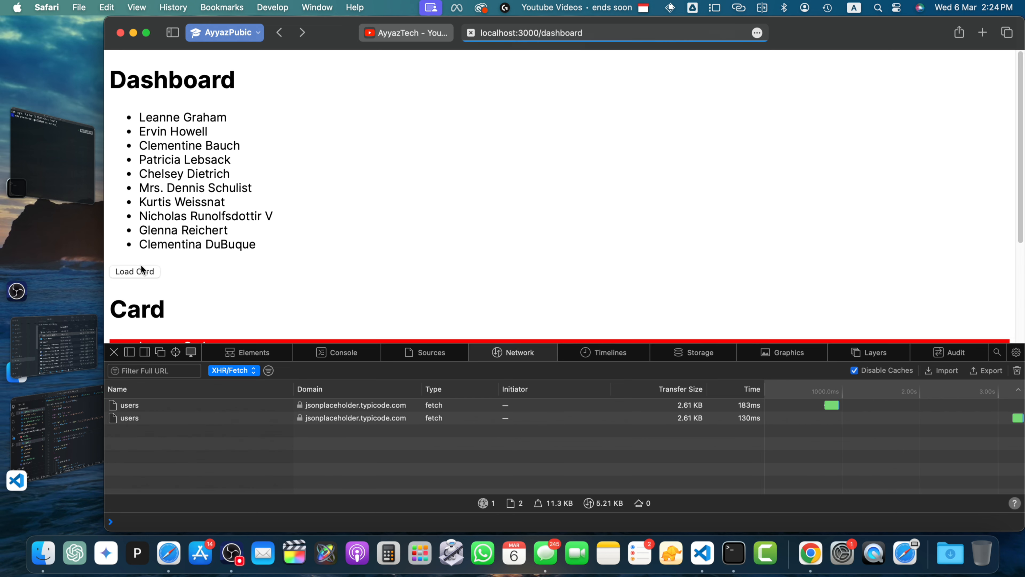
pyautogui.moveTo(626, 127)
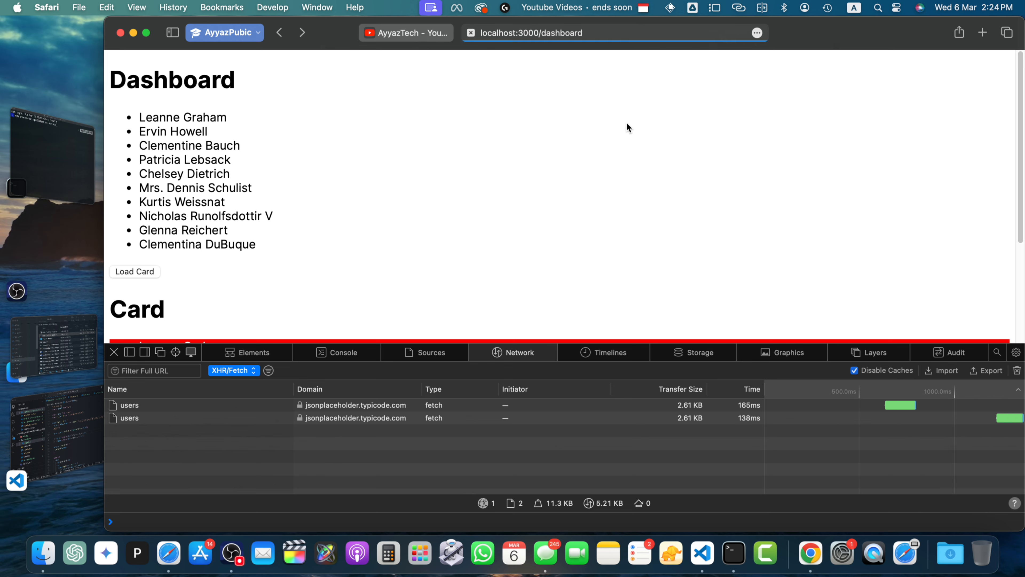
pyautogui.press('Cmd+R')
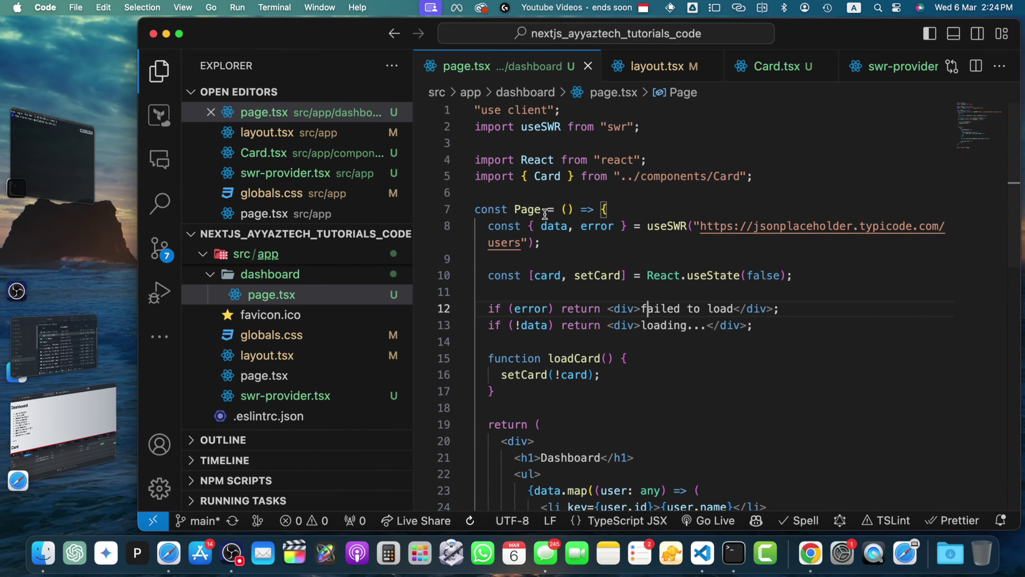
# Step: Review Card.tsx, page.tsx and layout.tsx, then comment out cacheProvider and the provider option in swr-provider.tsx
pyautogui.click(775, 65)
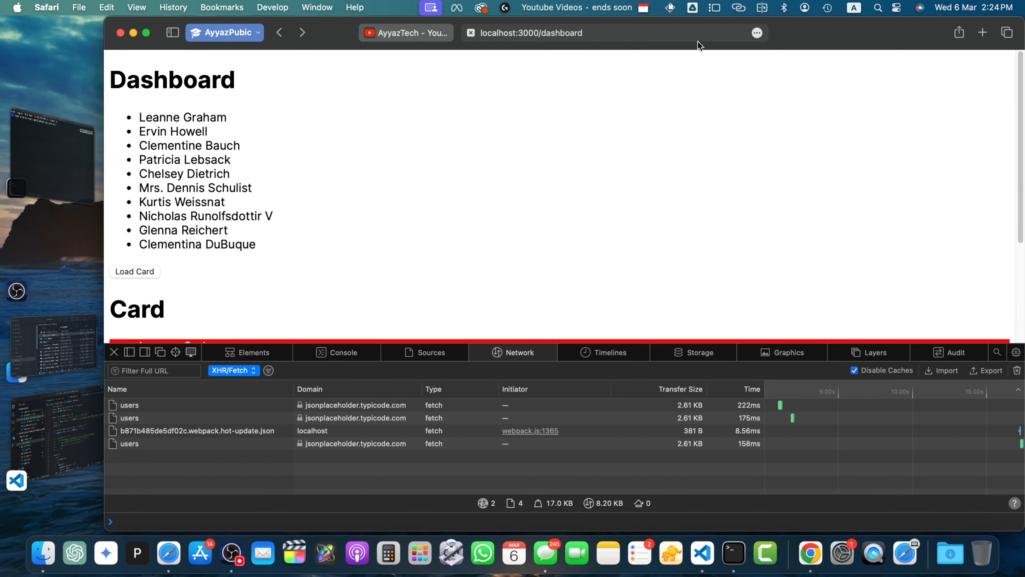
pyautogui.click(702, 553)
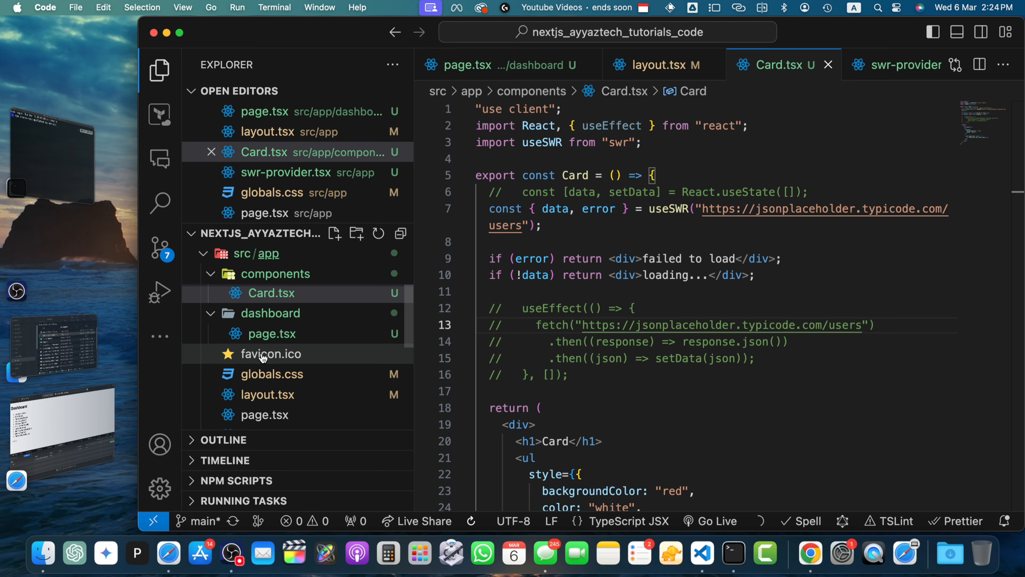
pyautogui.click(271, 333)
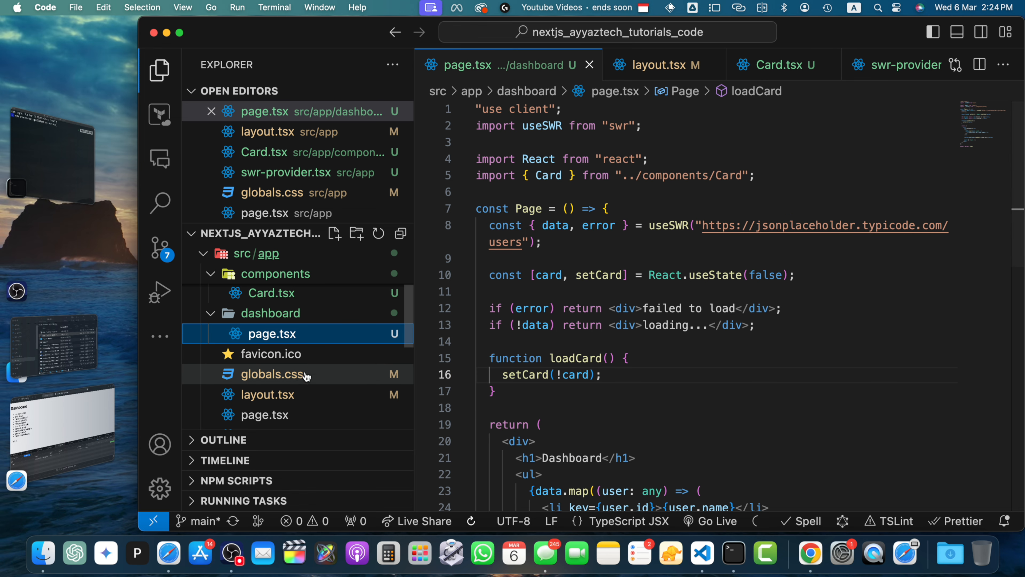
pyautogui.click(267, 394)
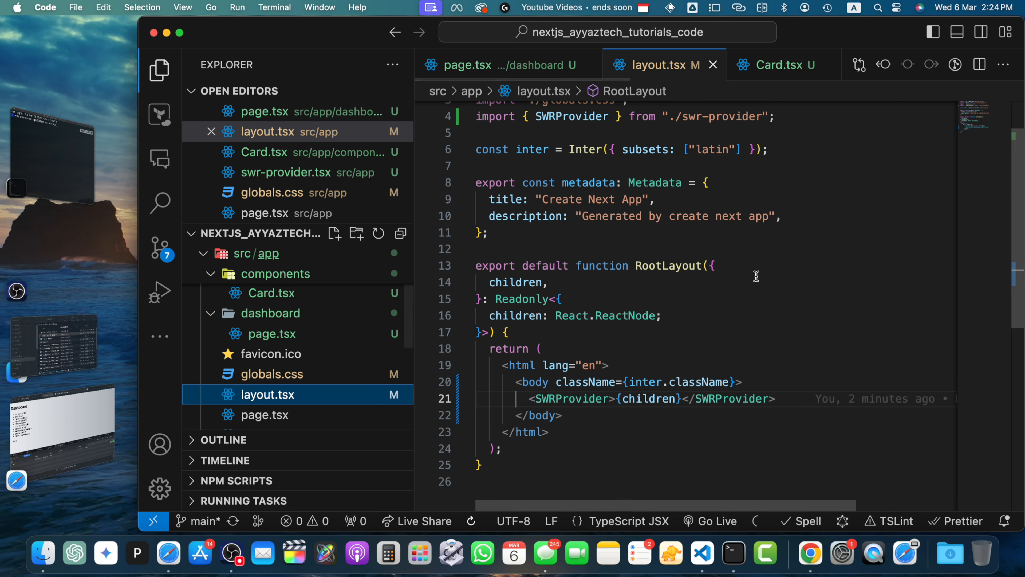
pyautogui.moveTo(632, 371)
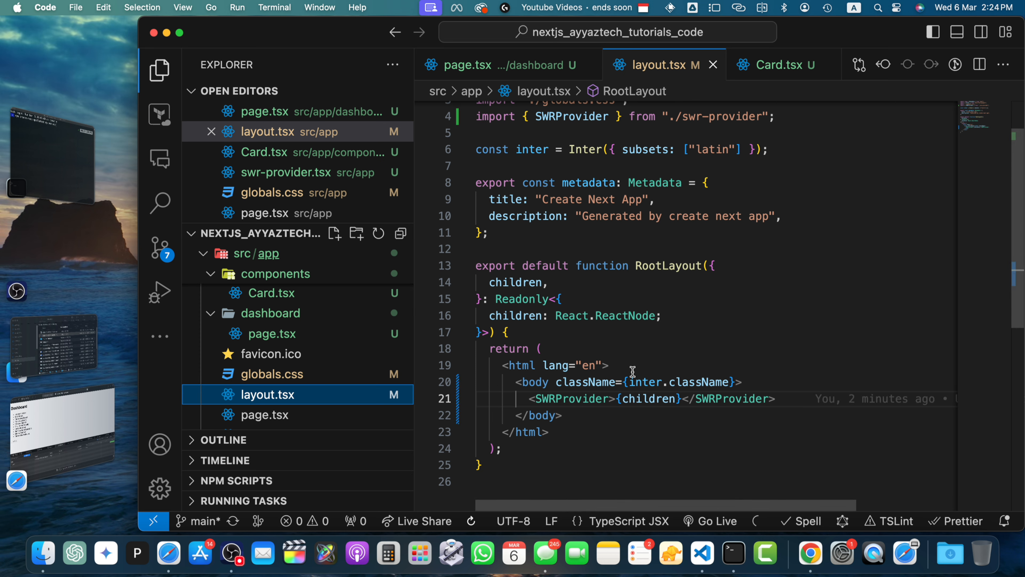
pyautogui.moveTo(585, 382)
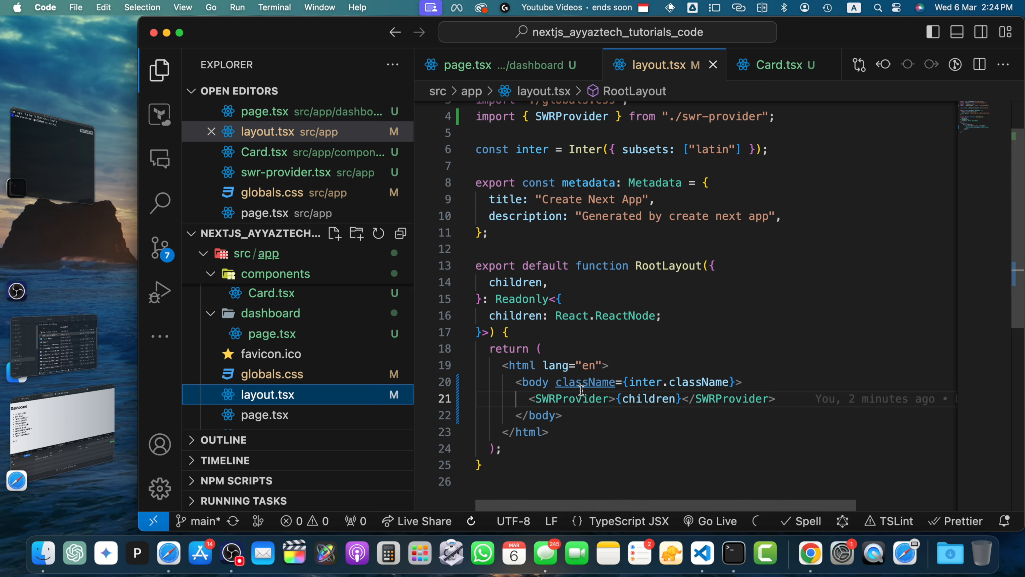
pyautogui.click(287, 172)
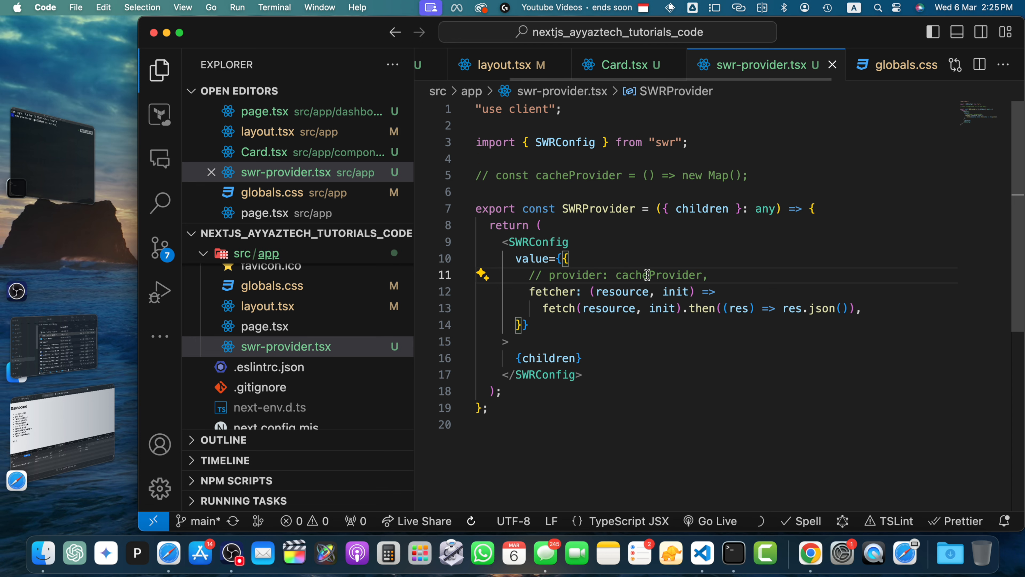
pyautogui.moveTo(590, 219)
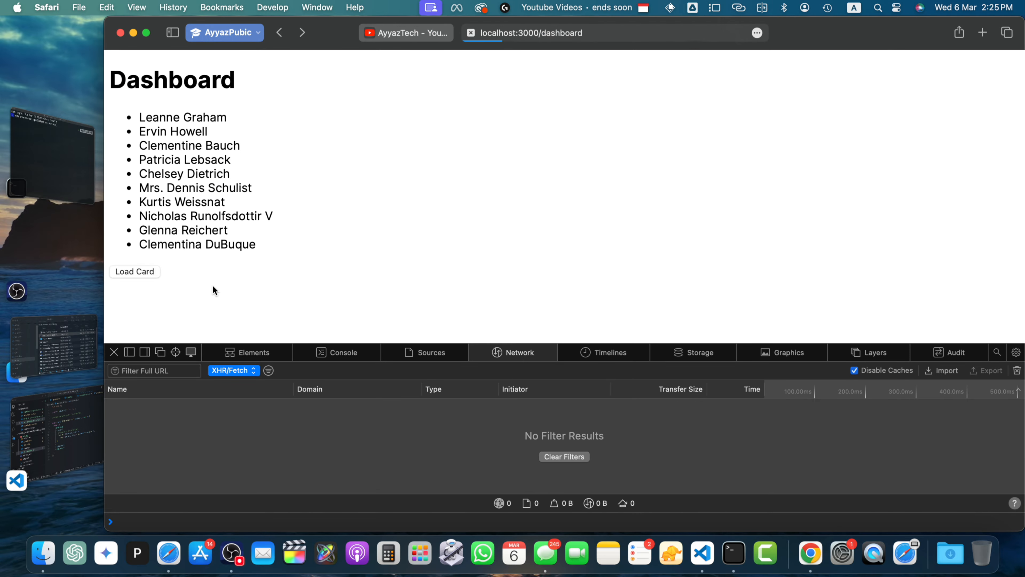
# Step: Refresh localhost:3000/dashboard with the Network tab open to show the user list again
pyautogui.click(134, 270)
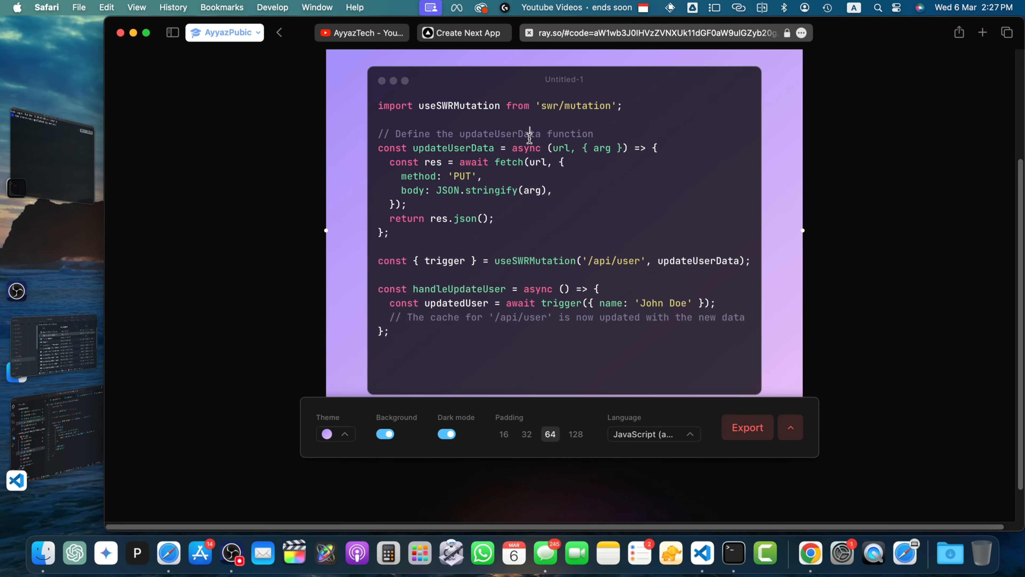
pyautogui.moveTo(450, 124)
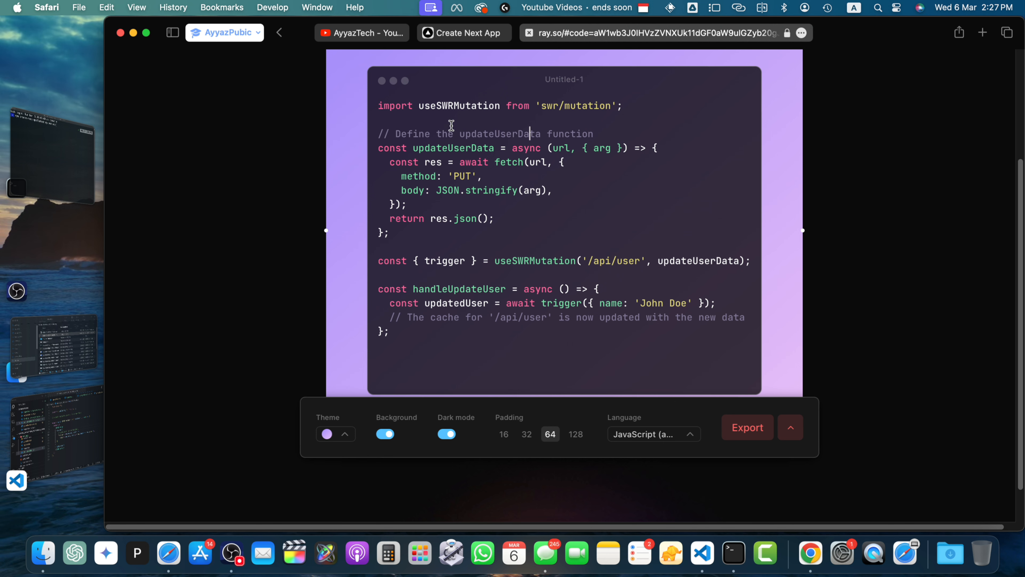
pyautogui.moveTo(333, 160)
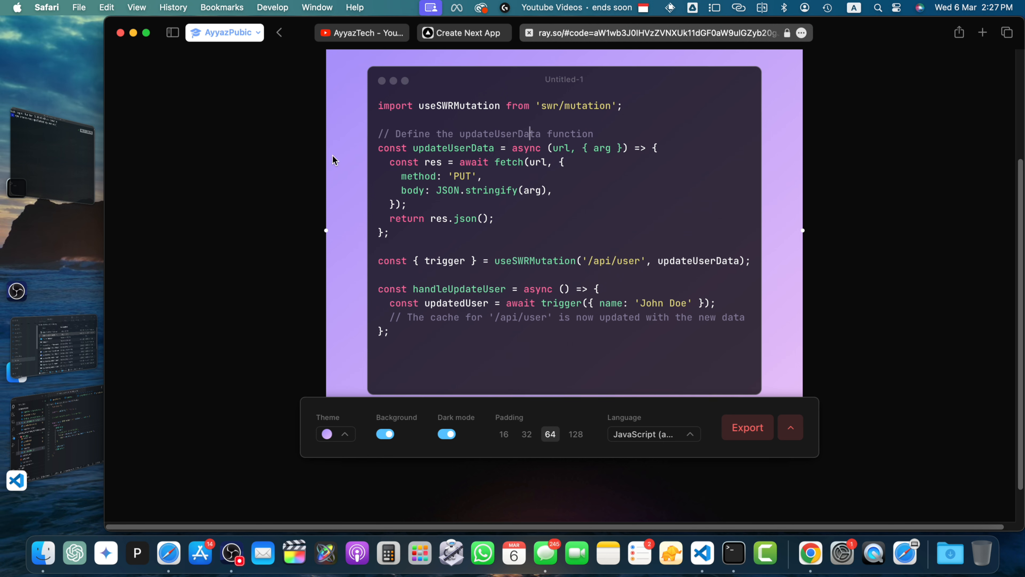
pyautogui.moveTo(328, 163)
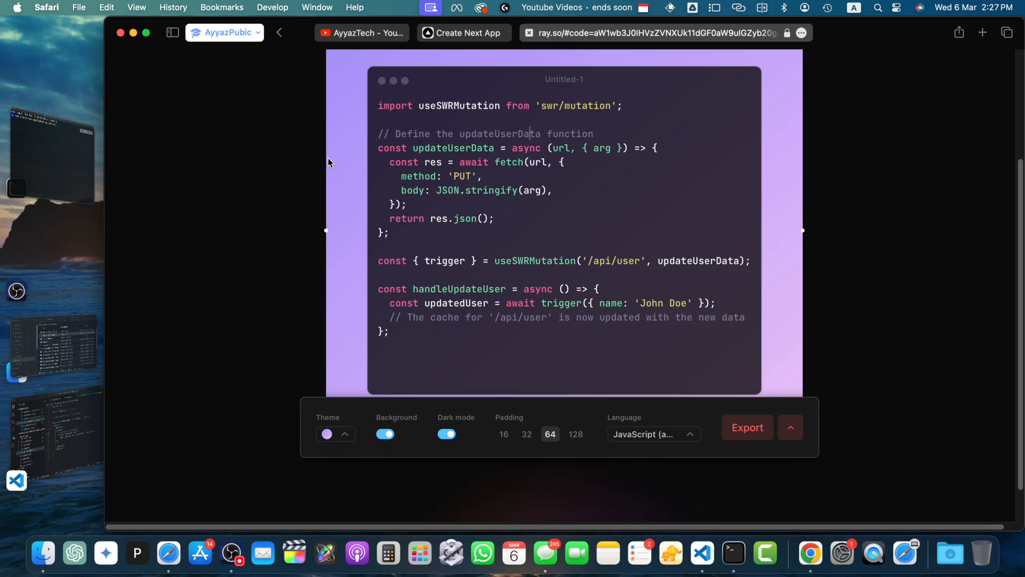